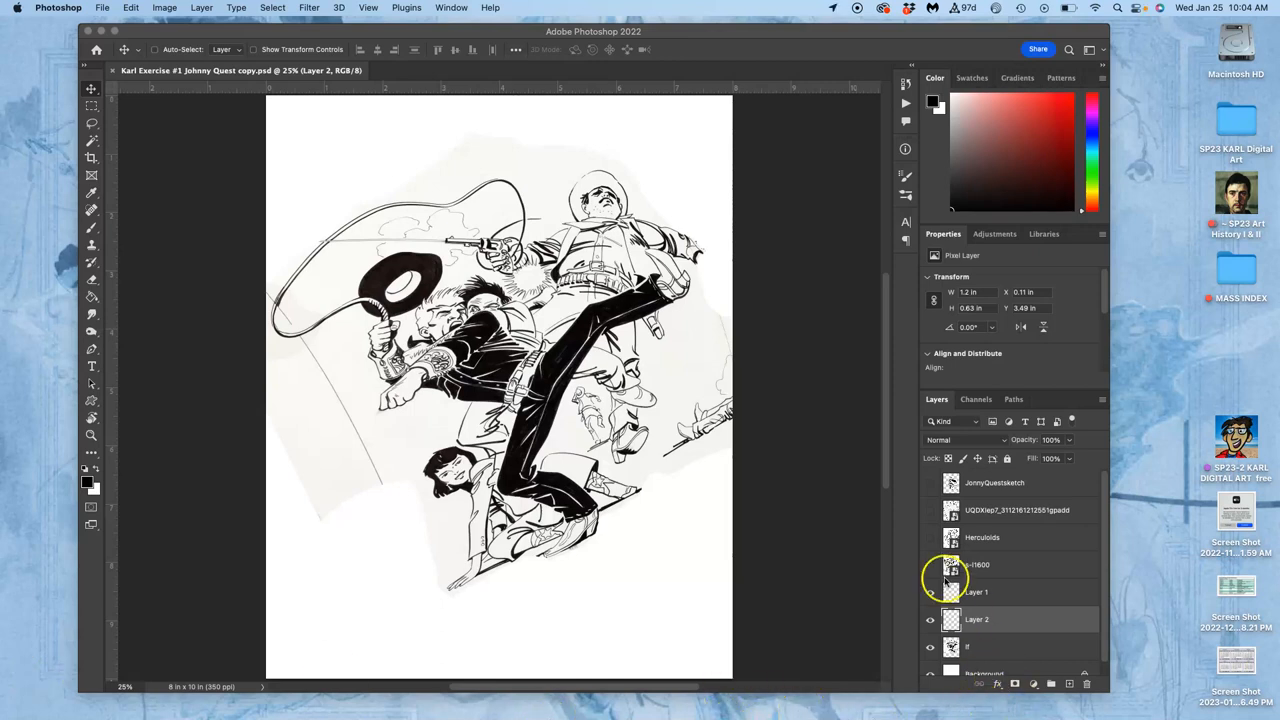
Hide the c-11600 sketch layer so only the inked illustration shows
scroll("down", 3)
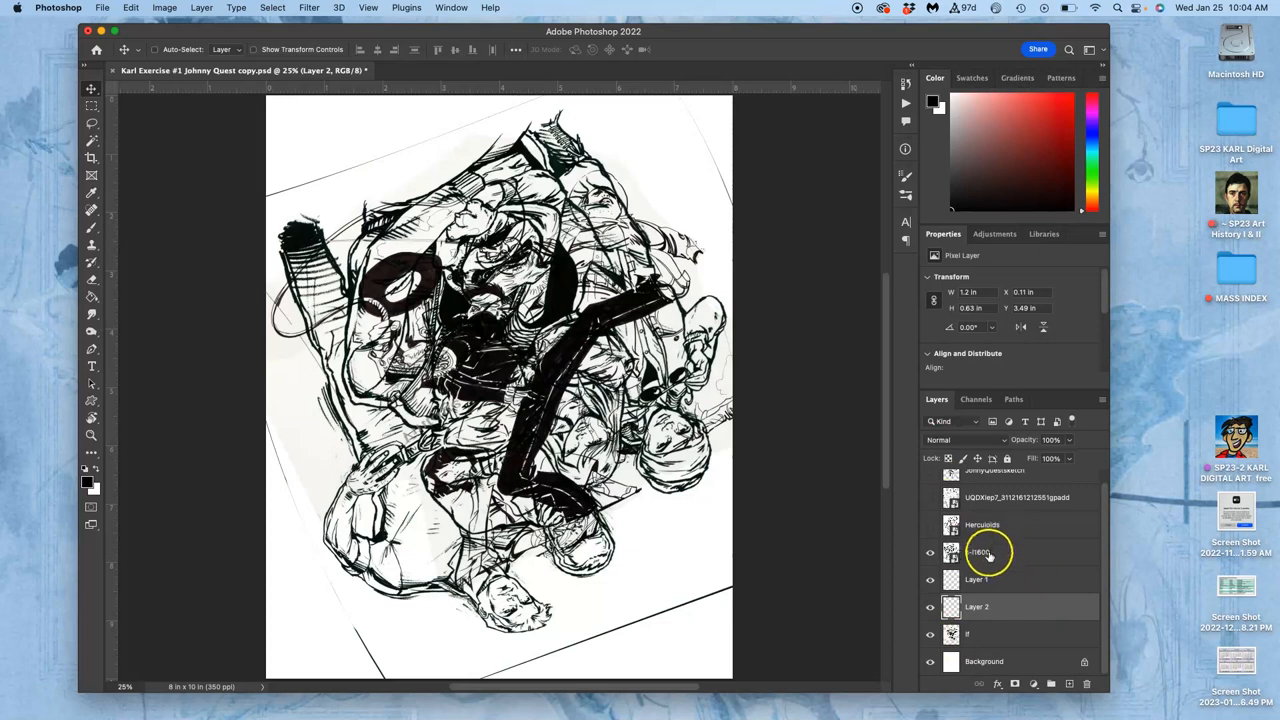
left_click(990, 552)
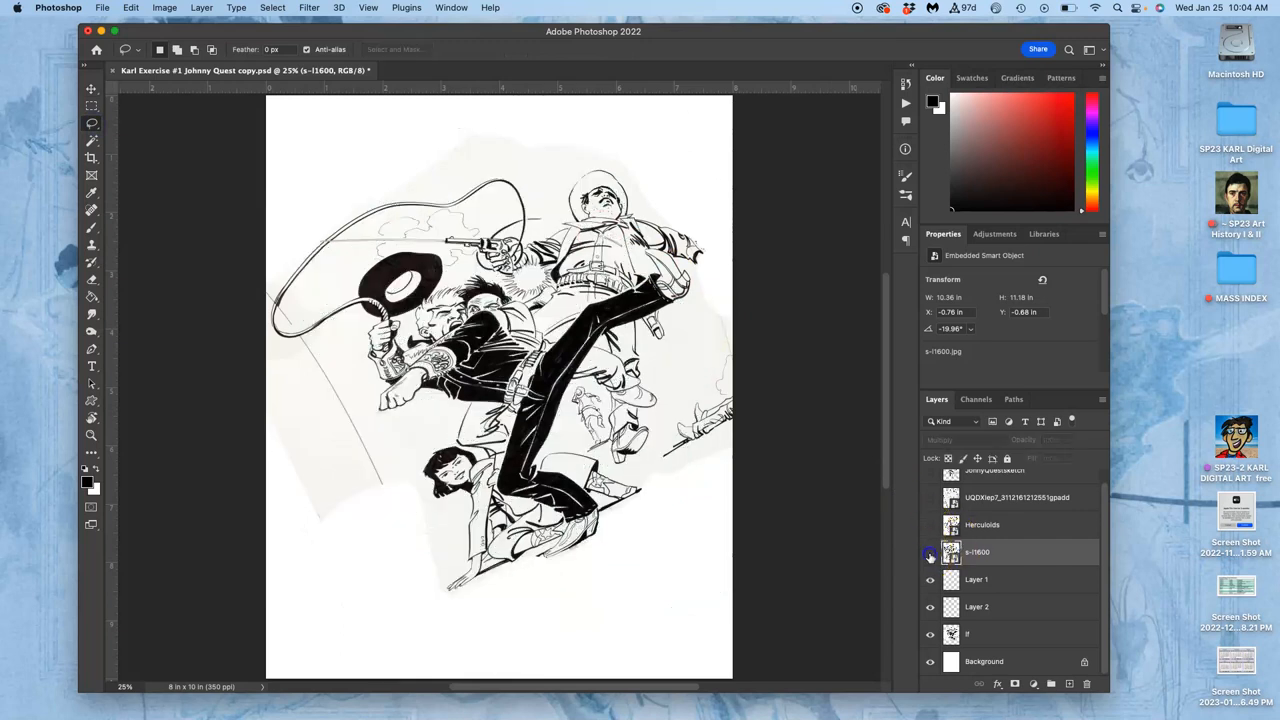
Show the c-11600 sketch layer again and dismiss the smart-object not-editable warning
left_click(930, 552)
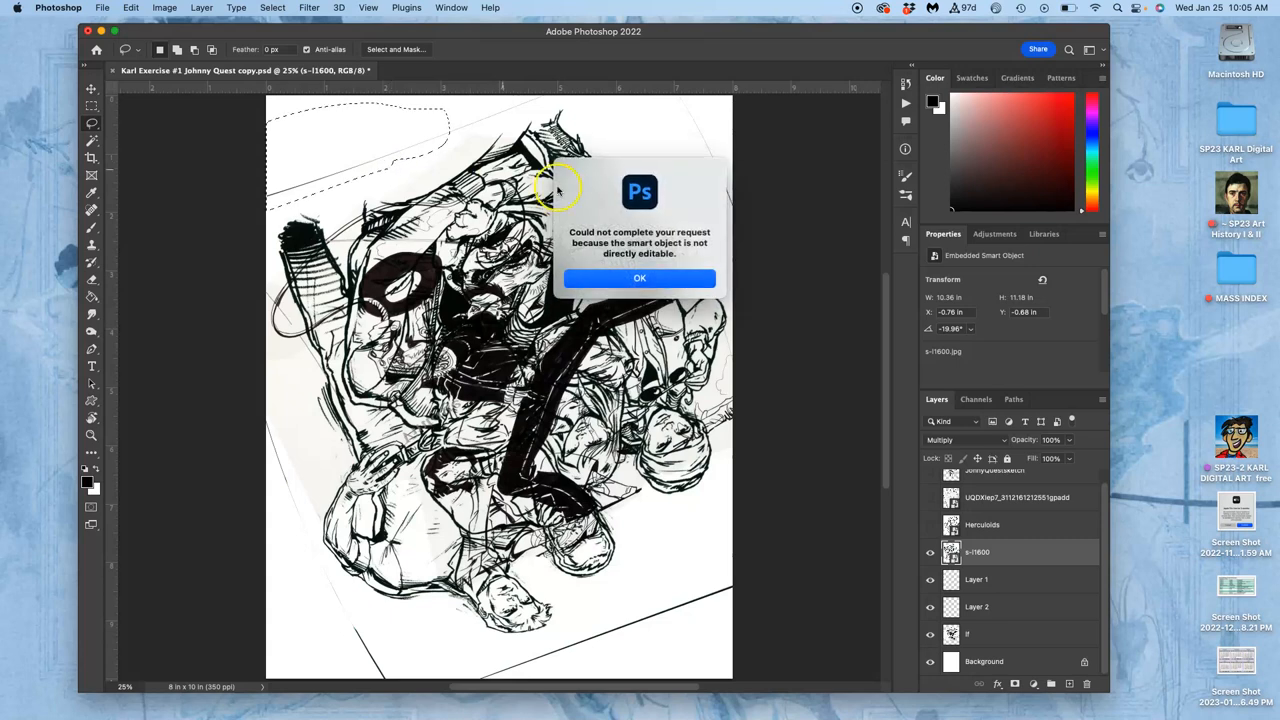
mouse_move(536, 252)
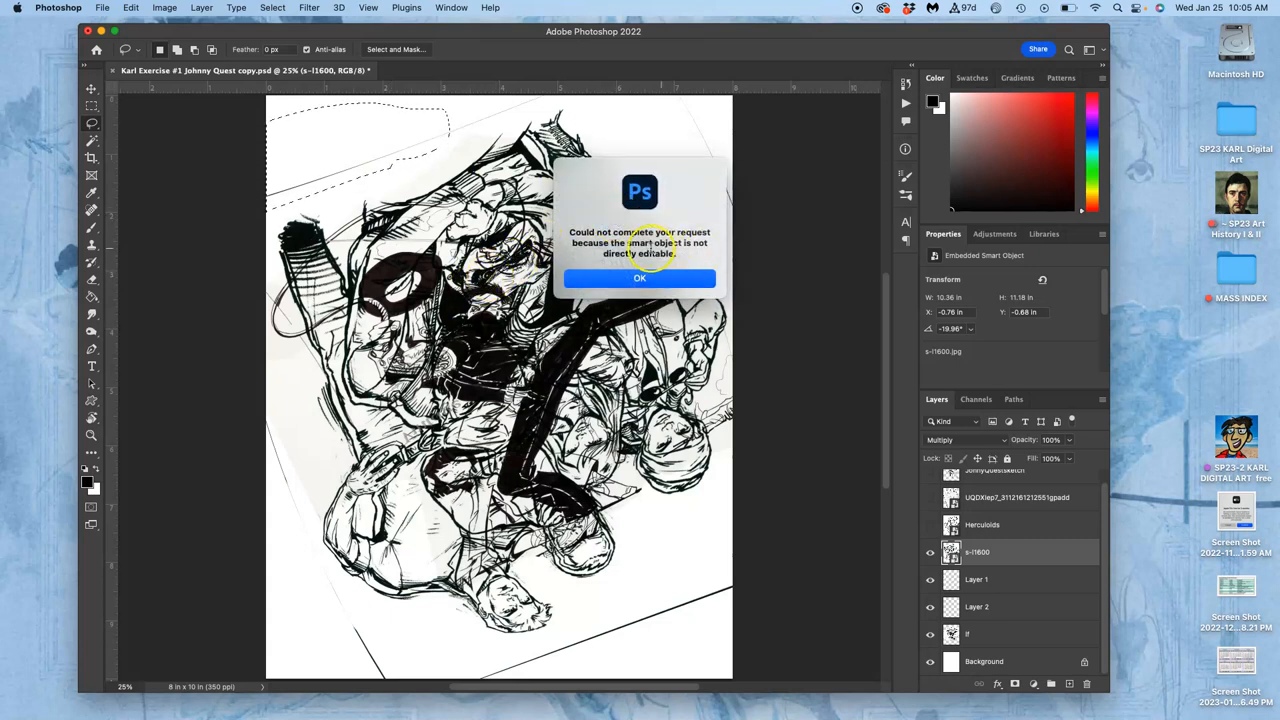
left_click(640, 278)
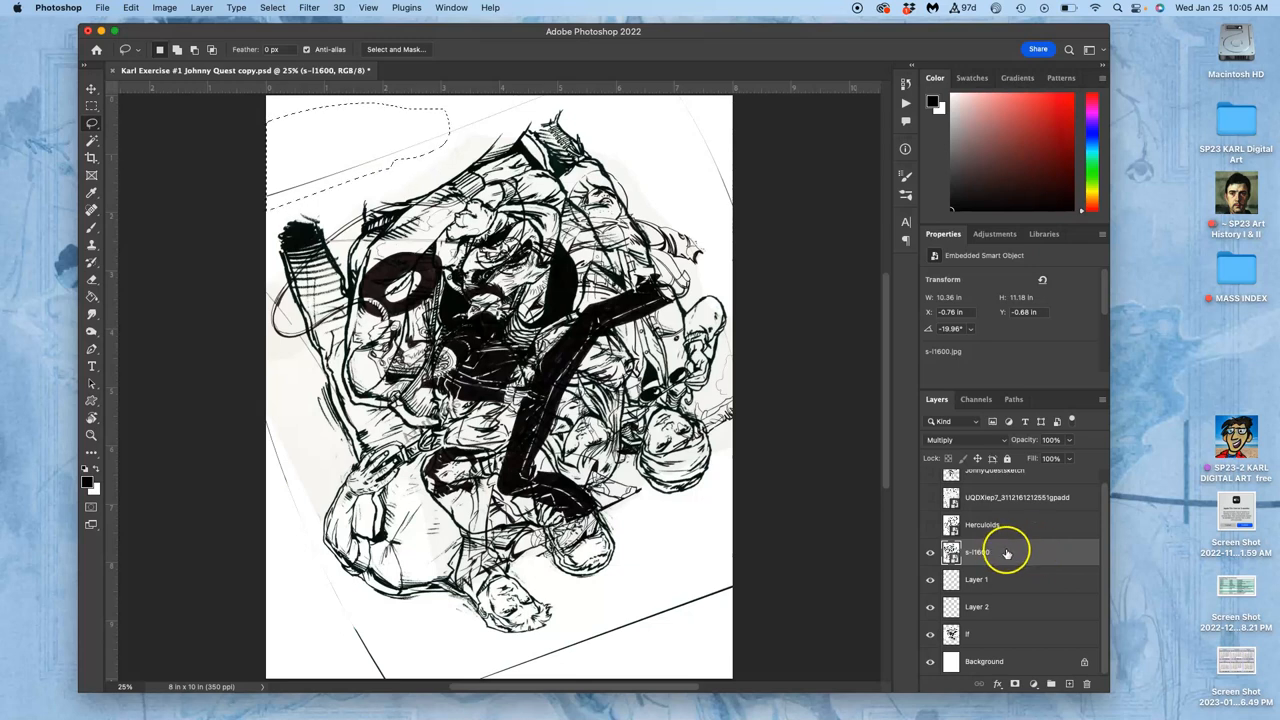
mouse_move(1036, 552)
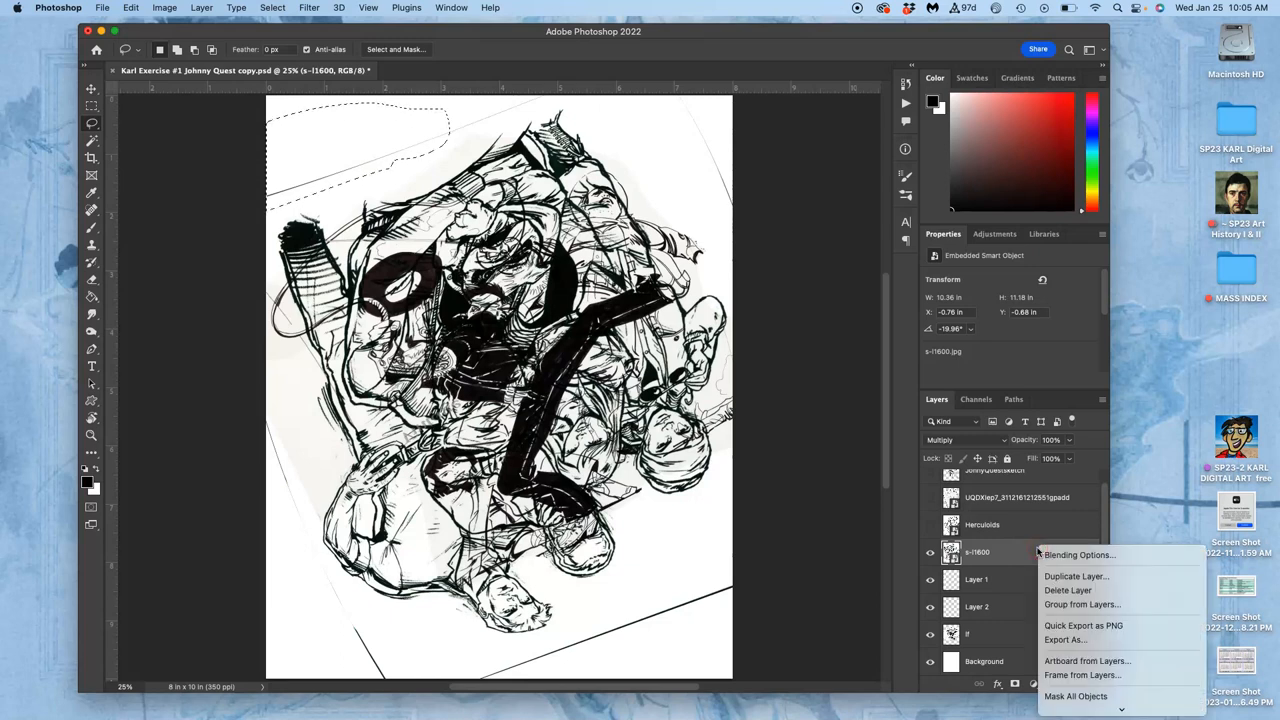
mouse_move(1076, 696)
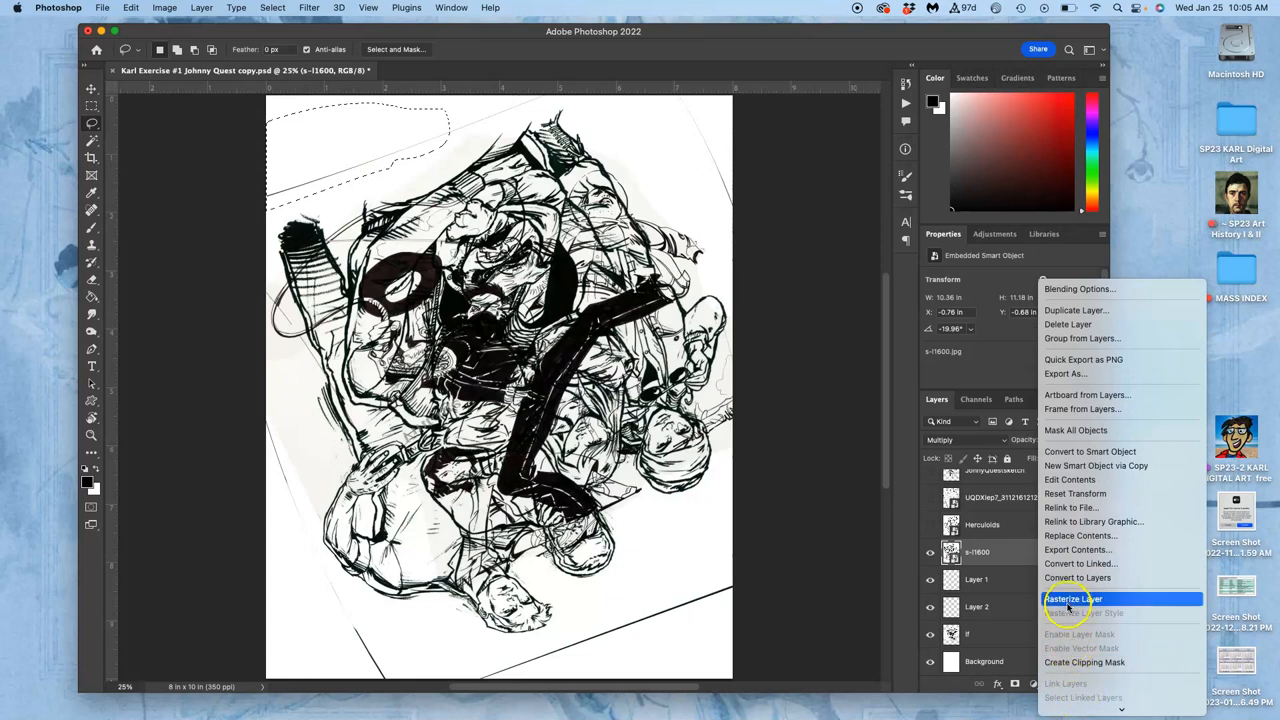
Rasterize the c-11600 sketch into a pixel layer and reposition it on the page
left_click(1072, 598)
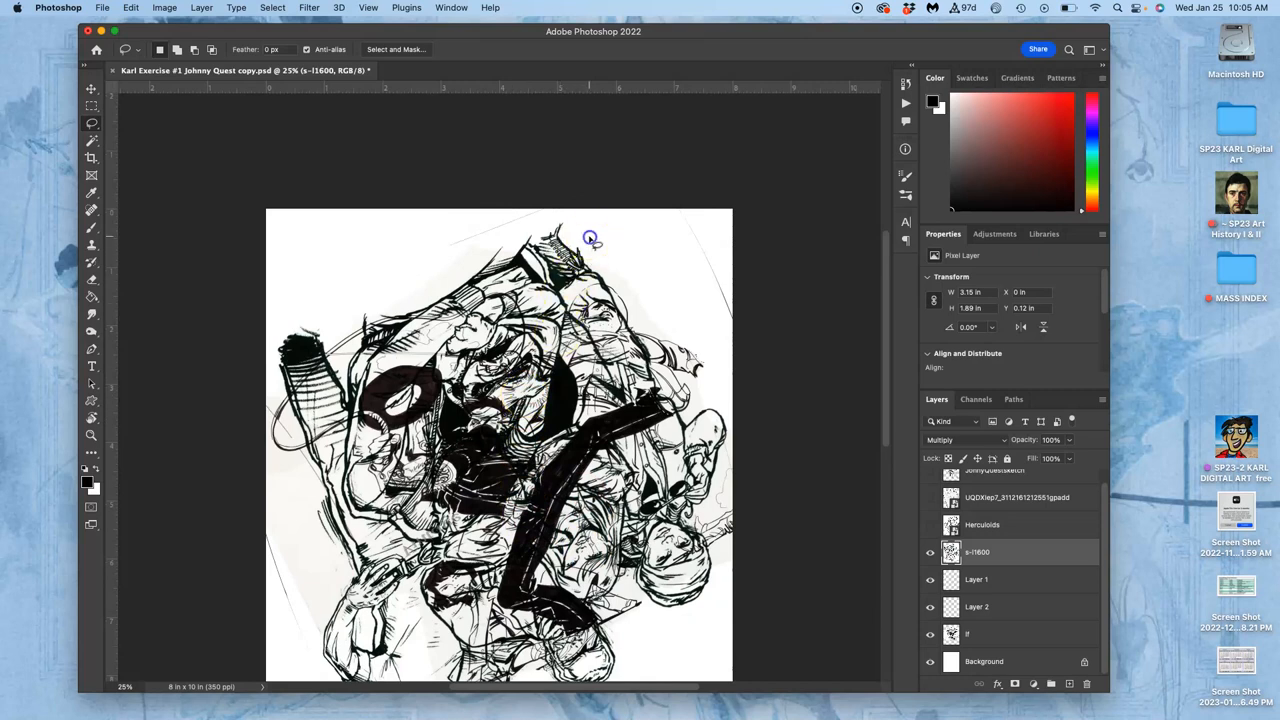
left_click_drag(590, 240, 676, 198)
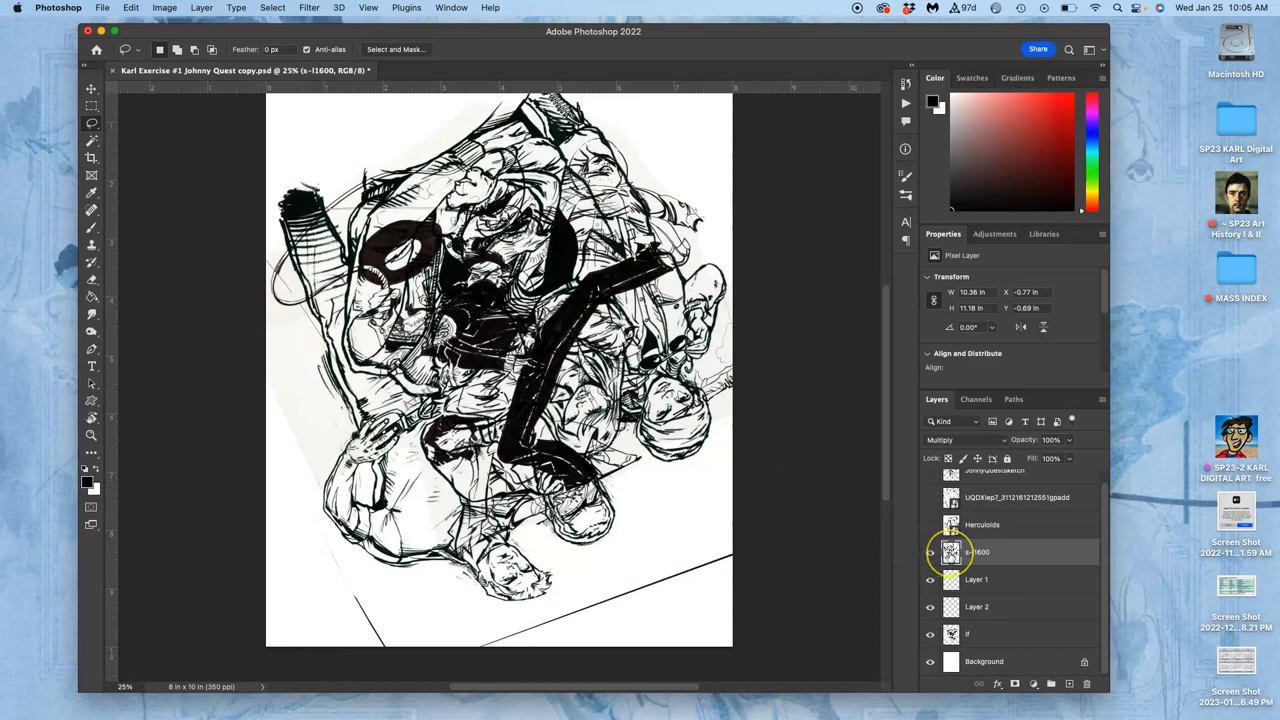
mouse_move(952, 552)
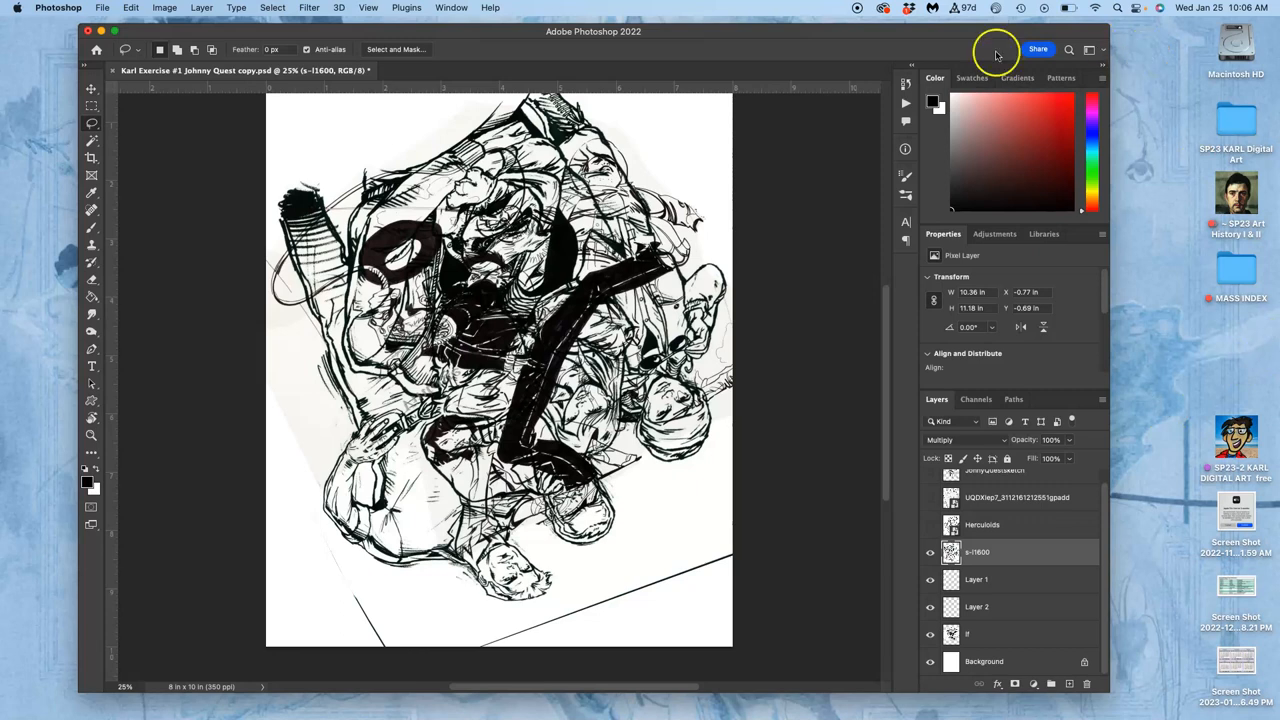
Lasso an unwanted area of the rasterized c-11600 sketch to clear it
left_click(452, 8)
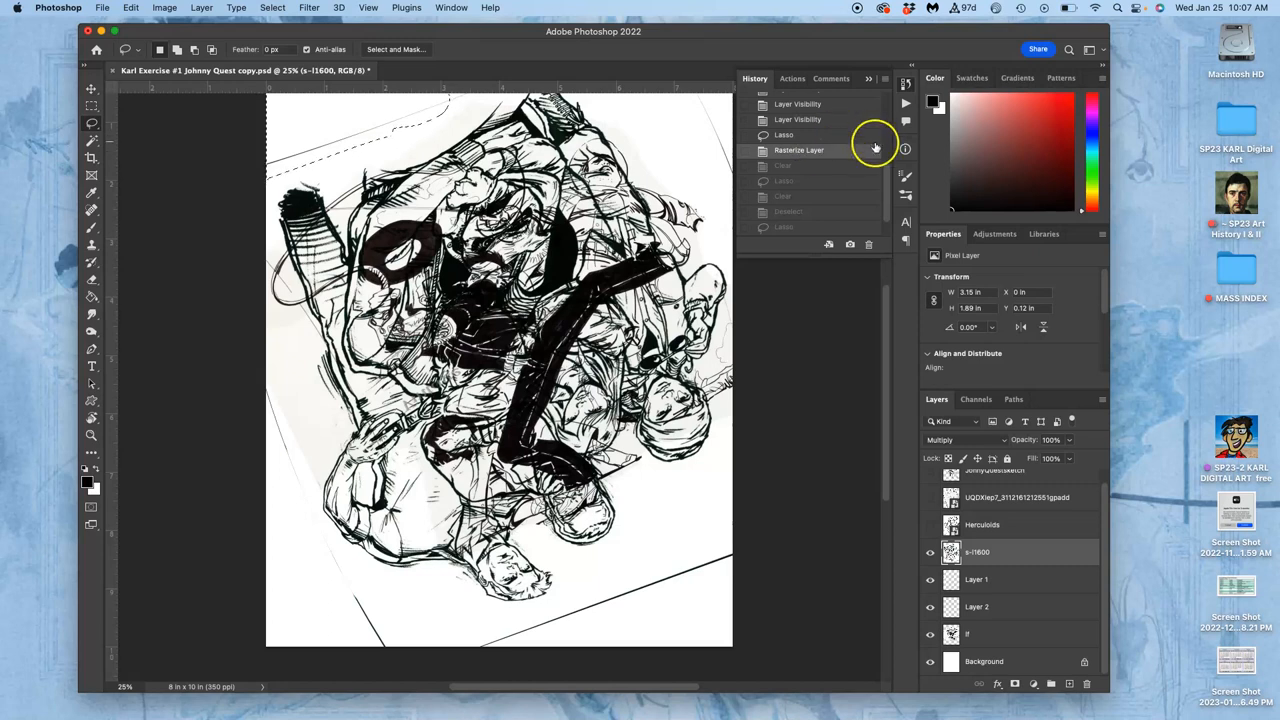
mouse_move(510, 276)
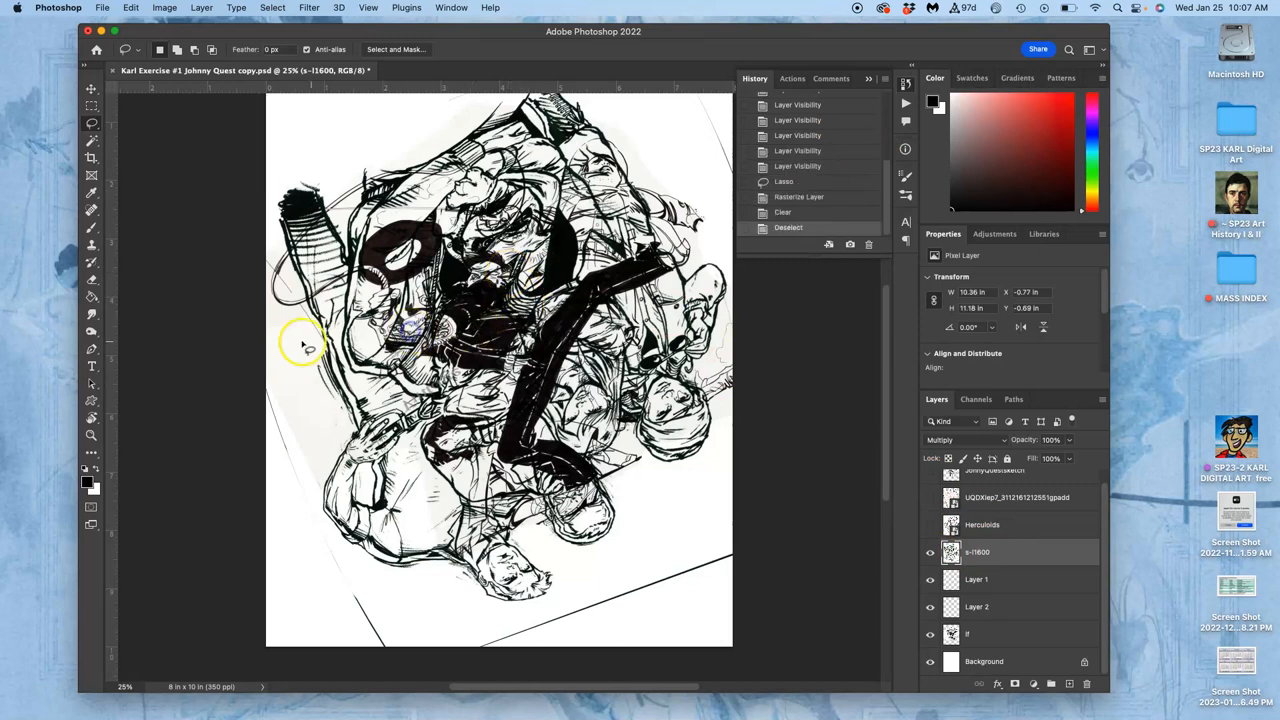
left_click_drag(300, 344, 318, 512)
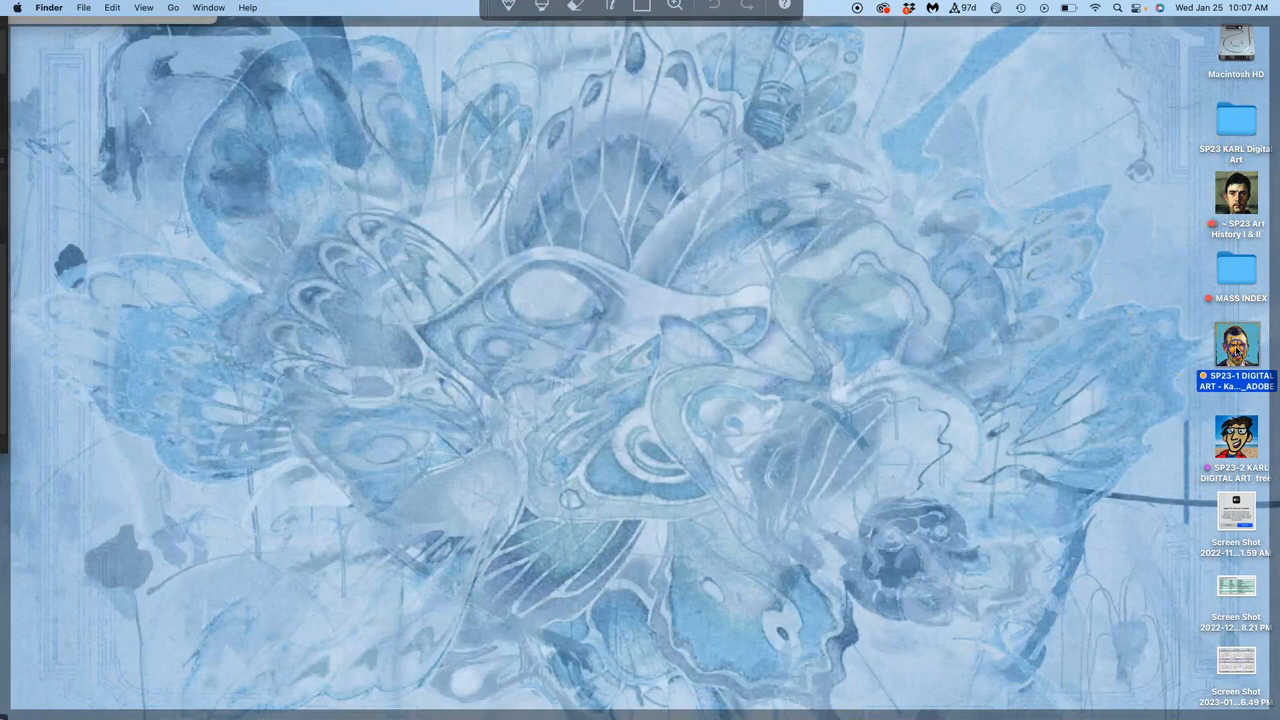
Open the course folder, Excercise#1, then its references folder of comic reference images
double_click(1236, 348)
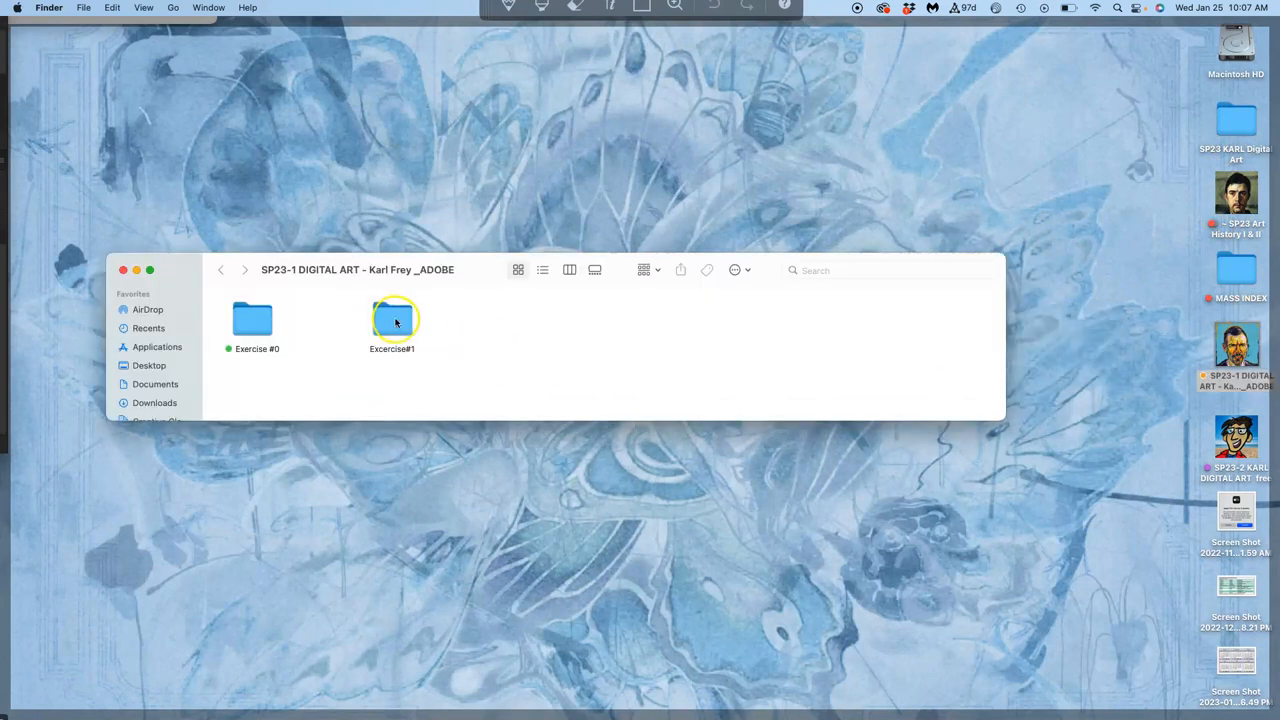
double_click(392, 318)
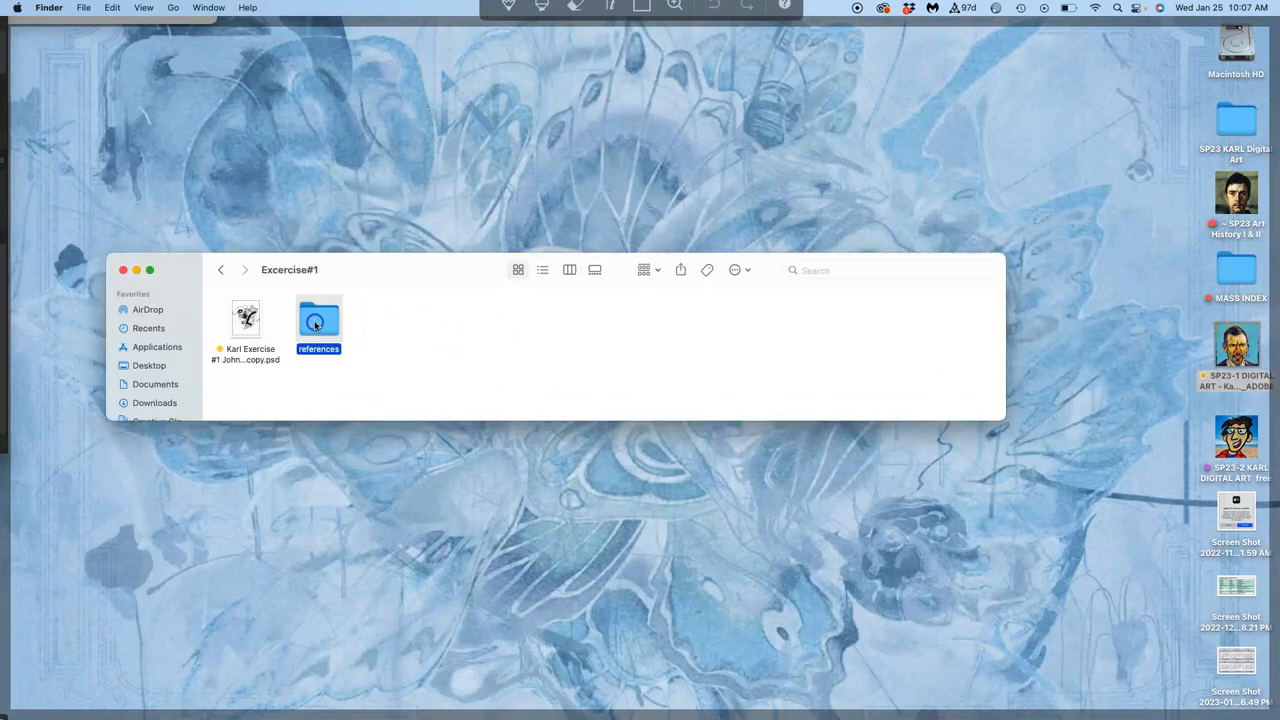
right_click(320, 320)
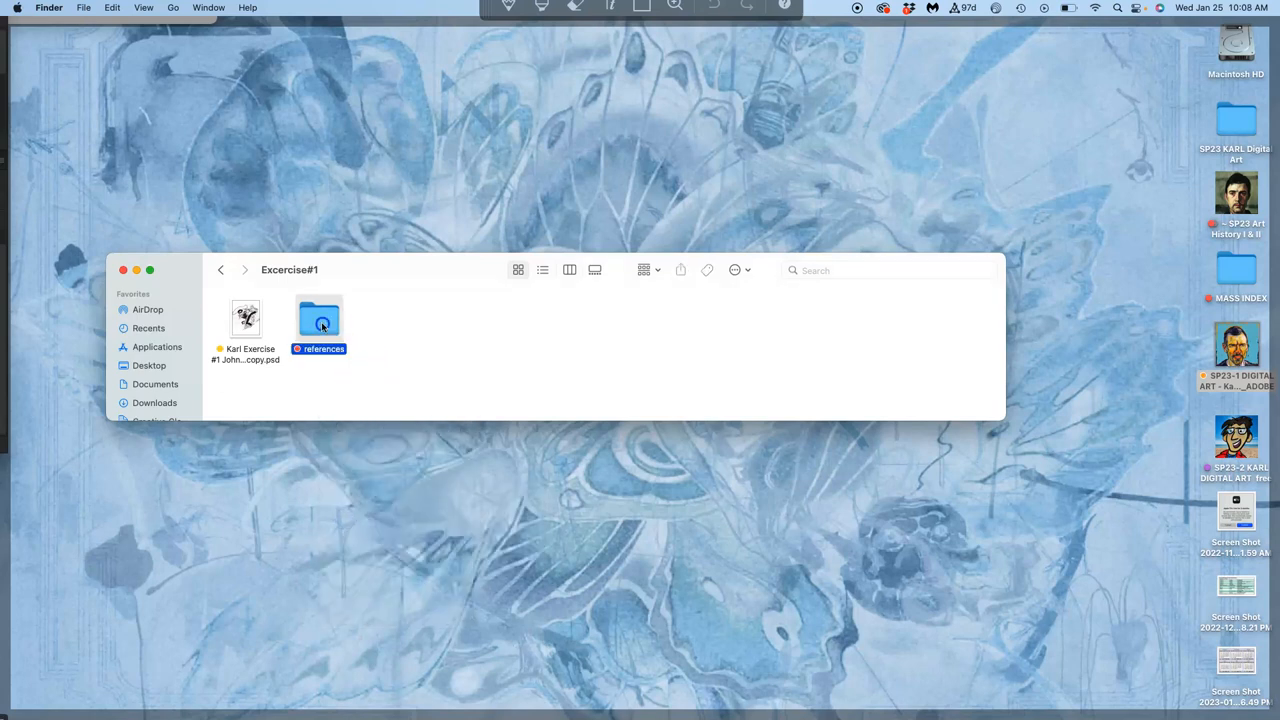
double_click(320, 318)
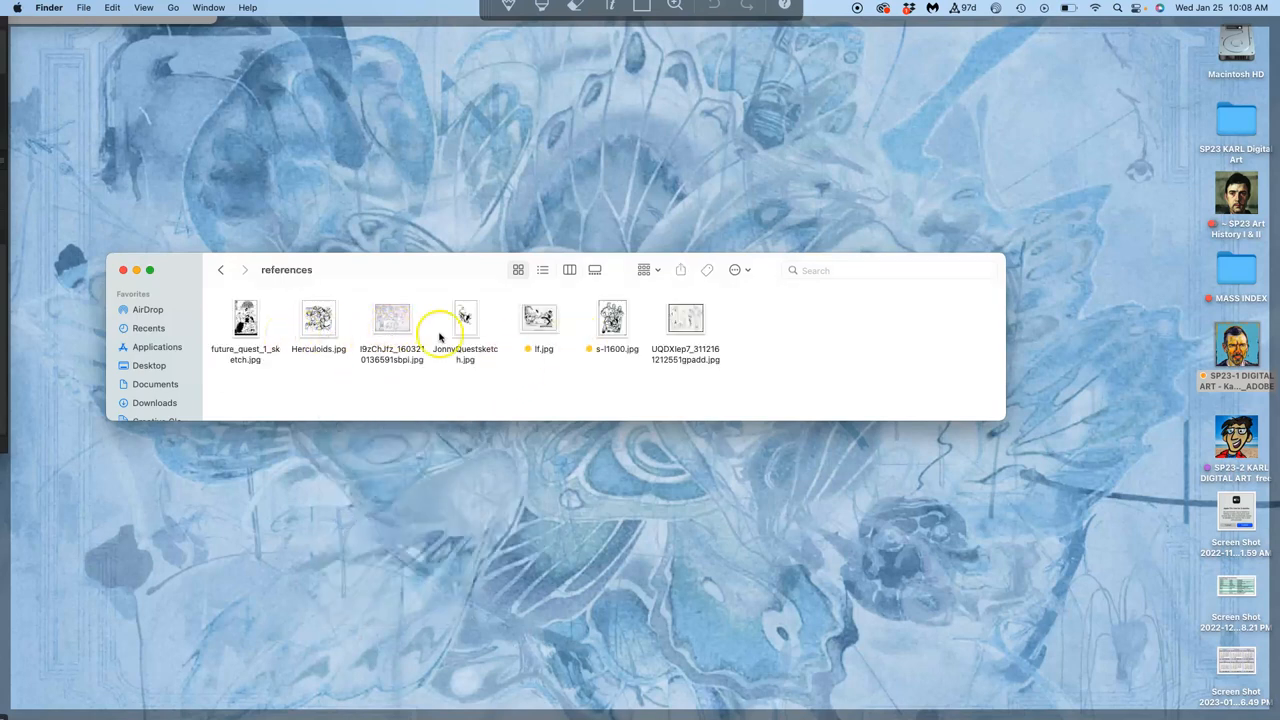
mouse_move(520, 344)
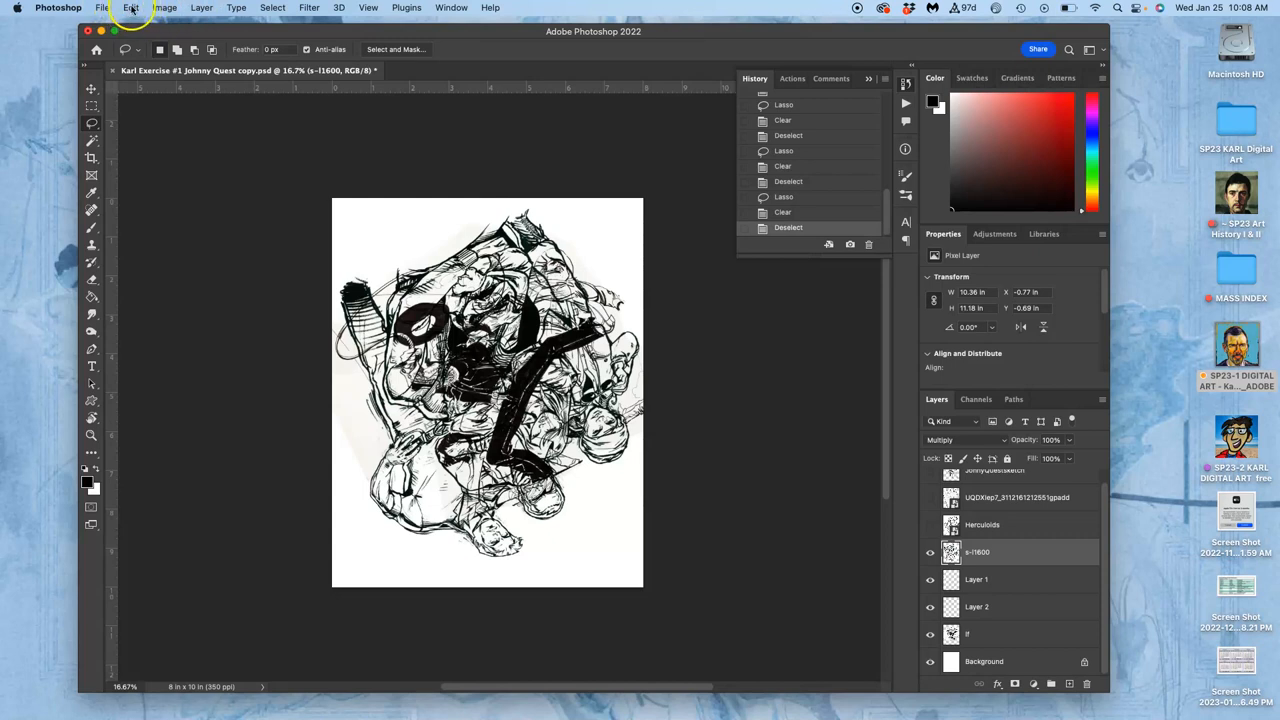
Start Free Transform on the c-11600 sketch layer from the Edit menu
left_click(132, 8)
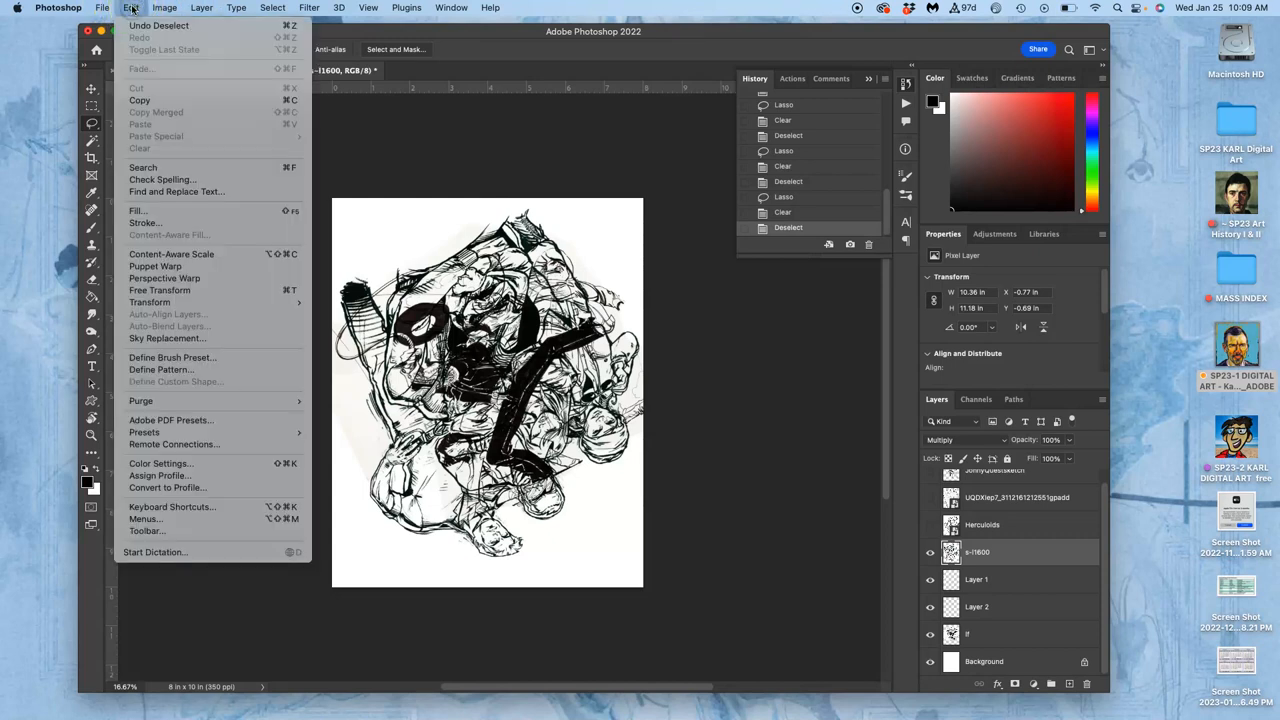
mouse_move(160, 290)
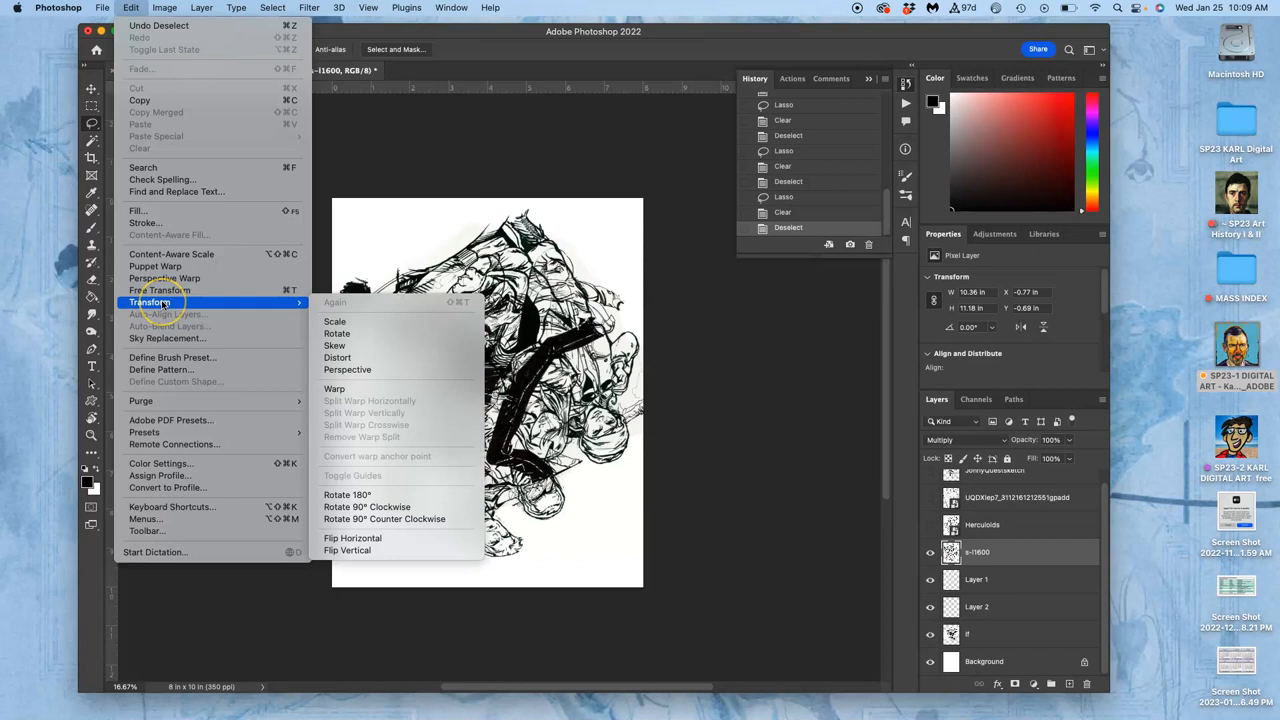
mouse_move(432, 412)
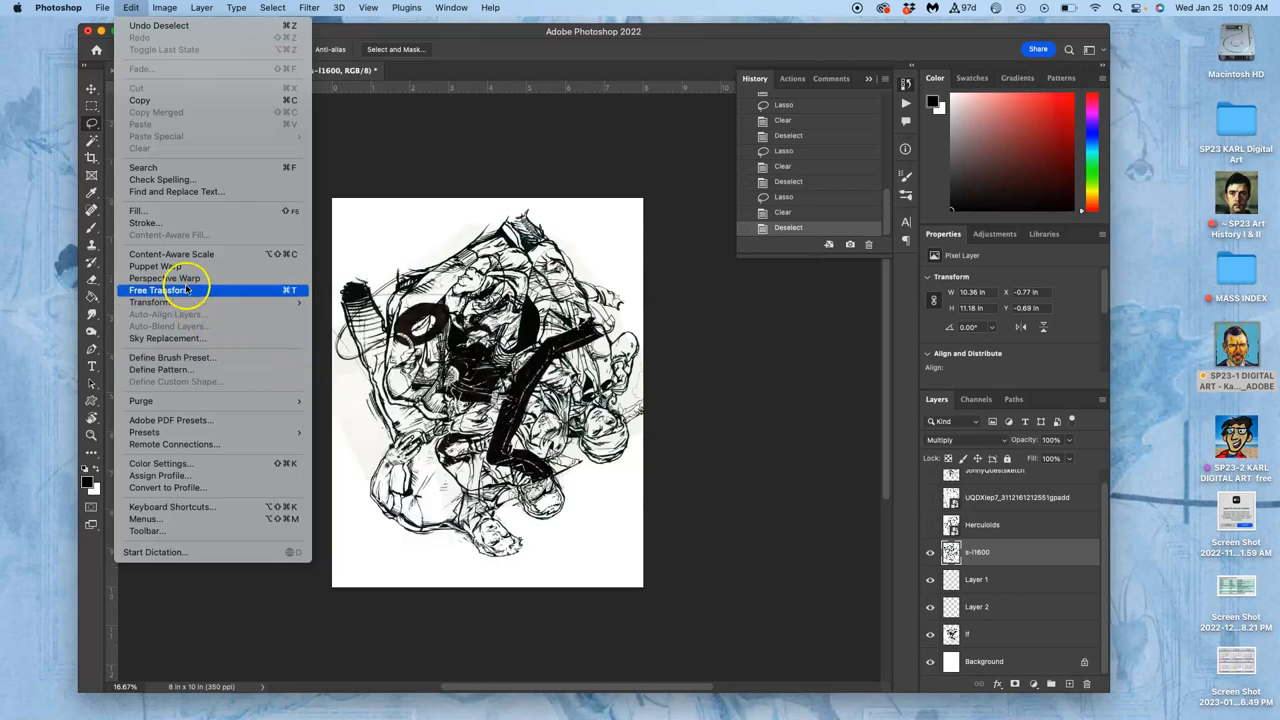
left_click(156, 290)
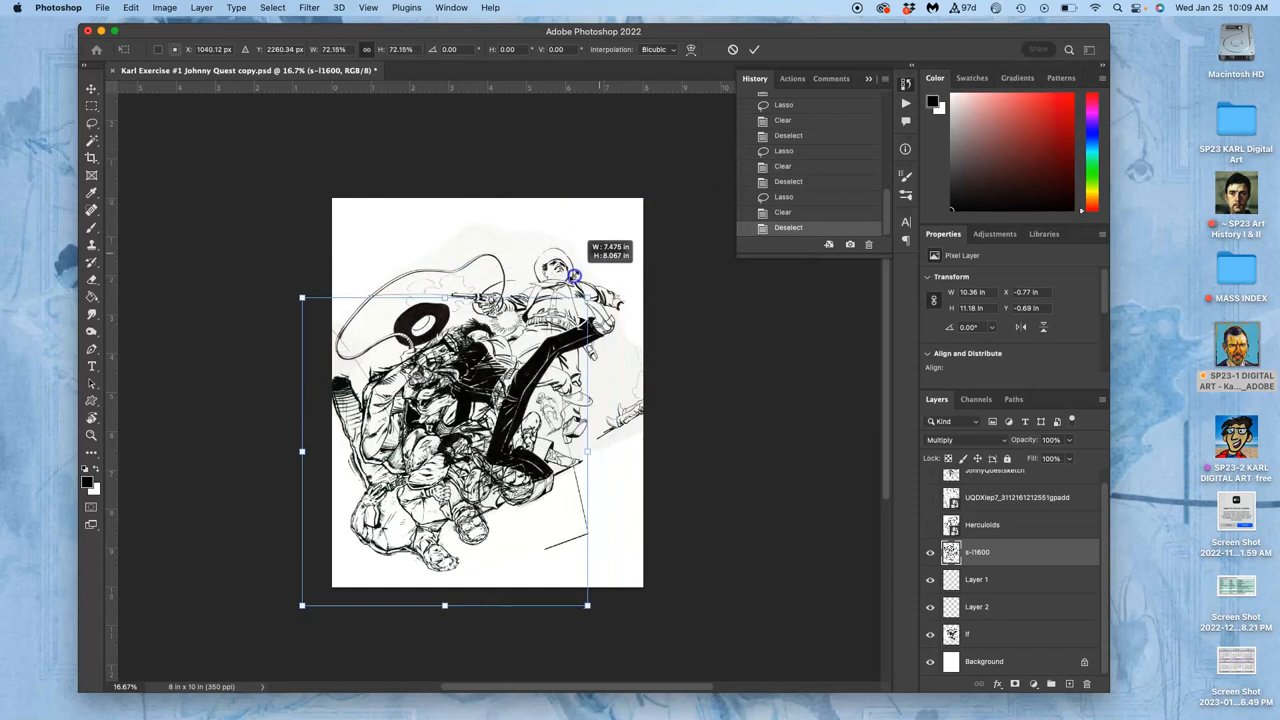
Enlarge and slightly tilt the c-11600 sketch to roughly fill the page
left_click_drag(576, 276, 710, 200)
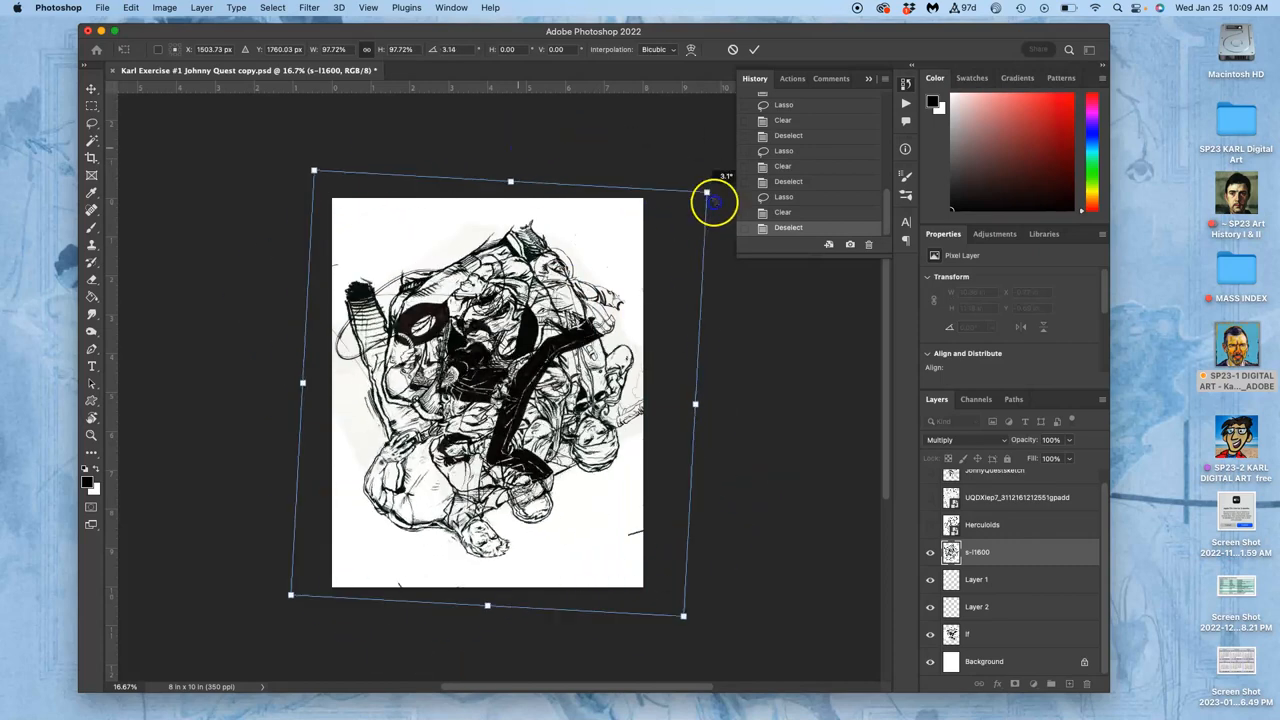
left_click_drag(712, 202, 736, 264)
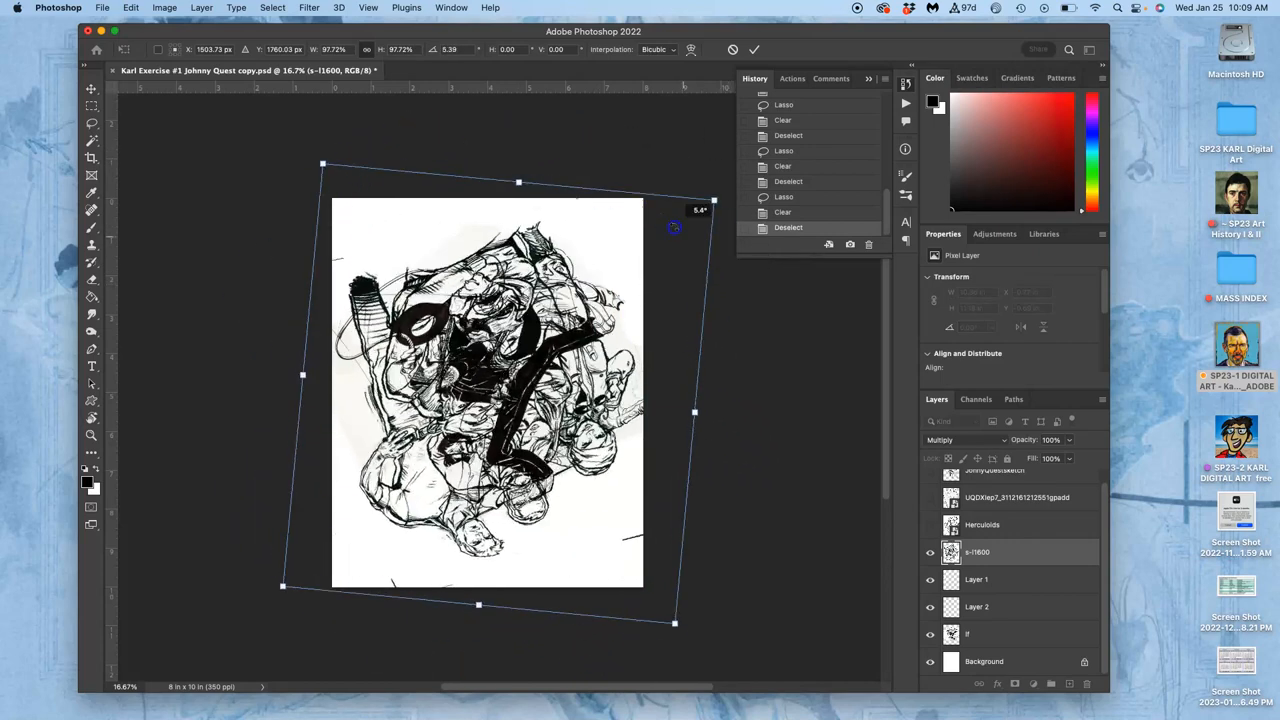
left_click_drag(700, 210, 640, 216)
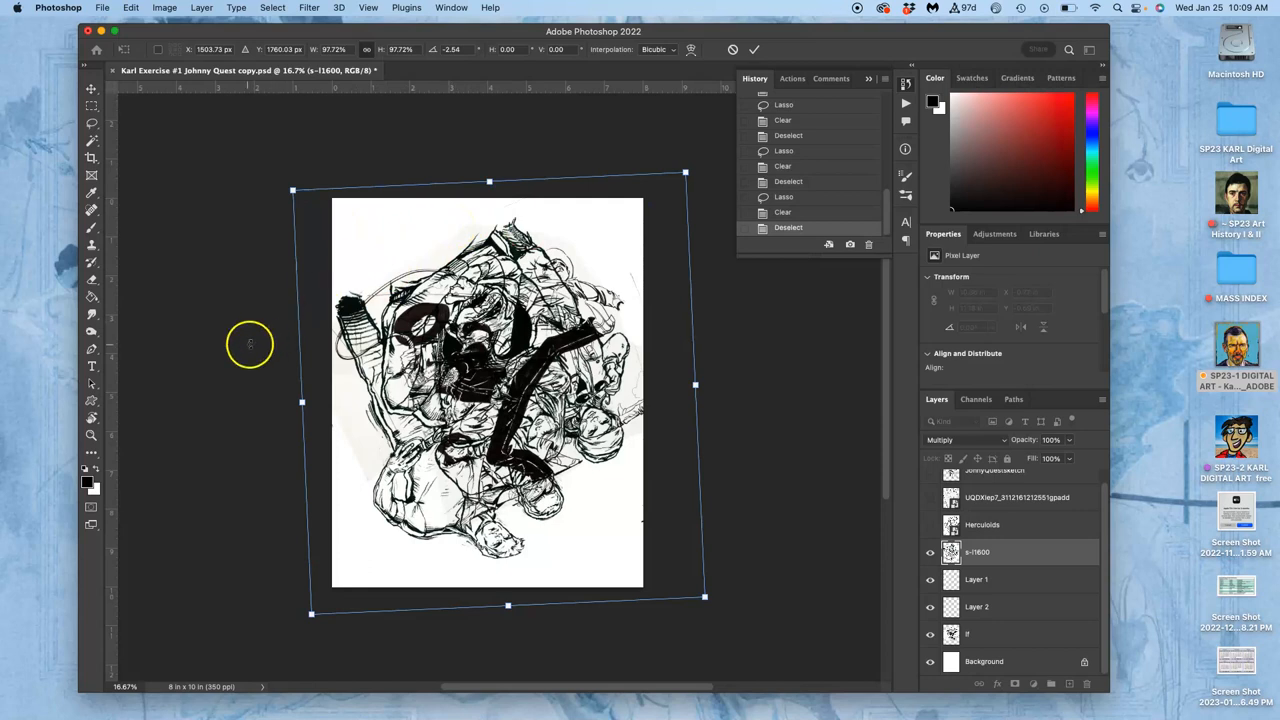
mouse_move(568, 210)
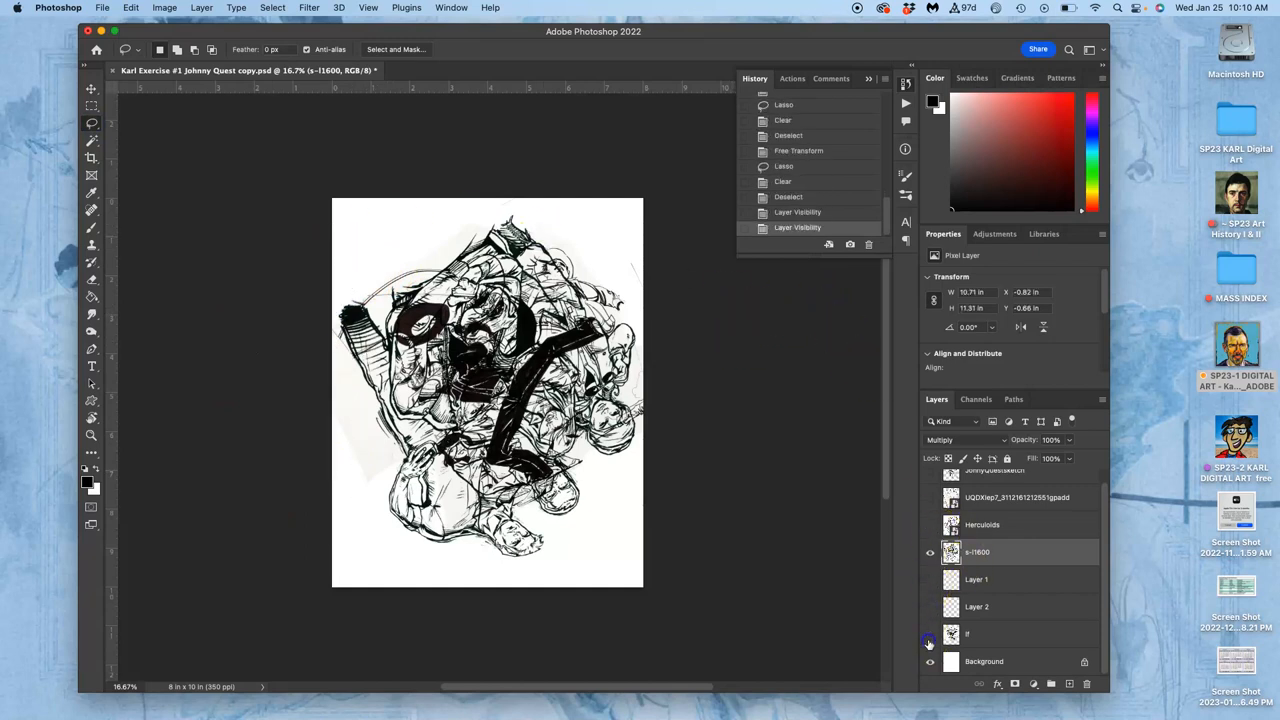
left_click(928, 580)
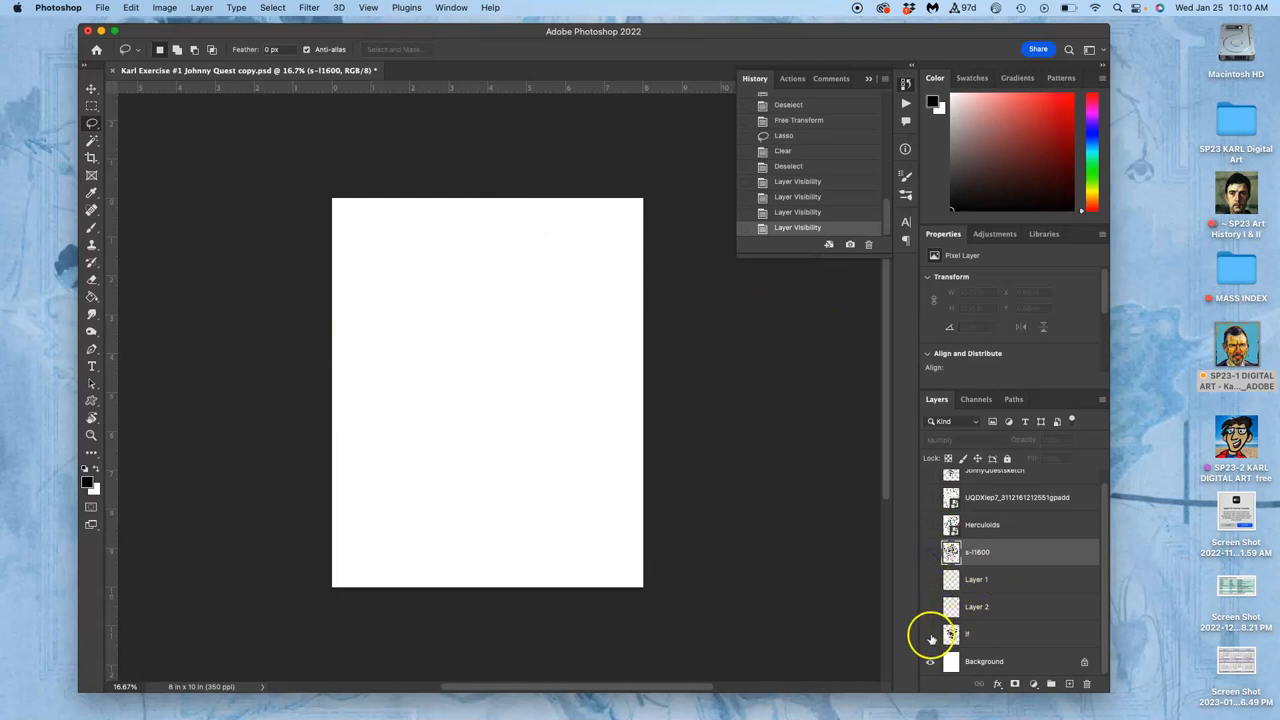
left_click(928, 632)
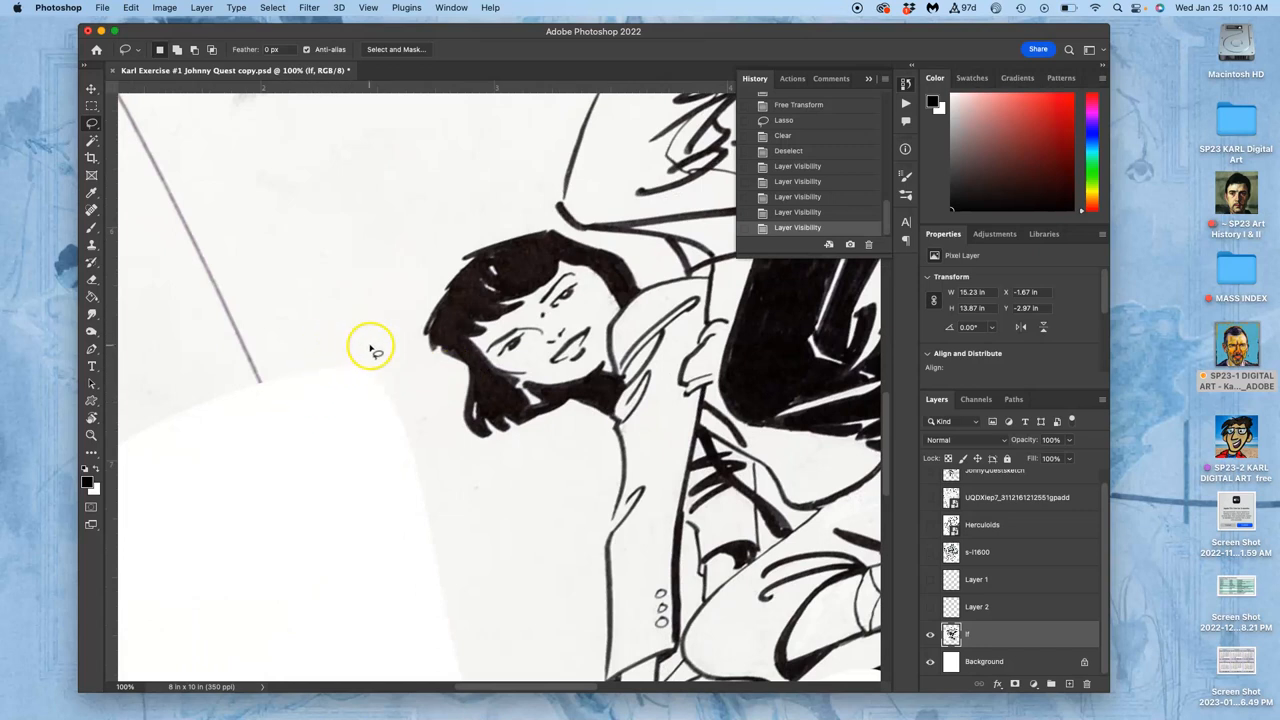
mouse_move(292, 424)
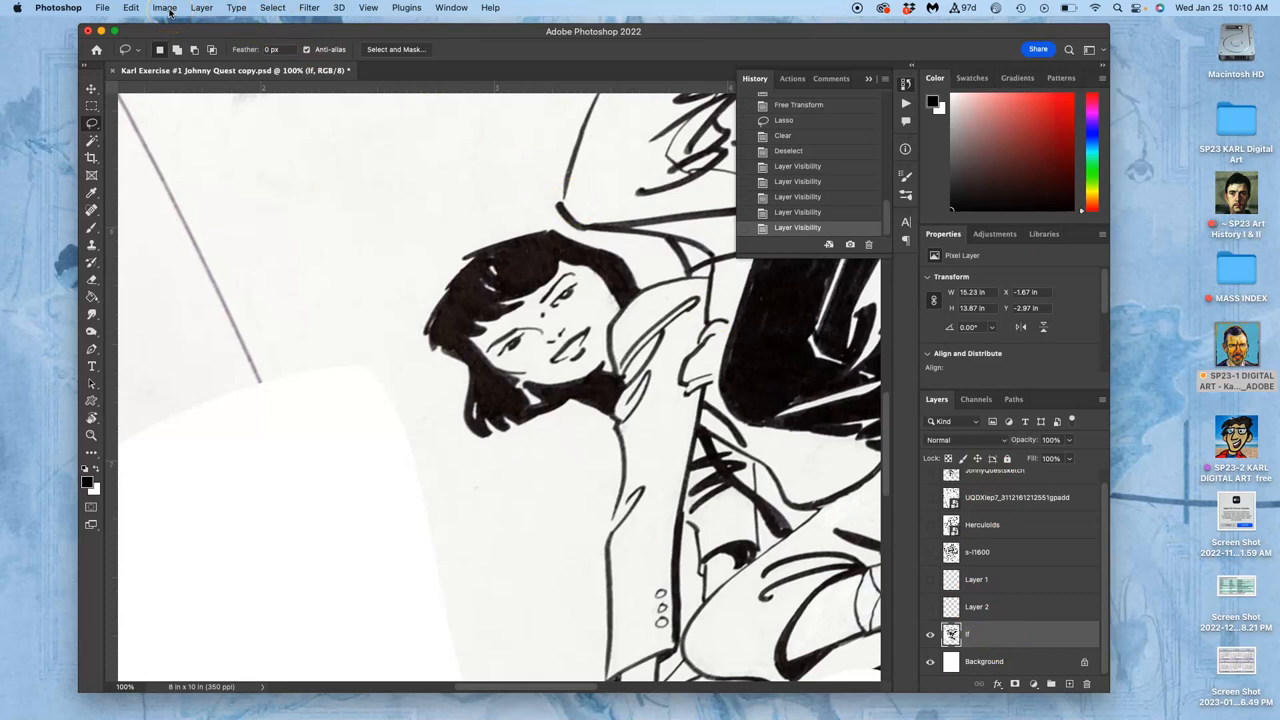
Bring up the Levels adjustment for the inked line-art layer via Image > Adjustments
left_click(164, 8)
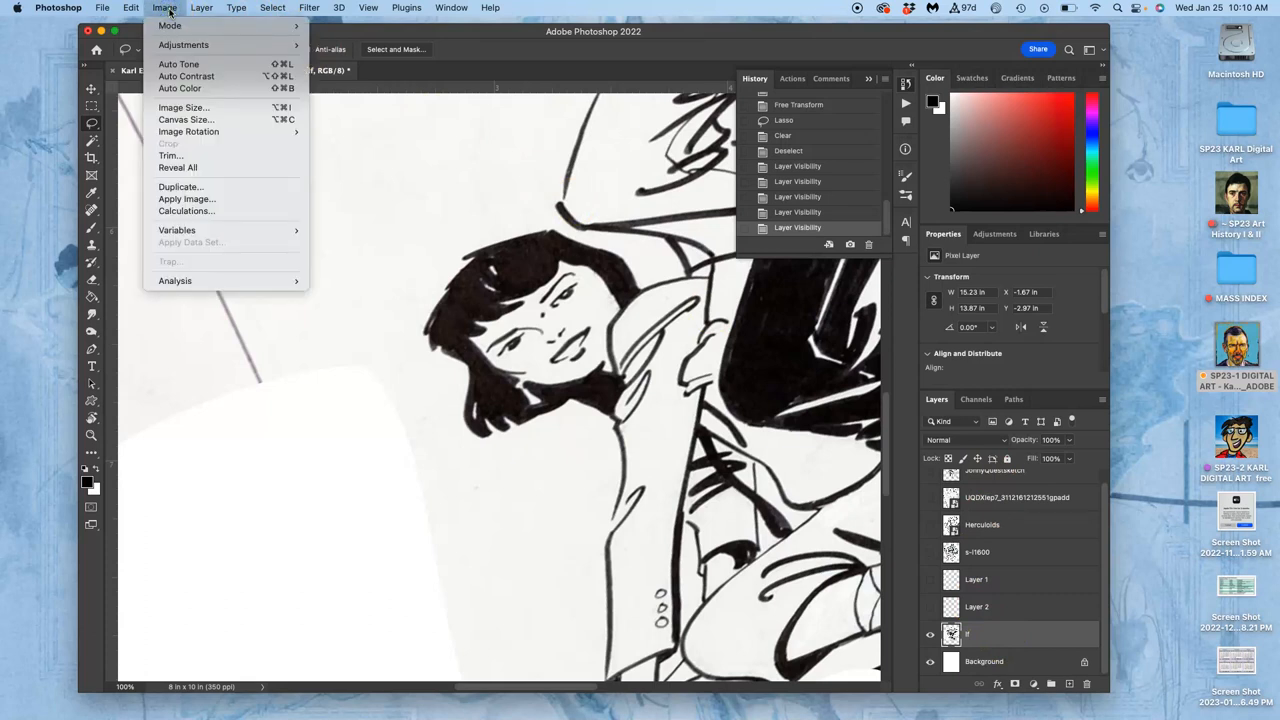
mouse_move(184, 44)
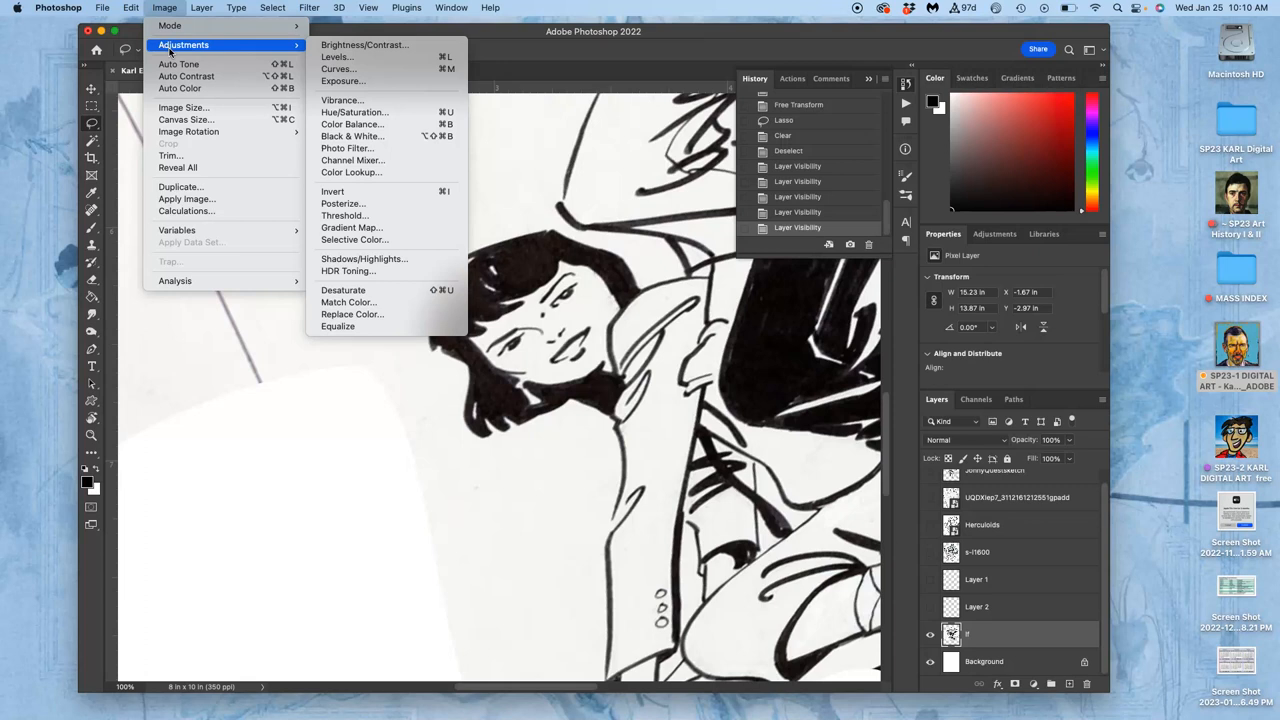
mouse_move(336, 56)
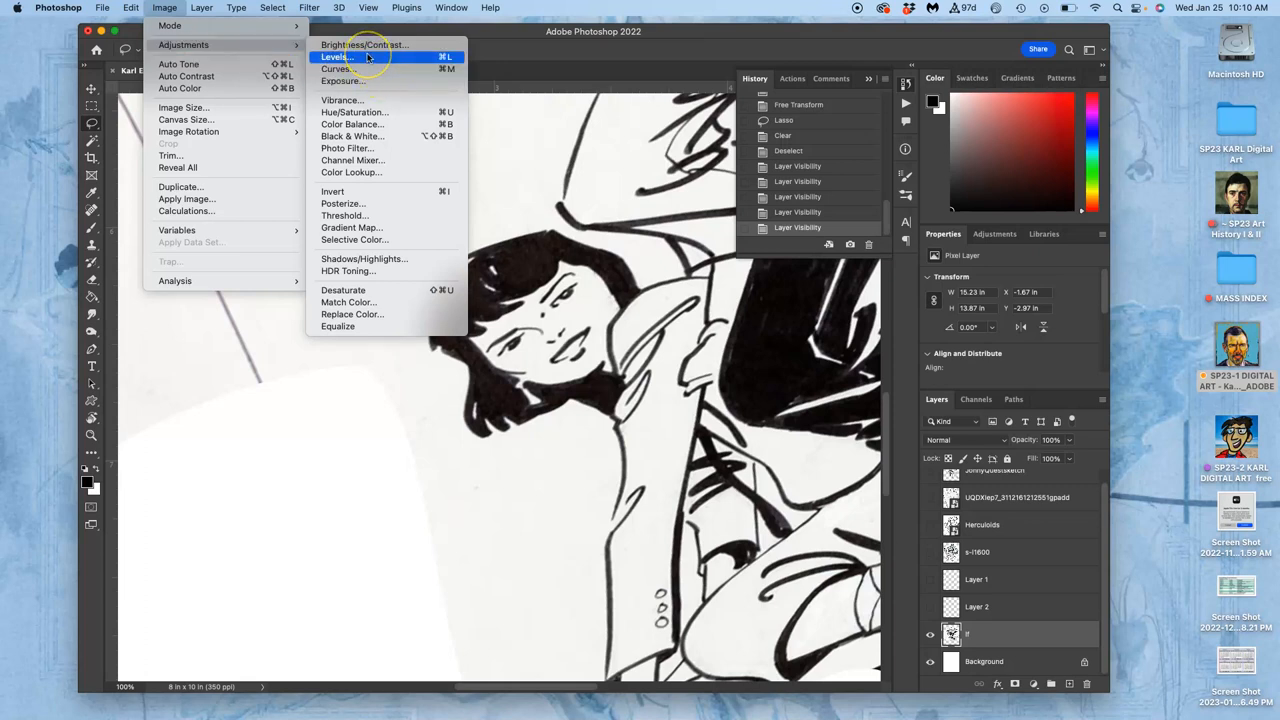
left_click(336, 56)
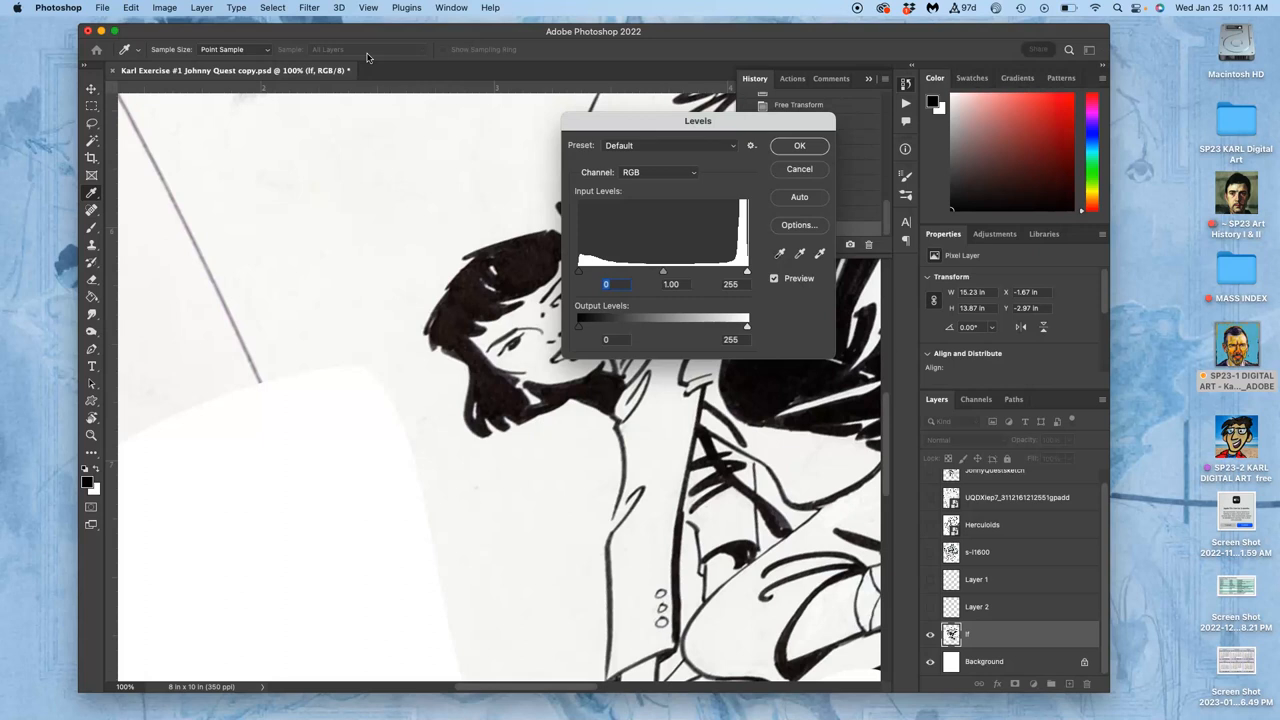
mouse_move(448, 62)
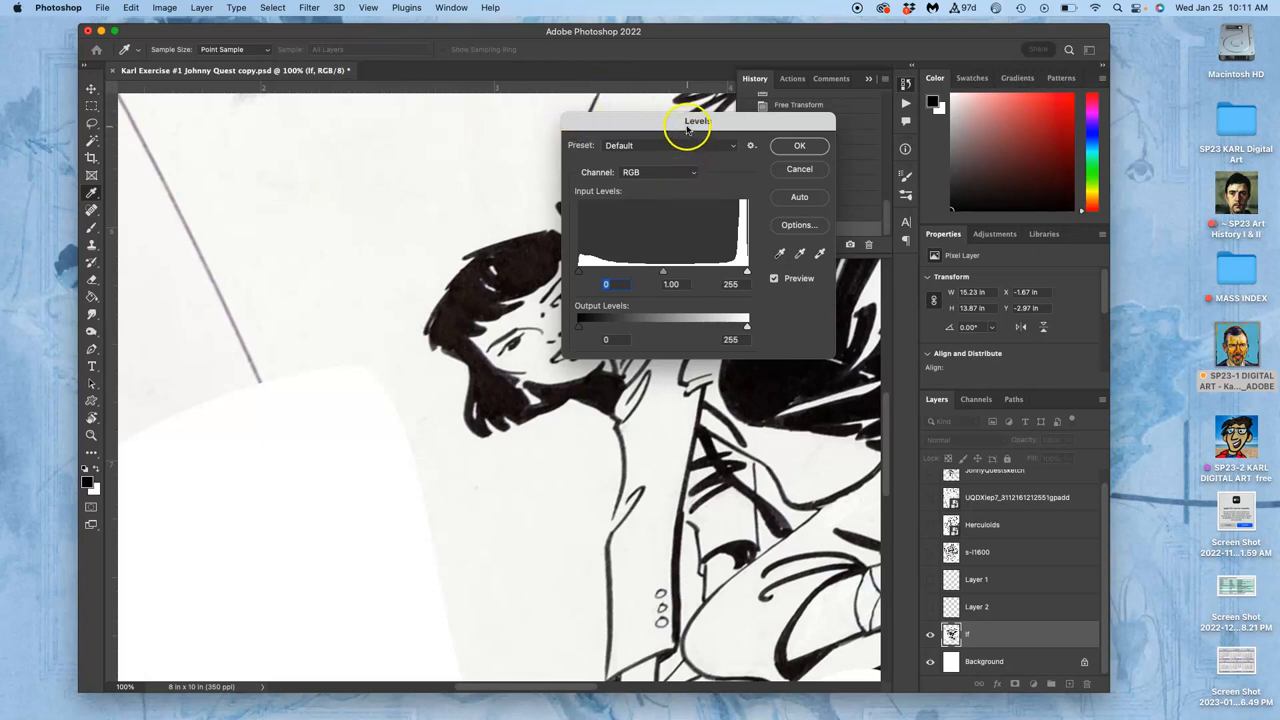
Move the Levels dialog aside and set the white input to about 234, black near 55
left_click_drag(692, 120, 384, 108)
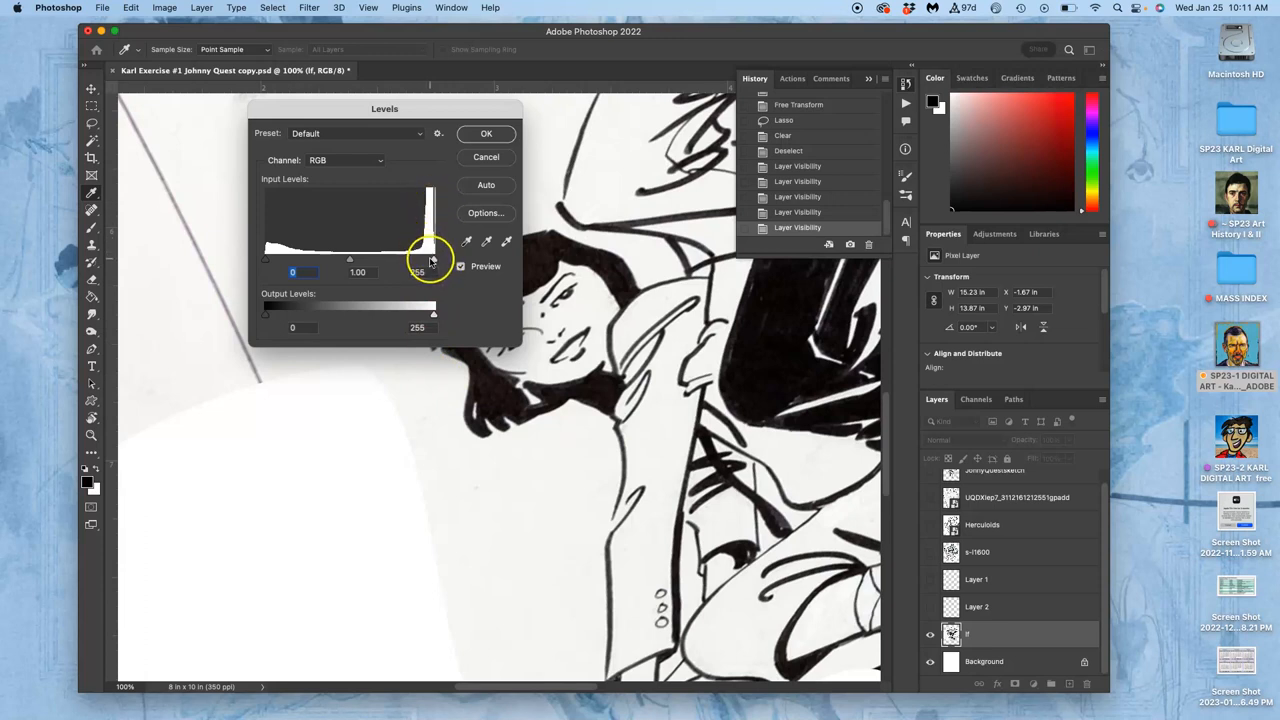
left_click_drag(436, 258, 420, 258)
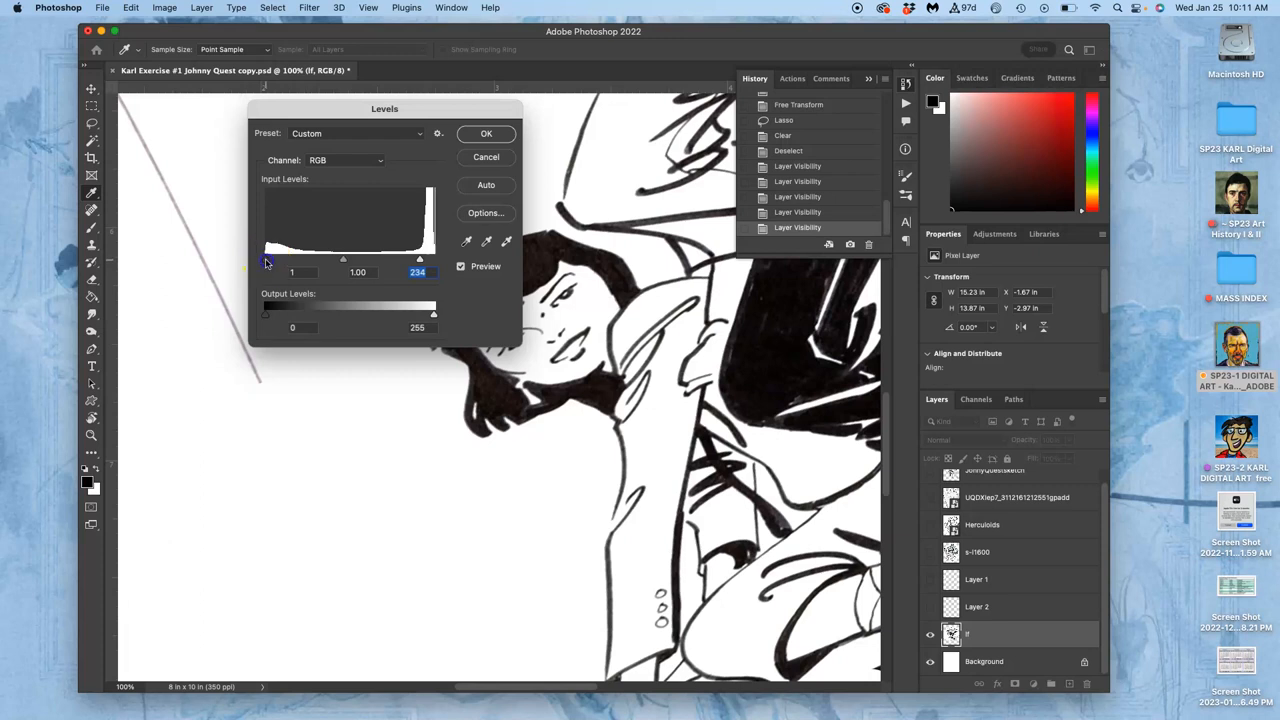
left_click_drag(264, 258, 292, 258)
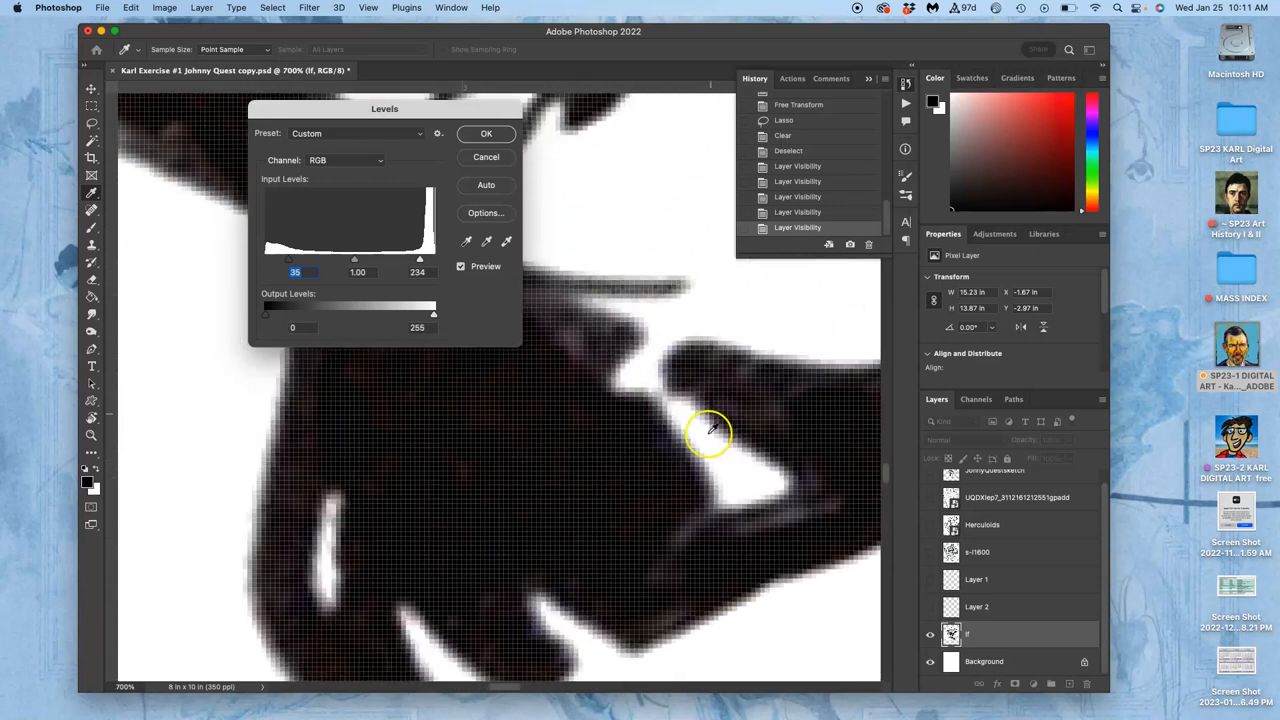
mouse_move(596, 300)
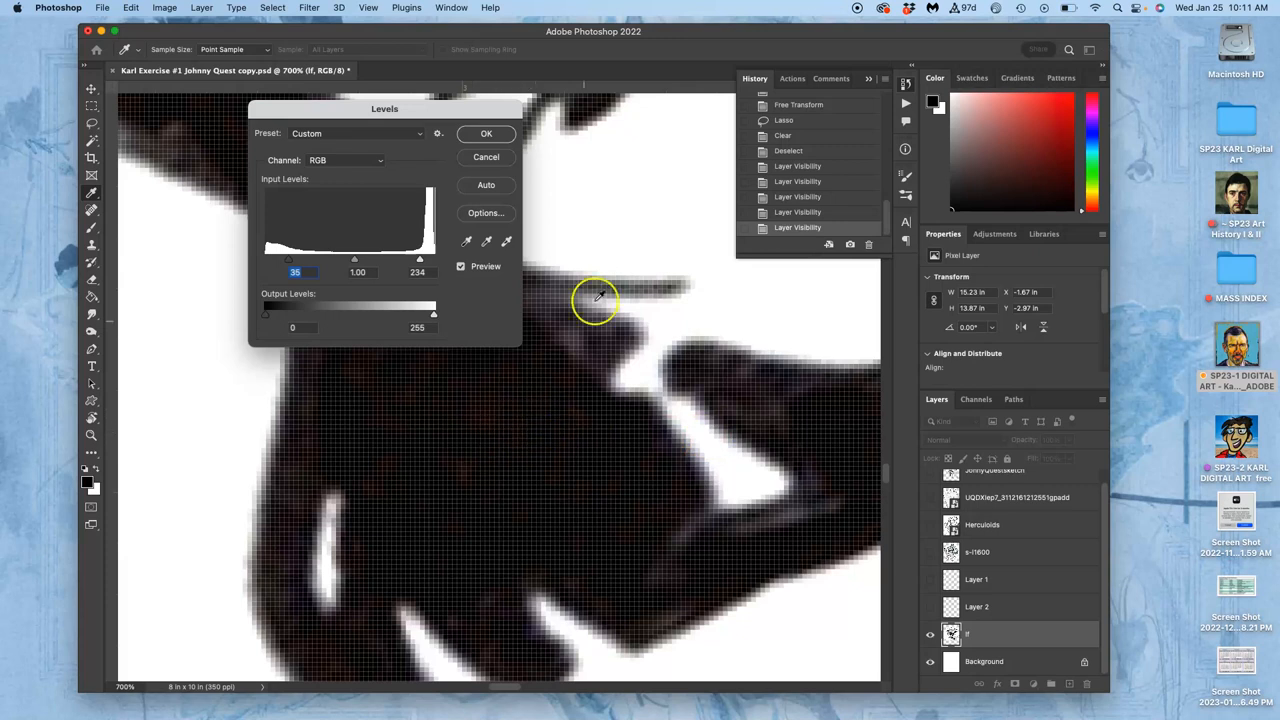
mouse_move(600, 338)
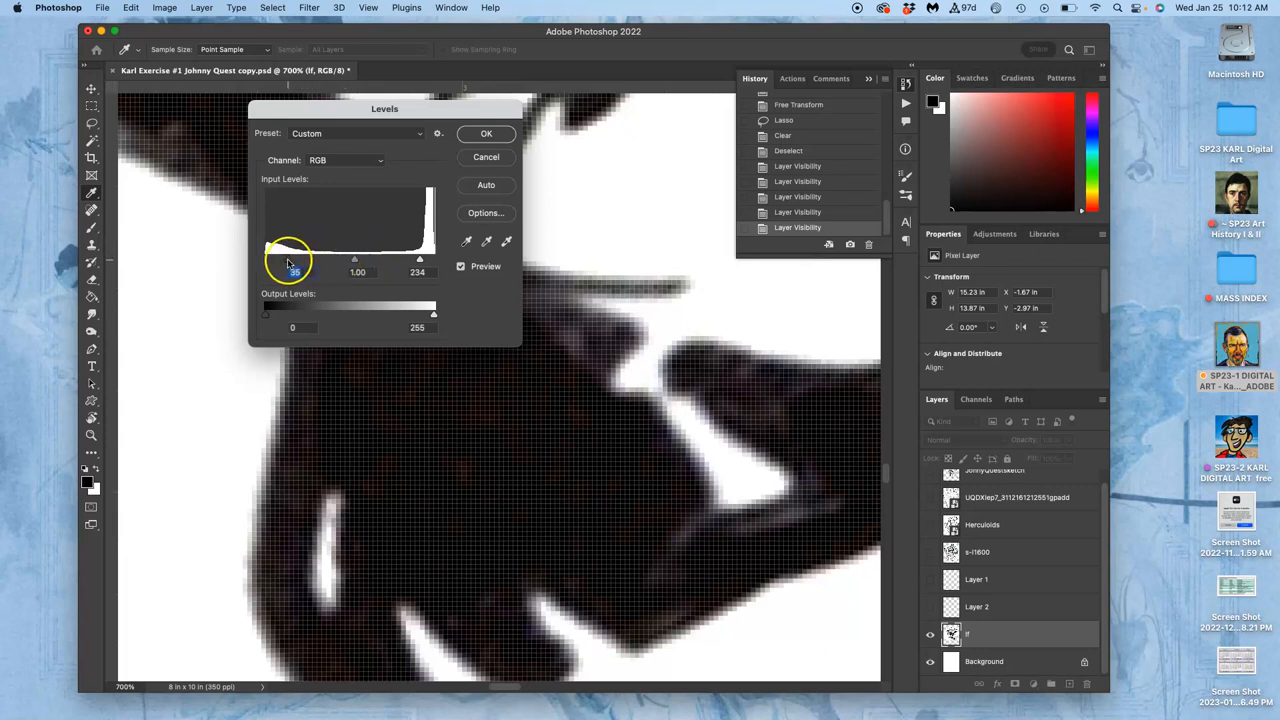
Raise the Levels black input to about 93 so the ink turns solid black
left_click_drag(294, 258, 328, 258)
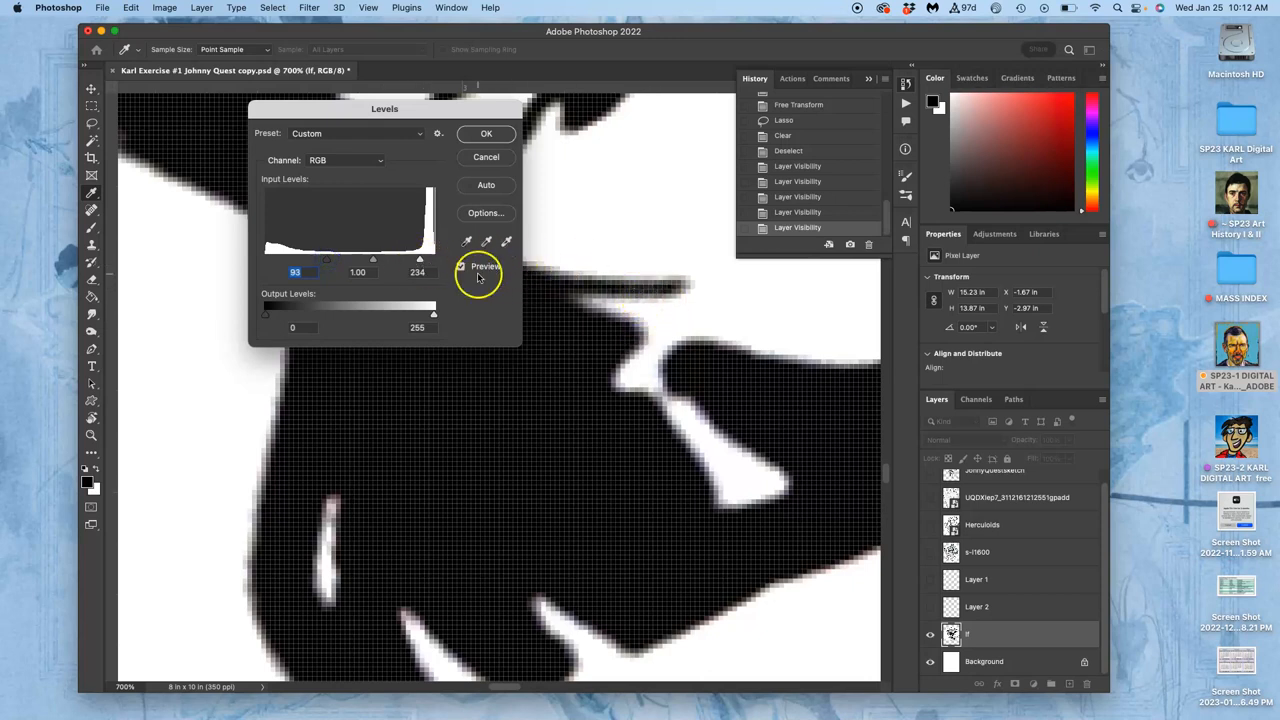
left_click_drag(420, 260, 412, 260)
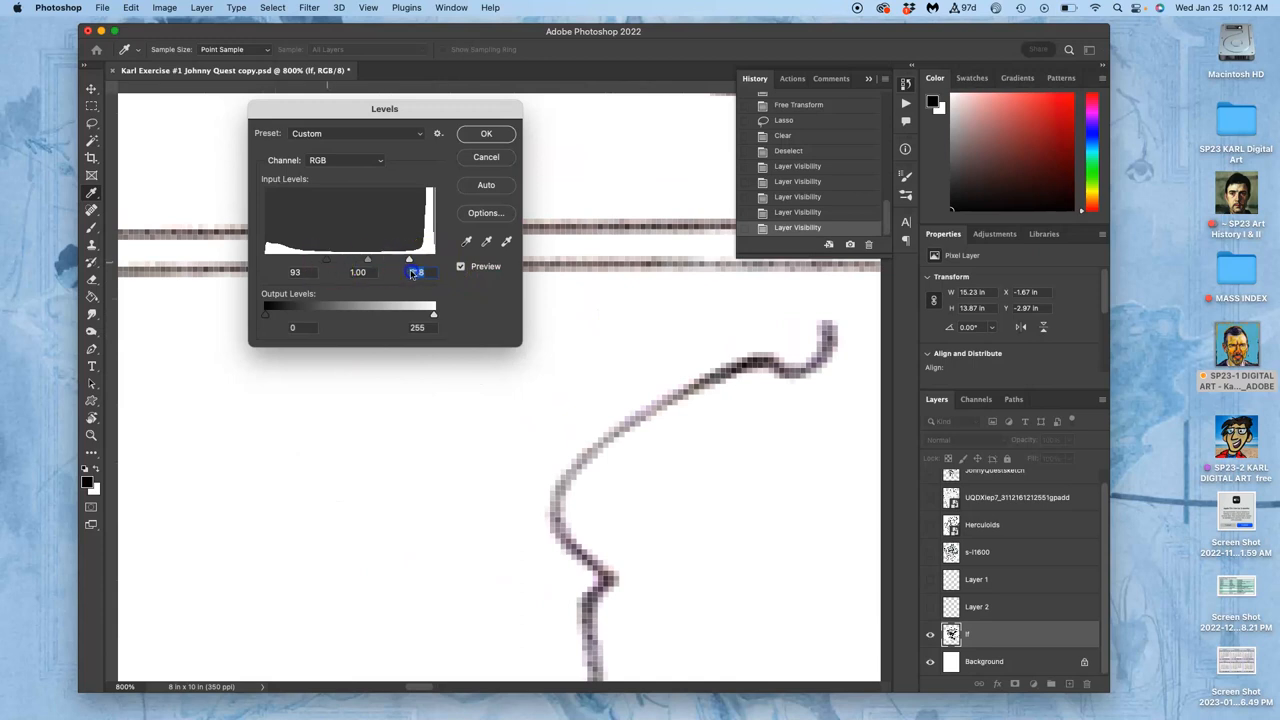
Tune the black input slider until thin strokes read solid, settling at 122 black and 218 white, and apply
left_click_drag(410, 272, 396, 272)
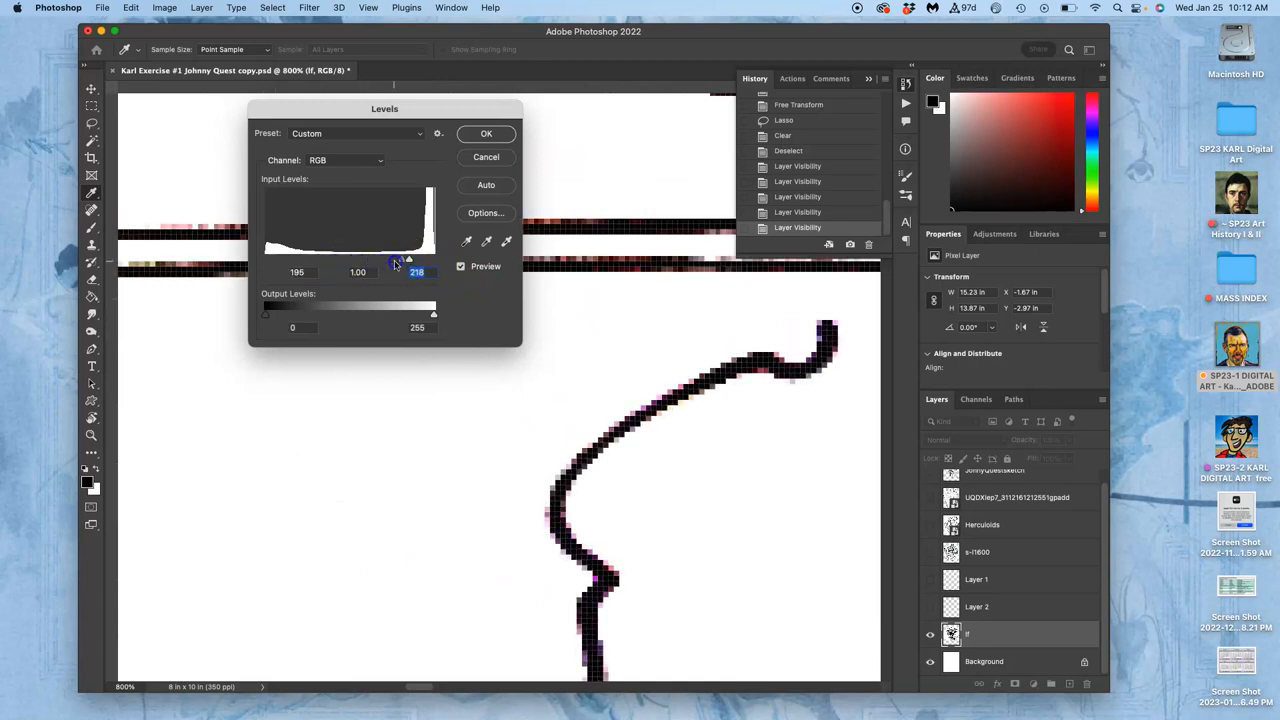
left_click_drag(396, 260, 364, 260)
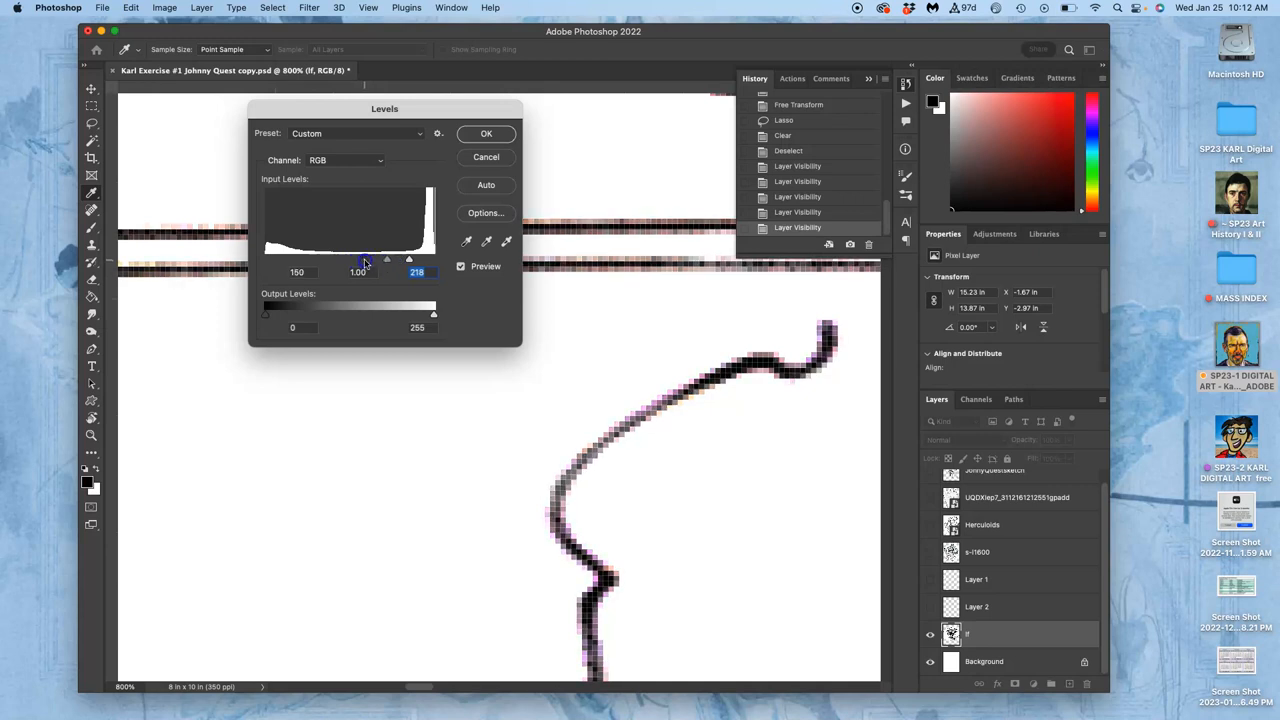
left_click_drag(366, 260, 400, 260)
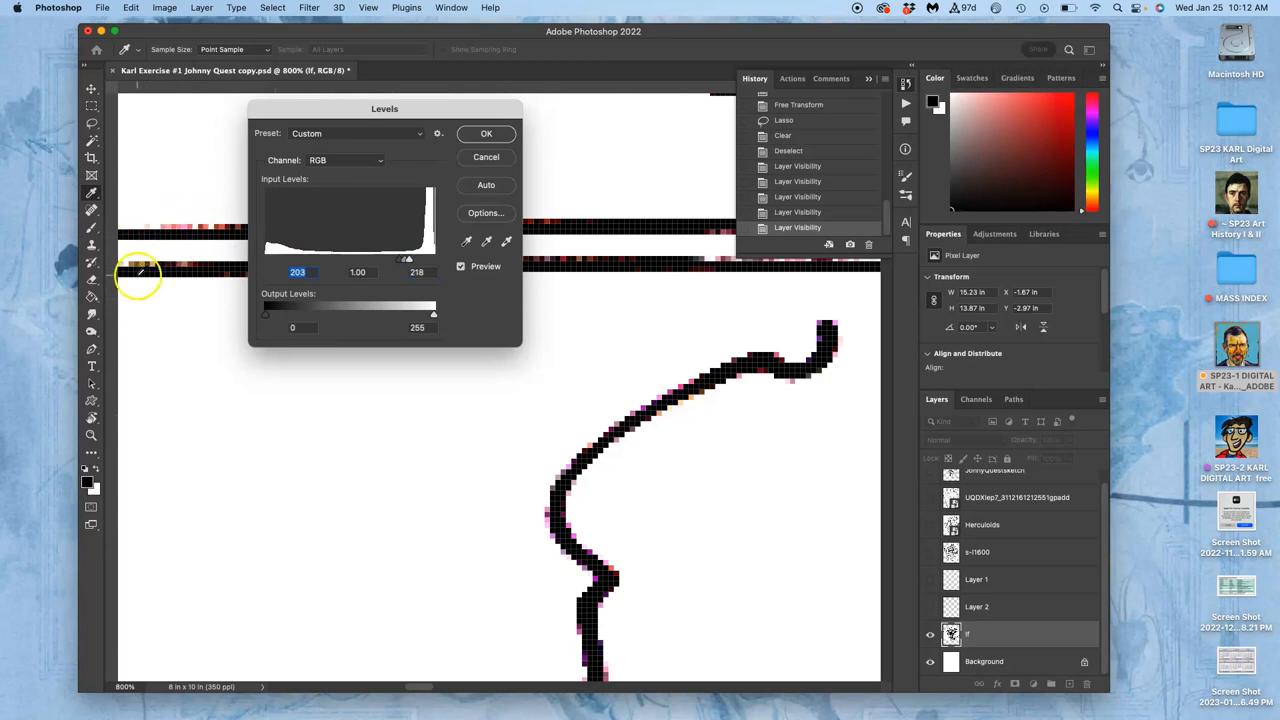
mouse_move(604, 444)
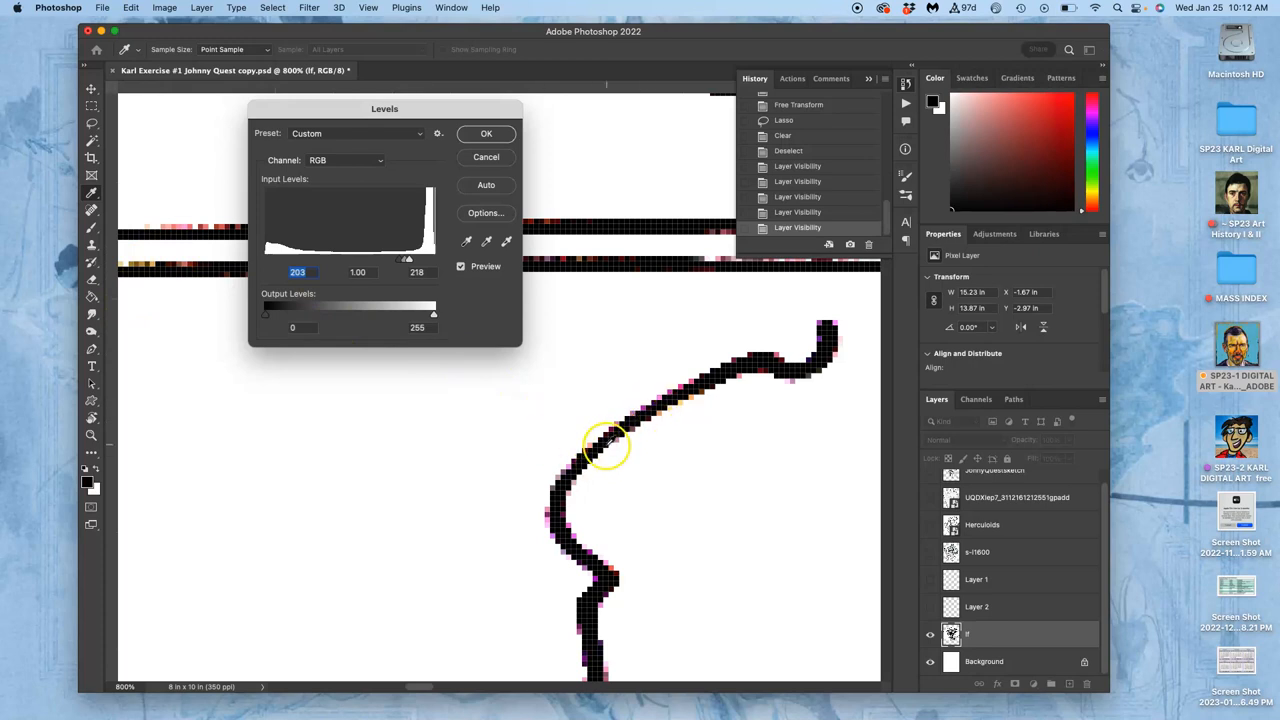
mouse_move(704, 378)
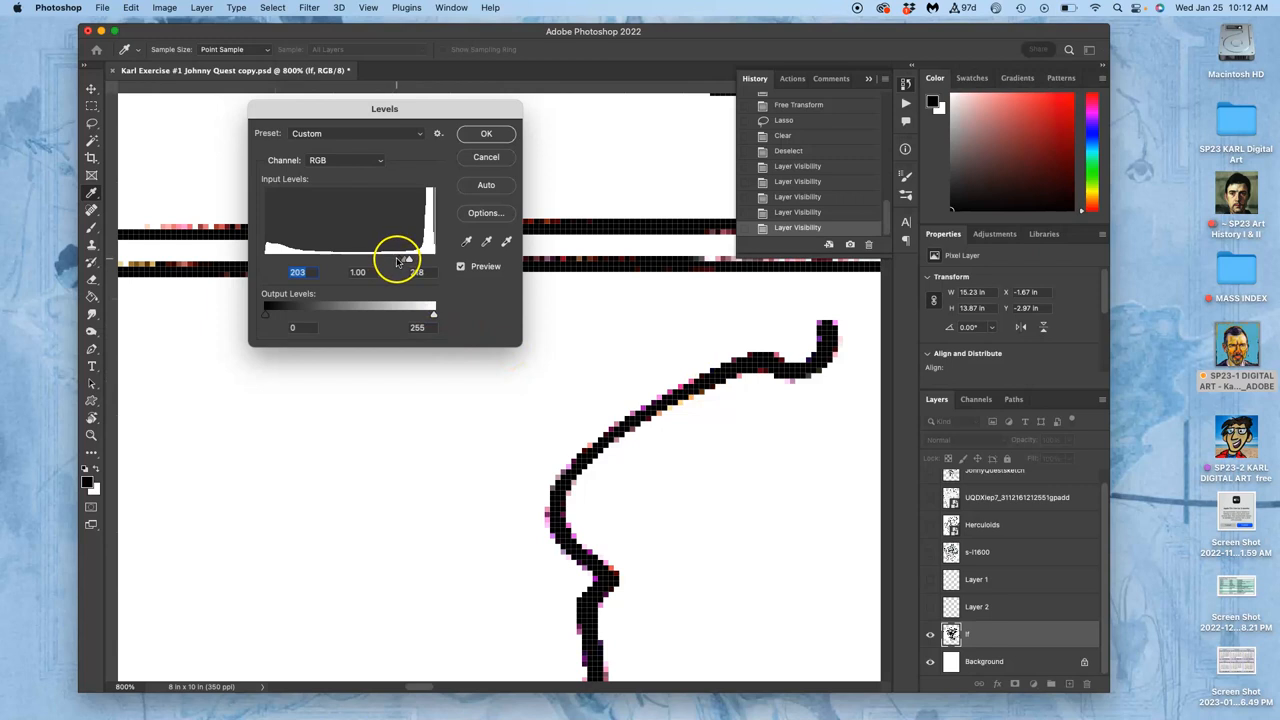
left_click_drag(408, 260, 344, 260)
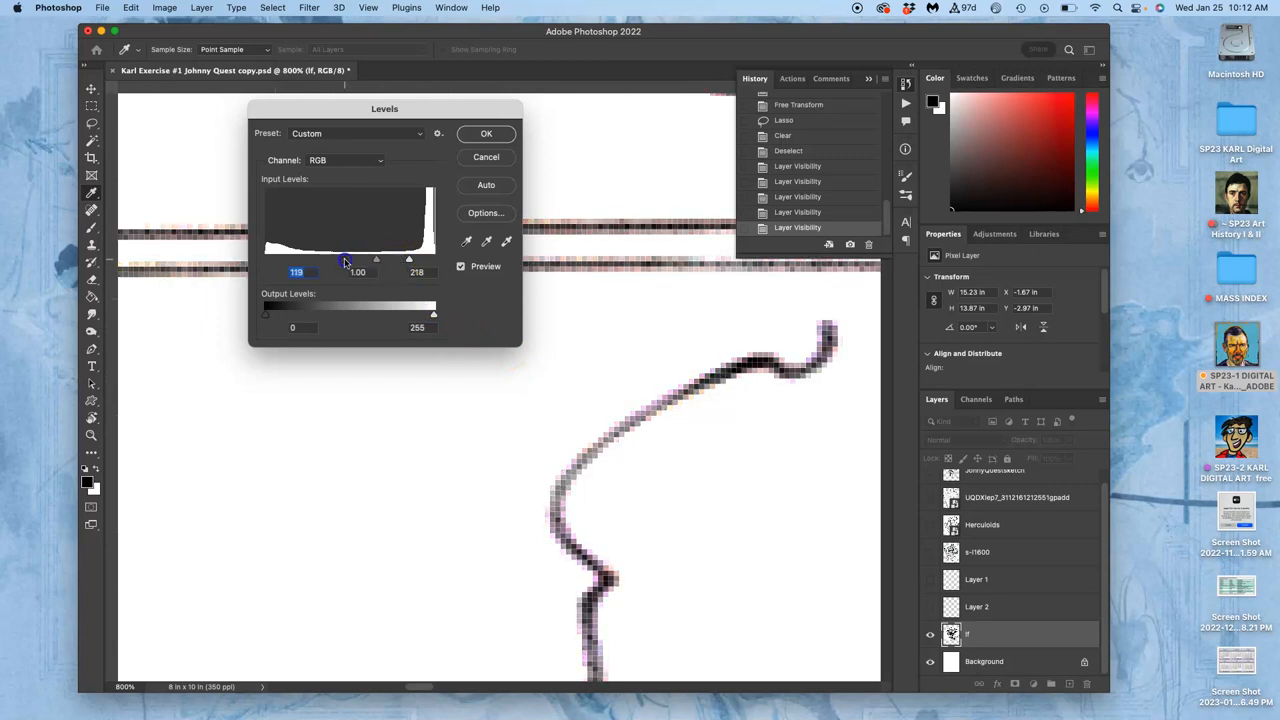
left_click_drag(344, 260, 362, 260)
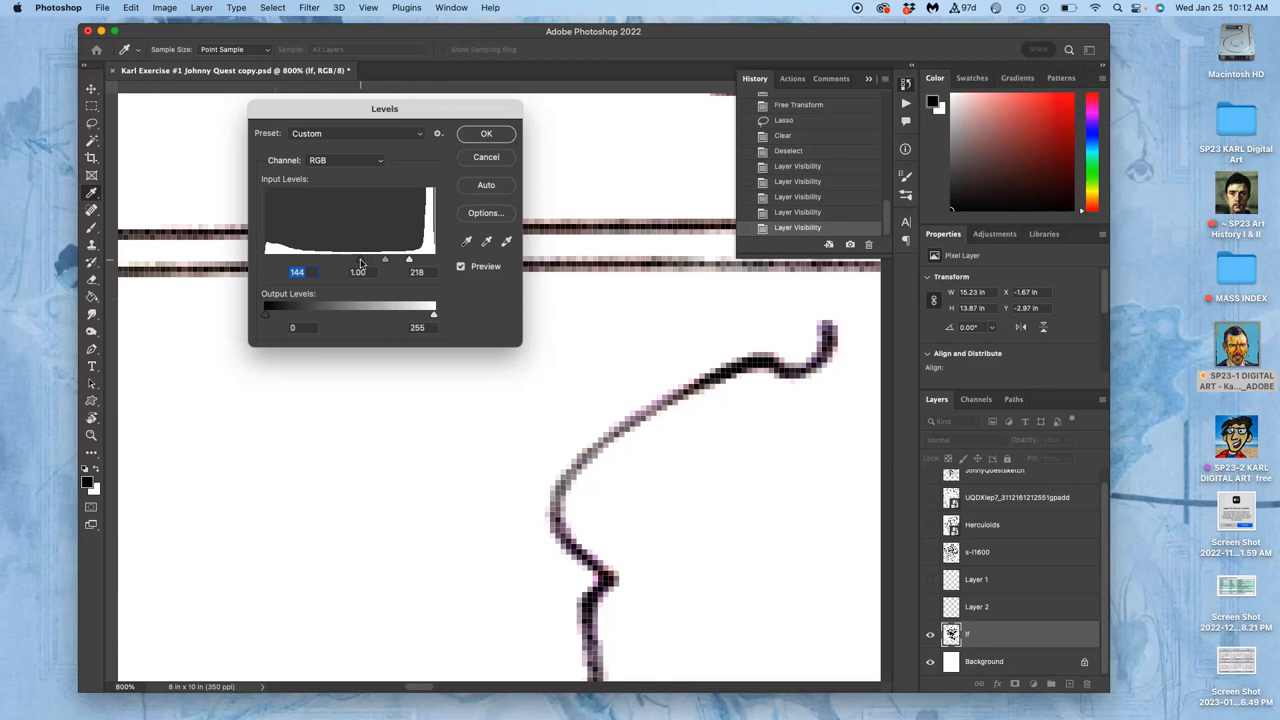
mouse_move(644, 276)
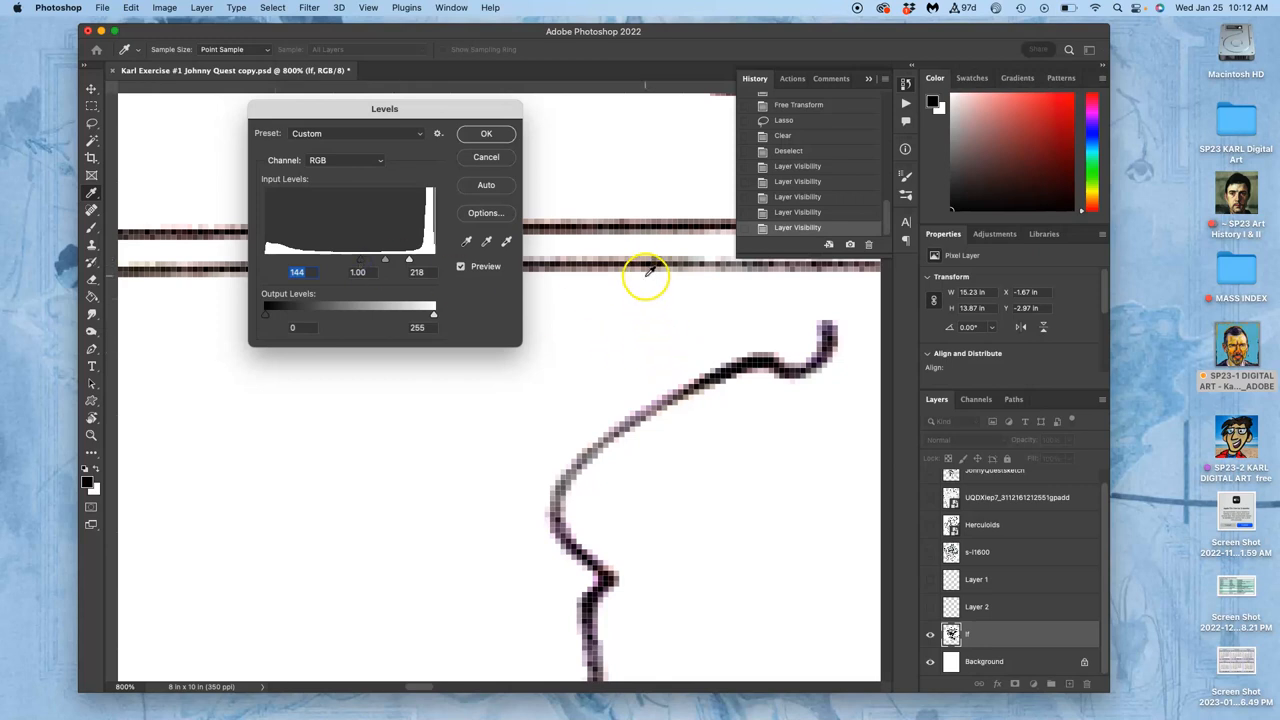
mouse_move(658, 272)
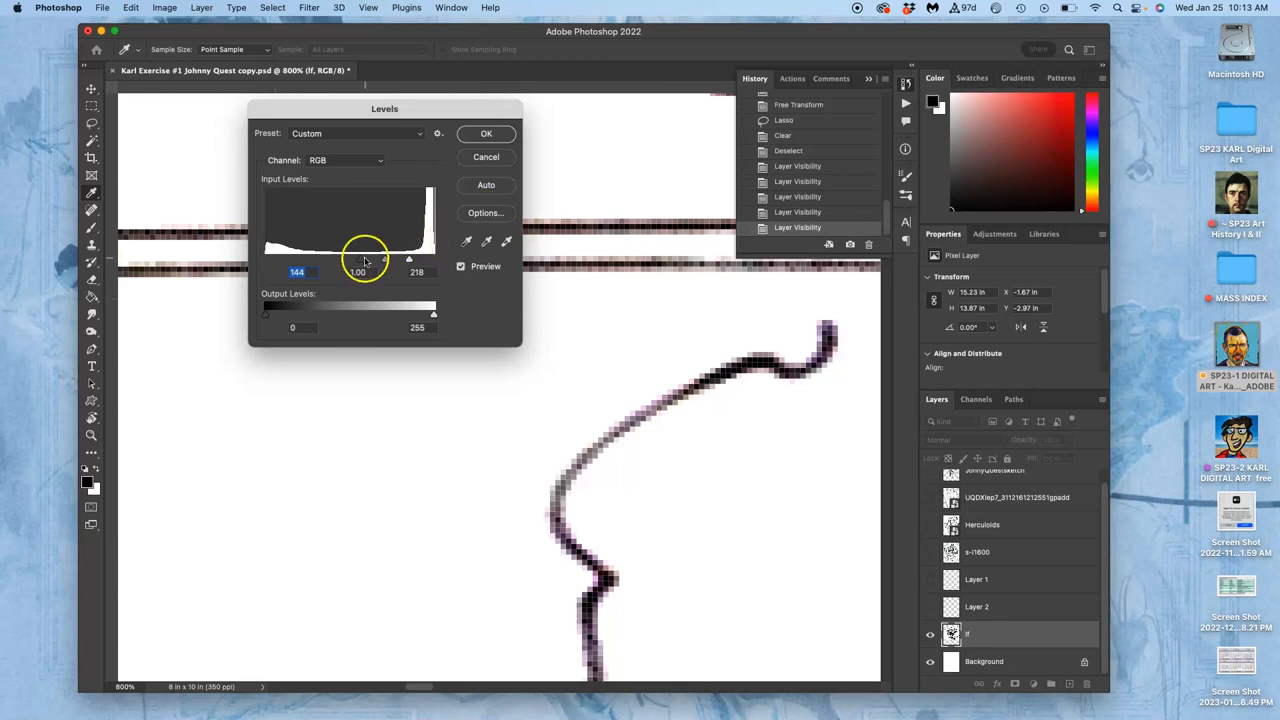
left_click_drag(364, 260, 330, 260)
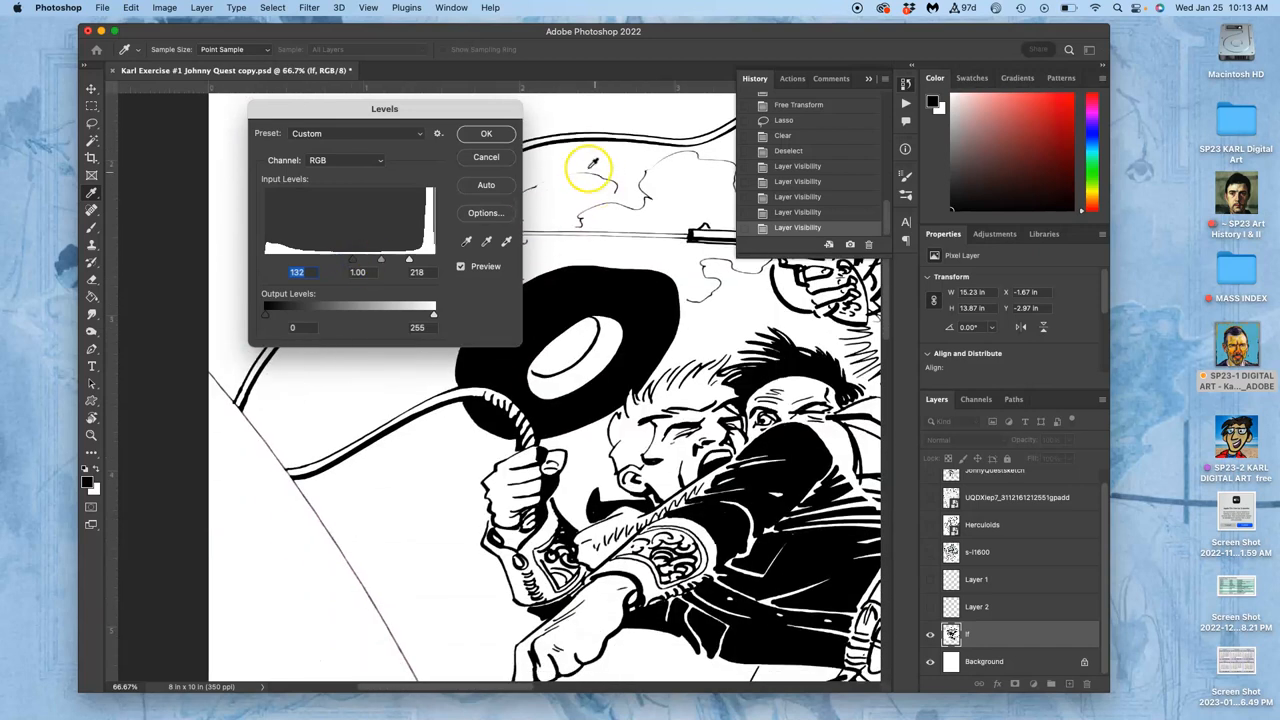
left_click(486, 134)
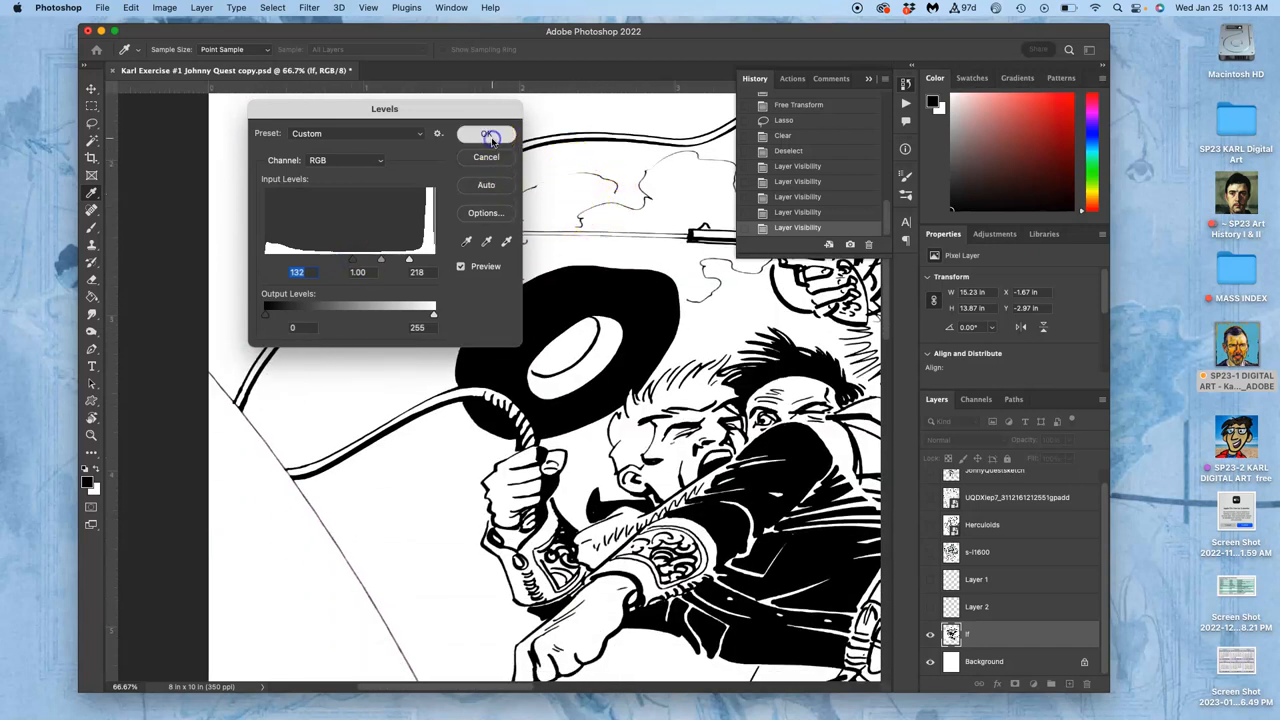
Switch to the Lasso tool to select stray marks on the line art
left_click(488, 134)
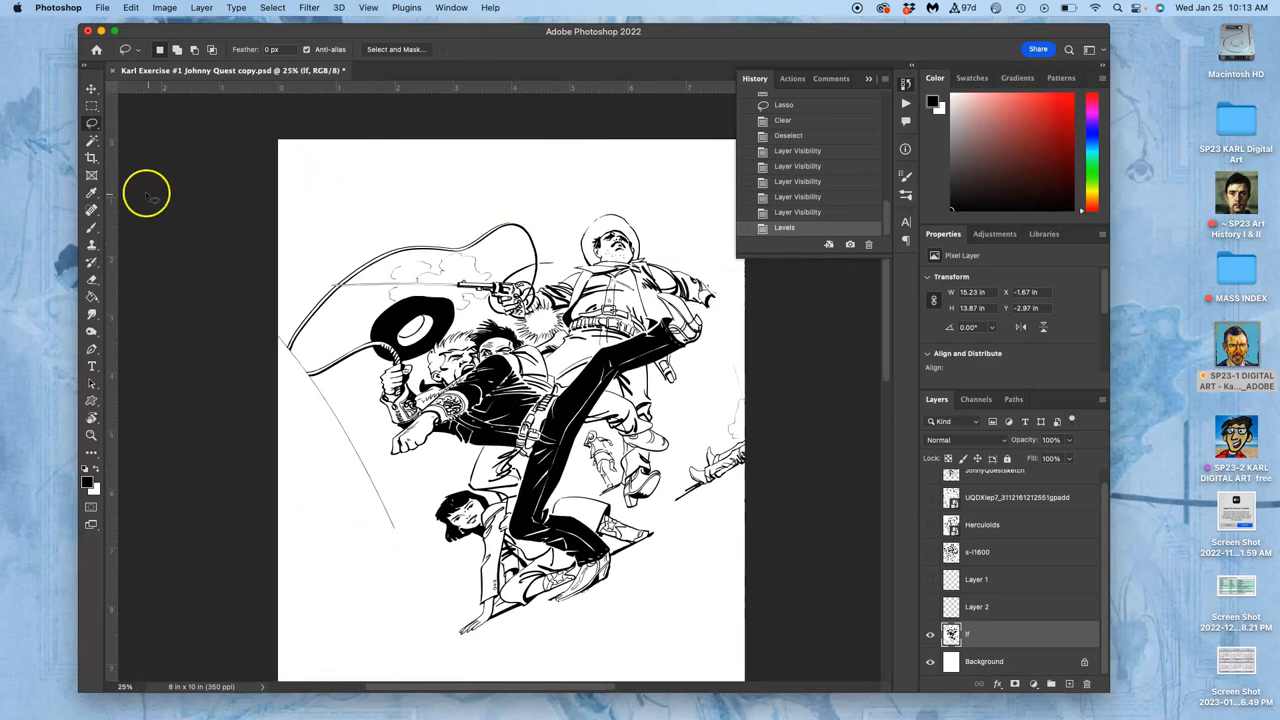
mouse_move(308, 302)
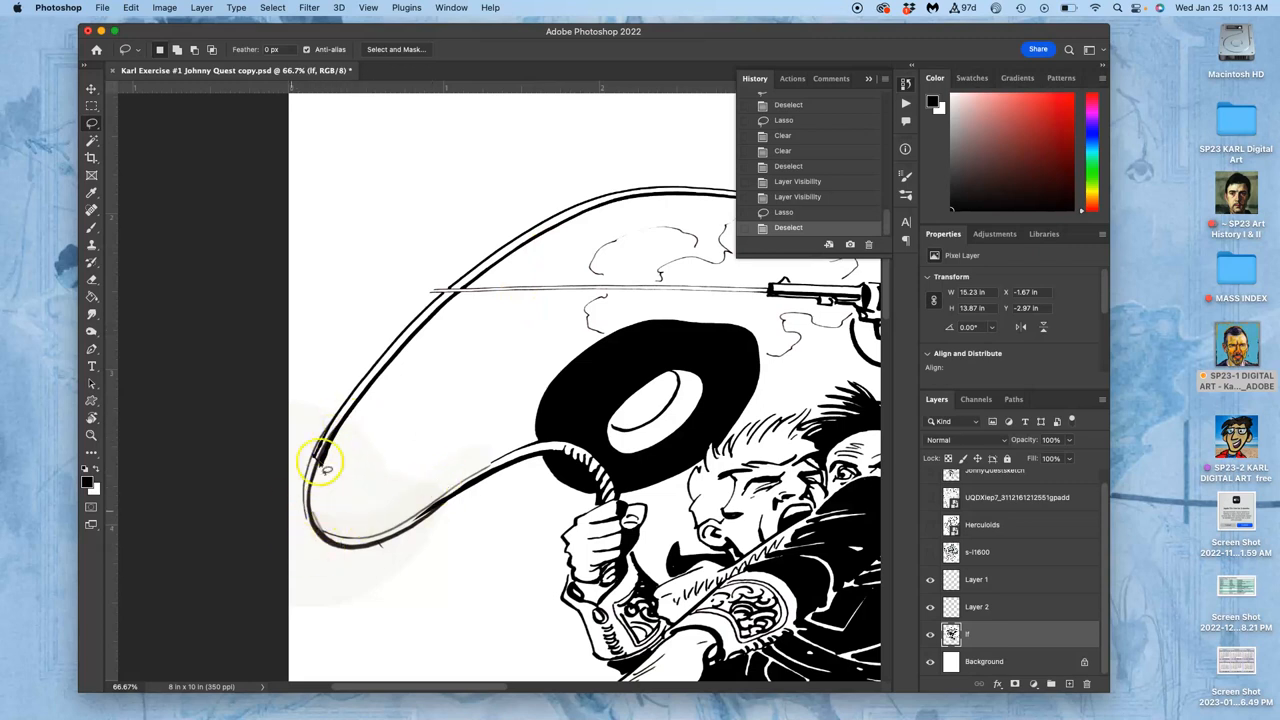
mouse_move(322, 590)
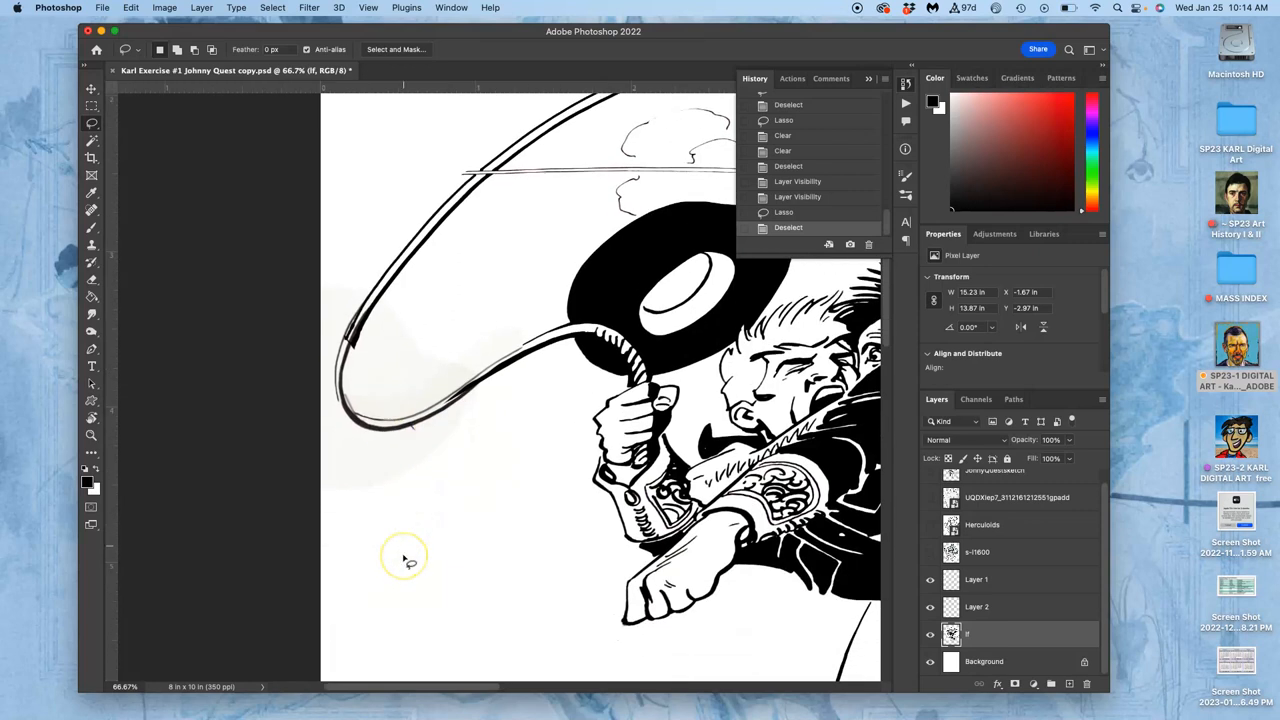
mouse_move(408, 374)
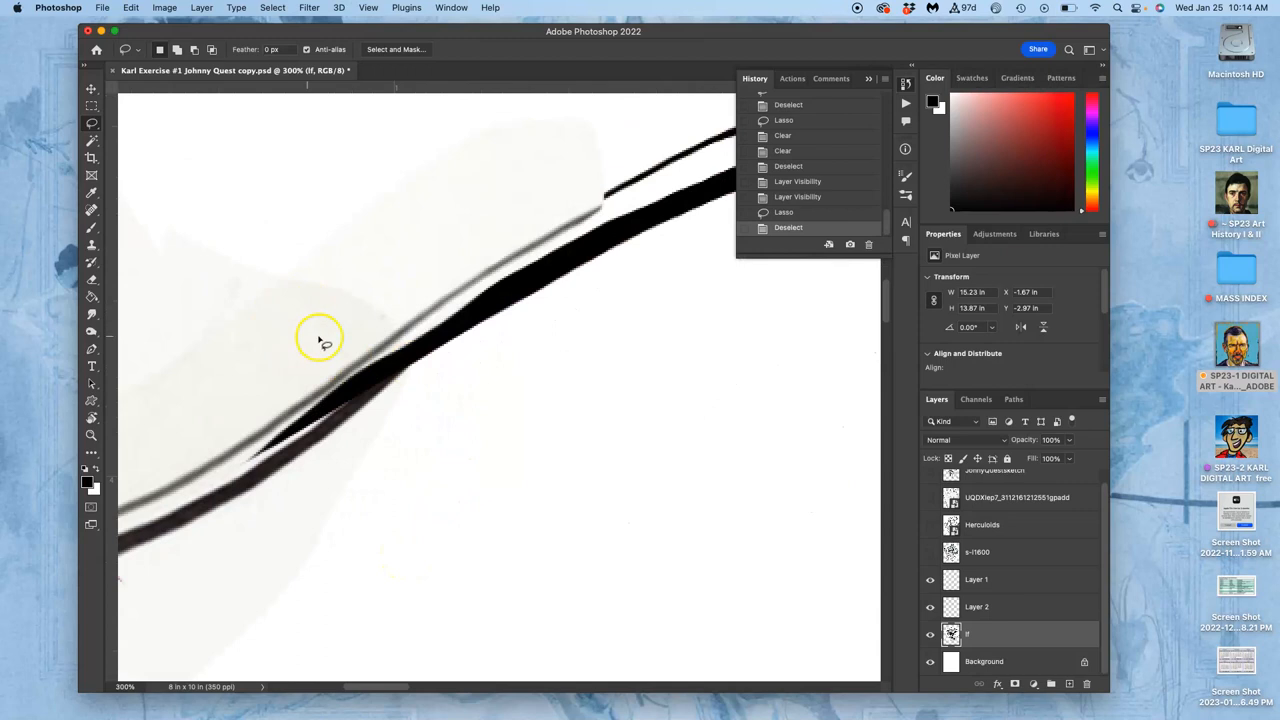
mouse_move(224, 338)
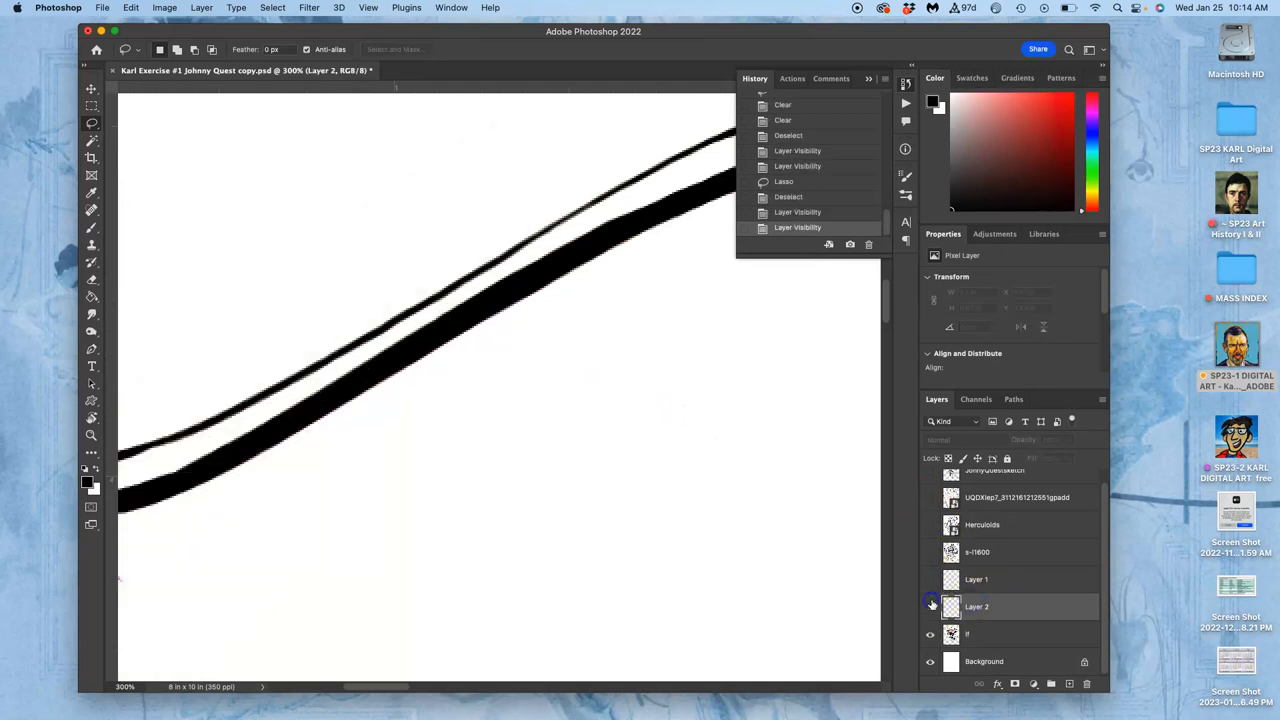
left_click(930, 580)
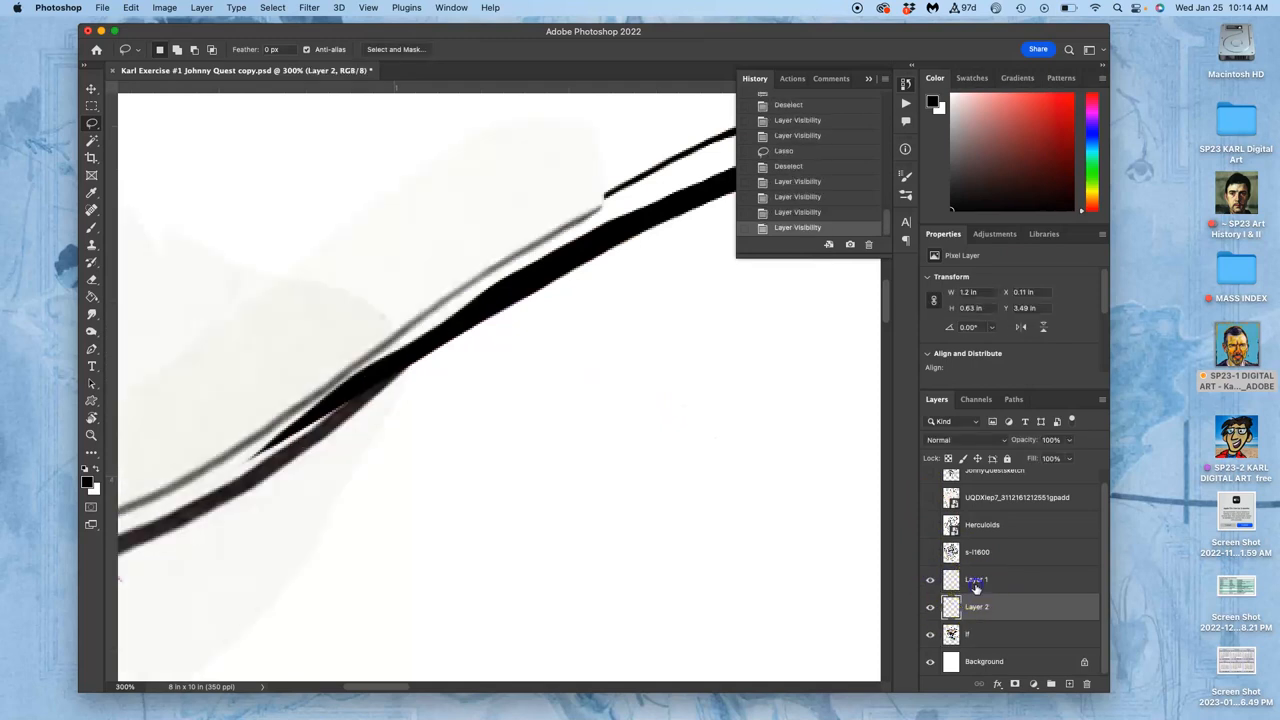
left_click(976, 580)
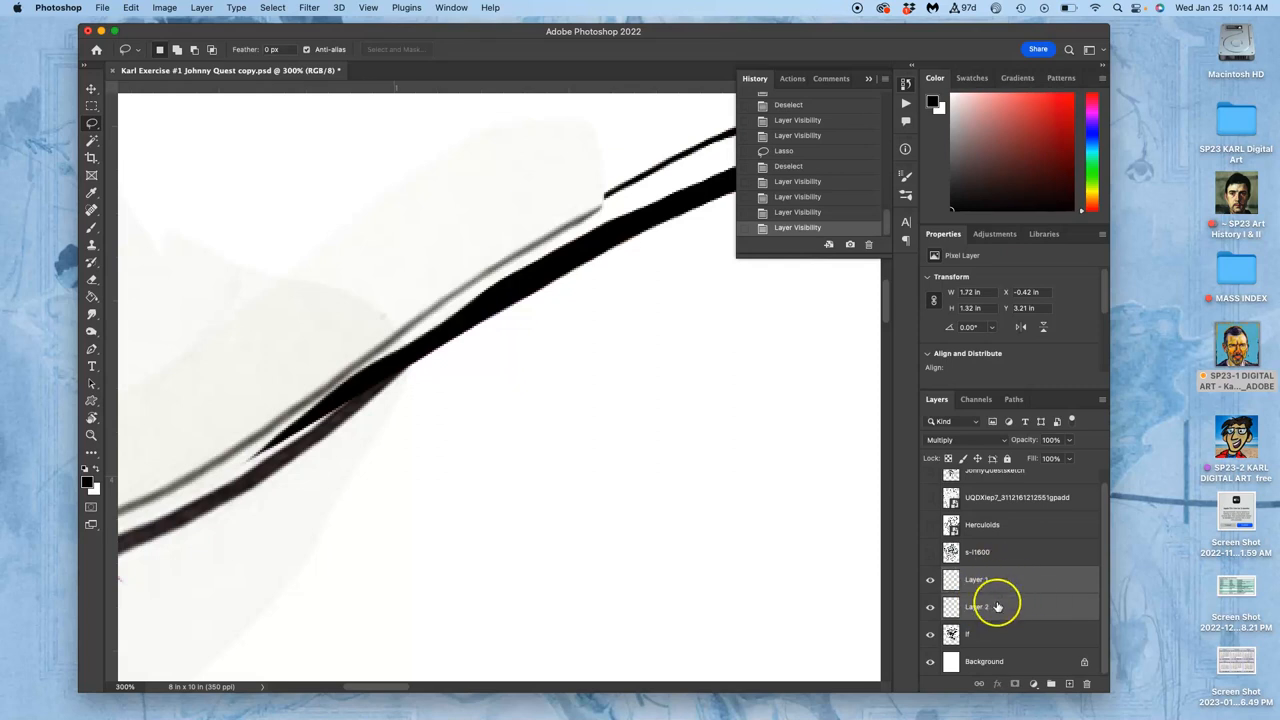
Merge the selected Layer 1 and Layer 2 via Layer > Merge Layers
left_click(200, 8)
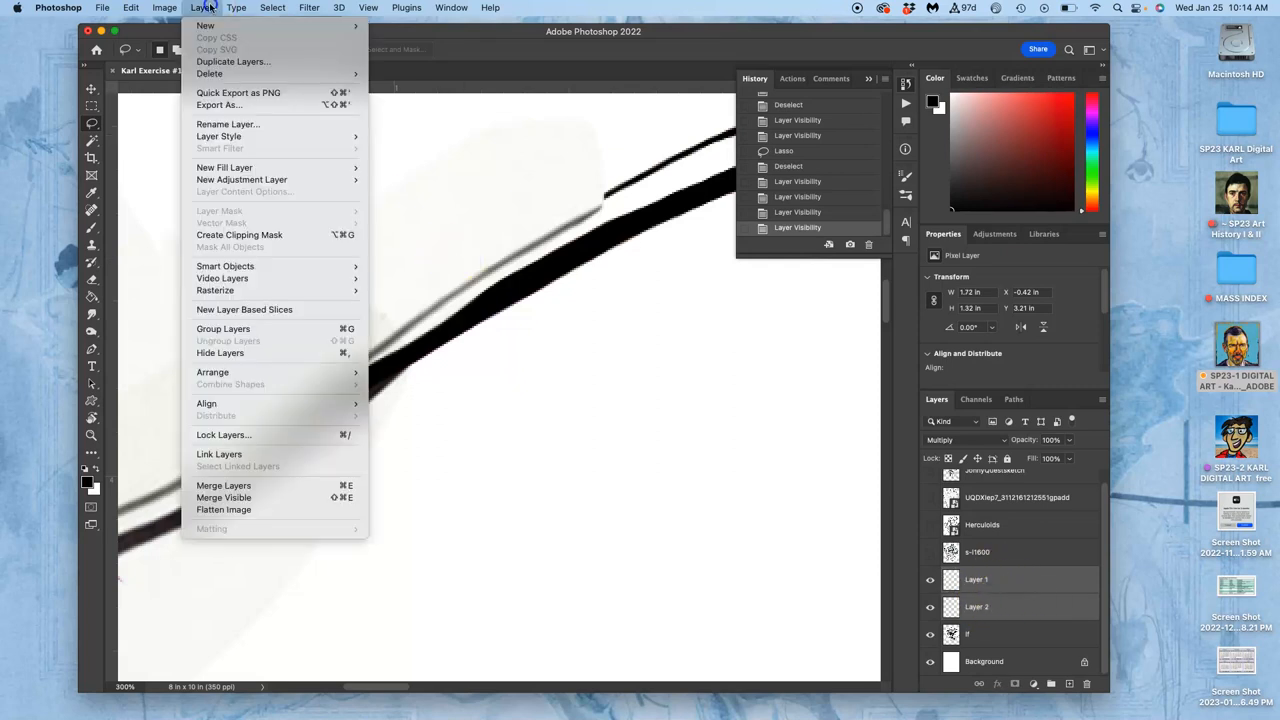
mouse_move(186, 476)
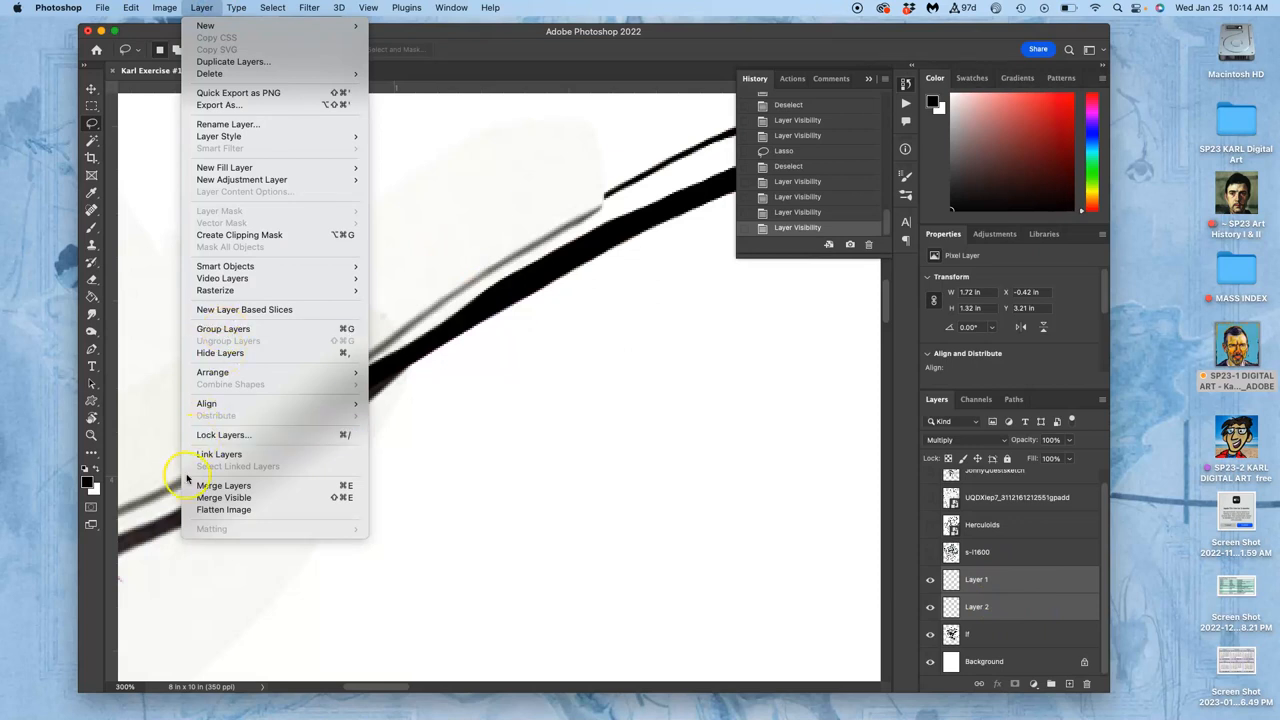
left_click(224, 486)
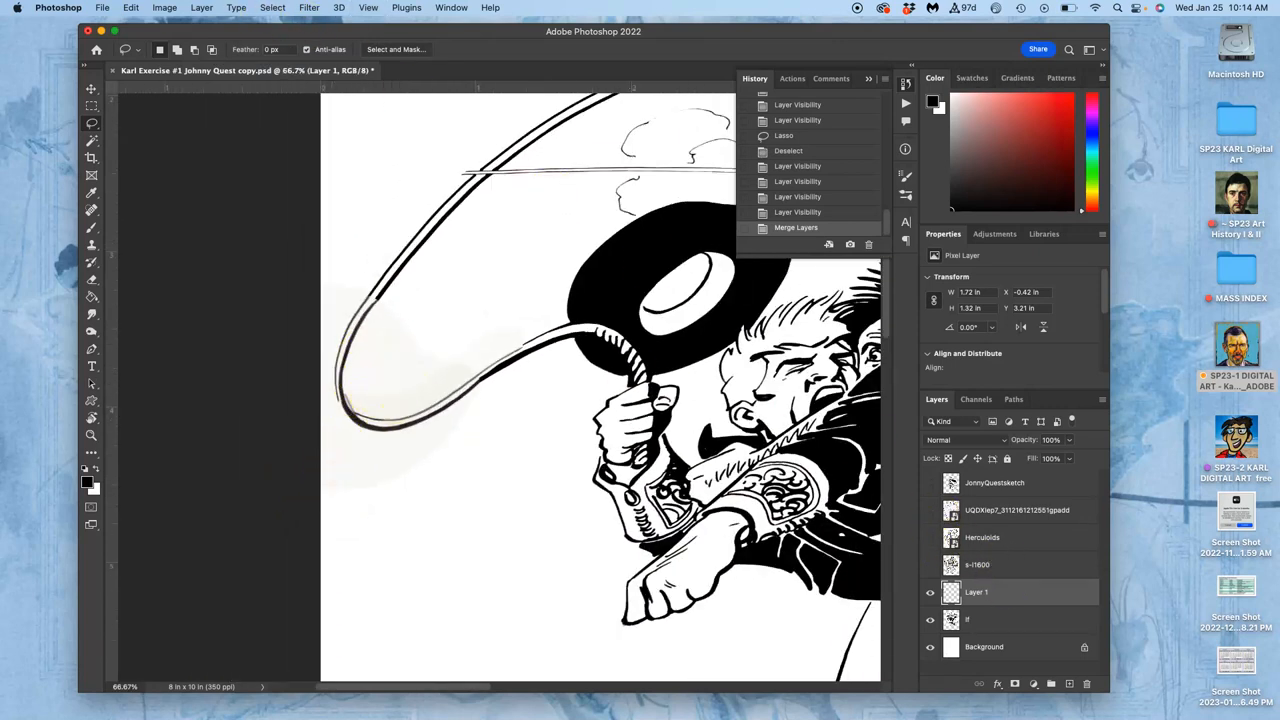
Apply a Levels adjustment to the merged Layer 1, dismissing the invalid-entry warning
left_click(164, 8)
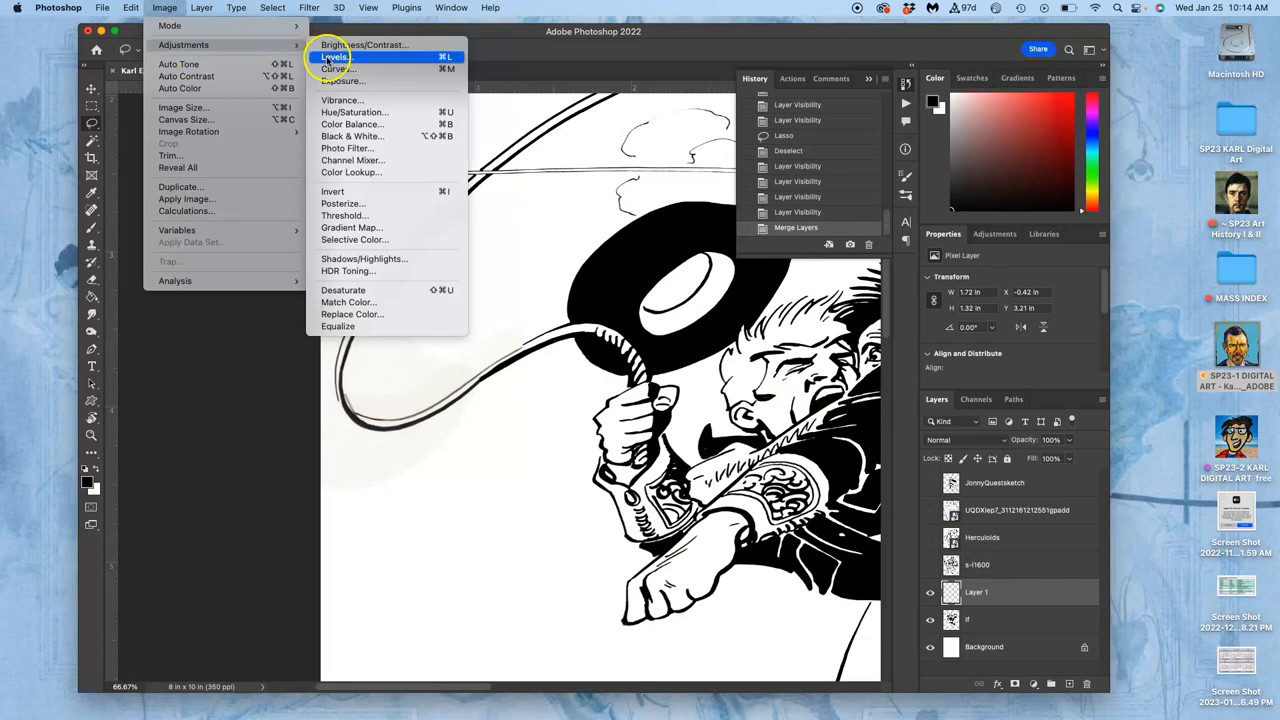
left_click(334, 56)
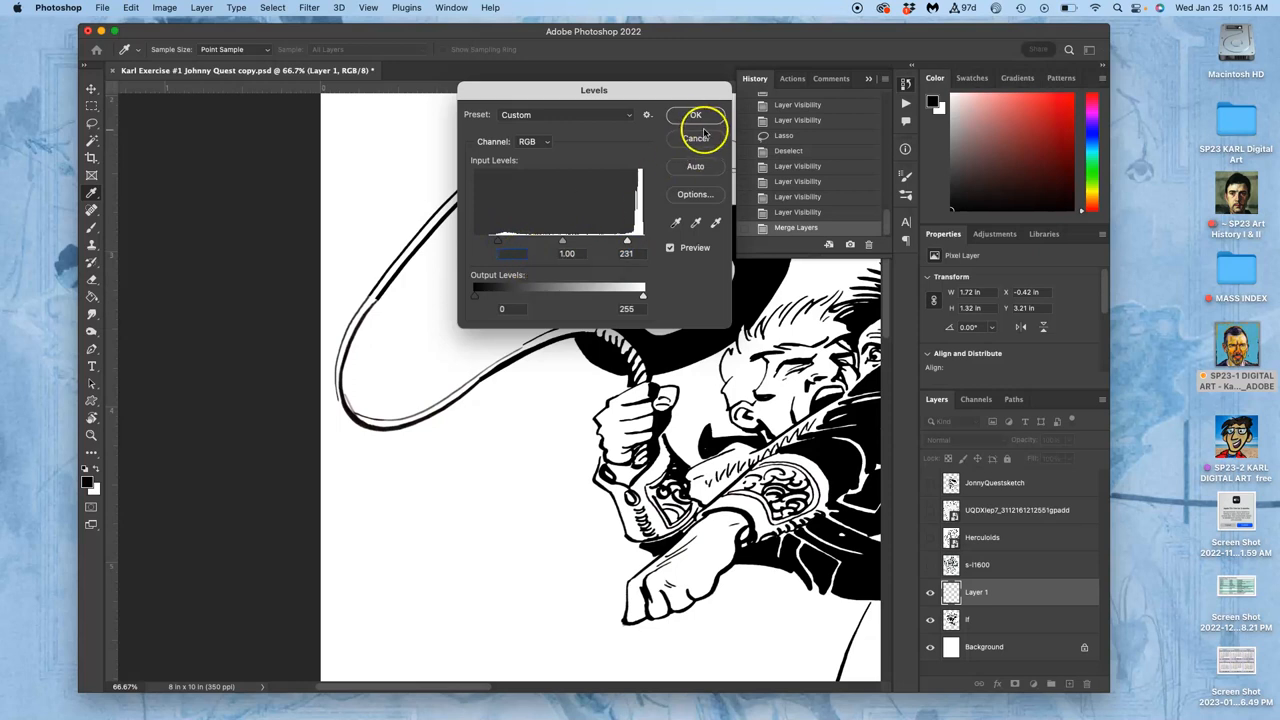
left_click(696, 114)
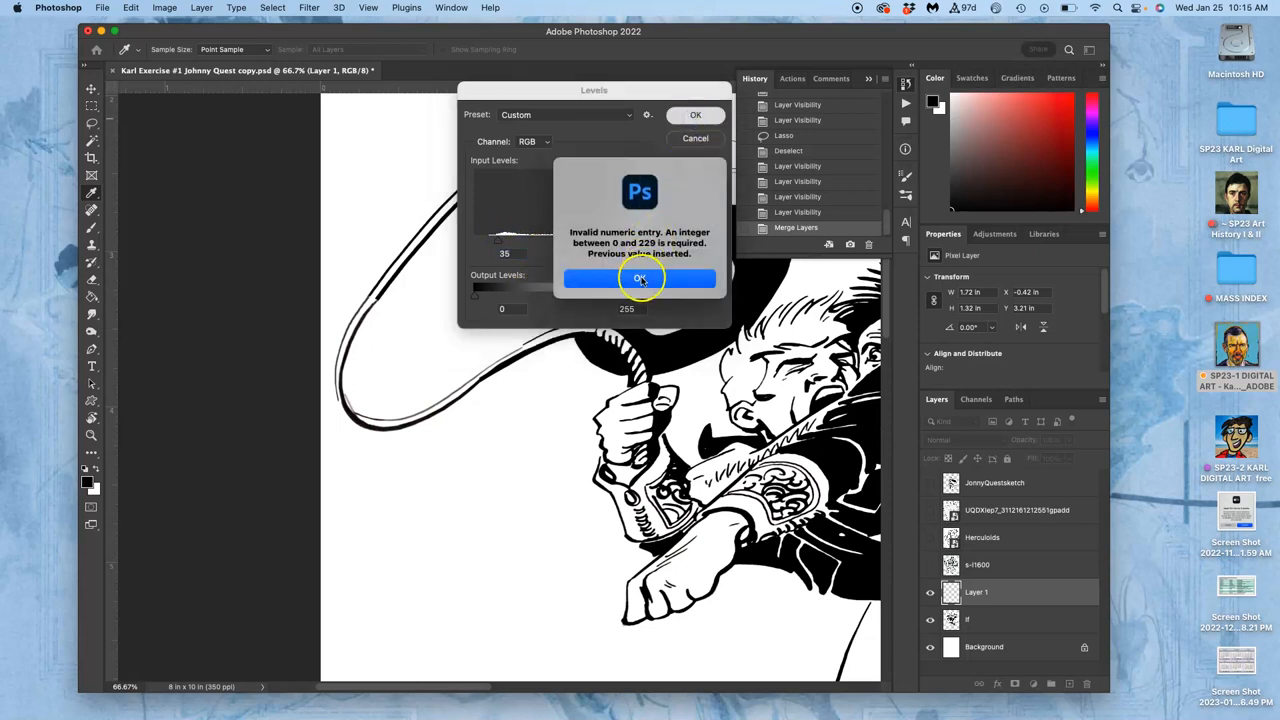
left_click(640, 278)
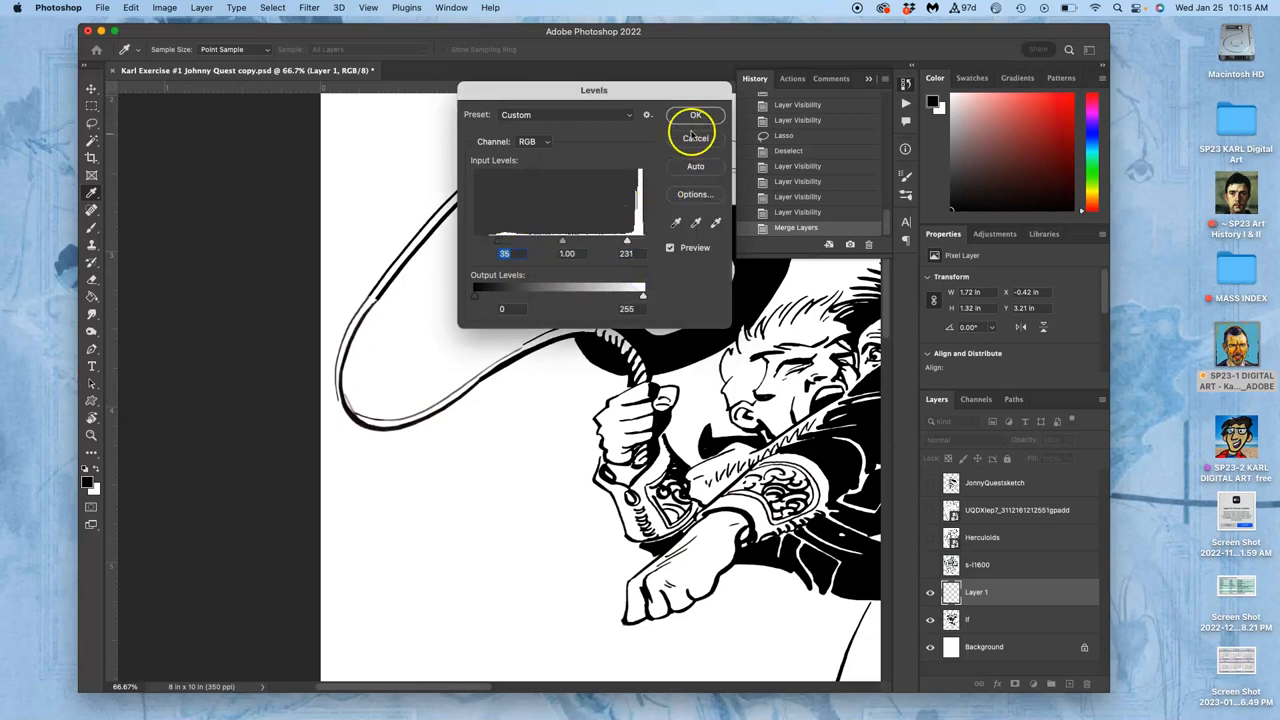
left_click(696, 114)
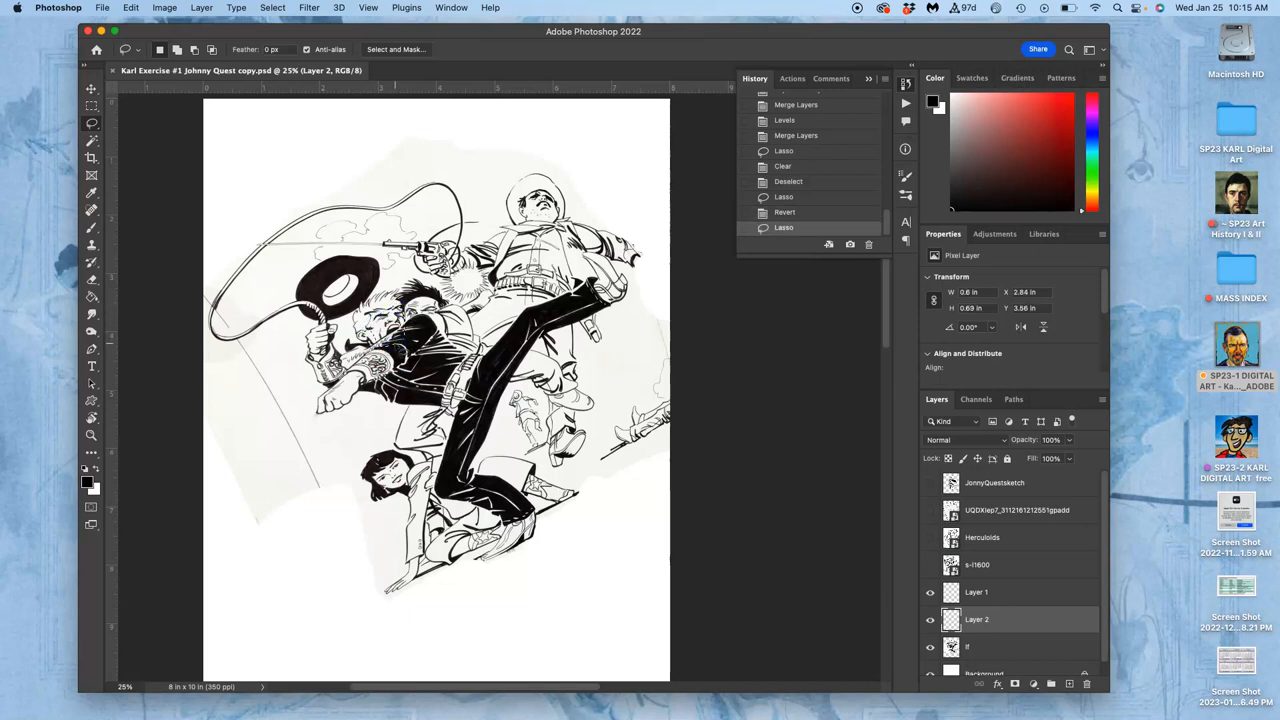
Collapse the History panel and select layer 4 with the other line-art layers for merging
left_click(868, 82)
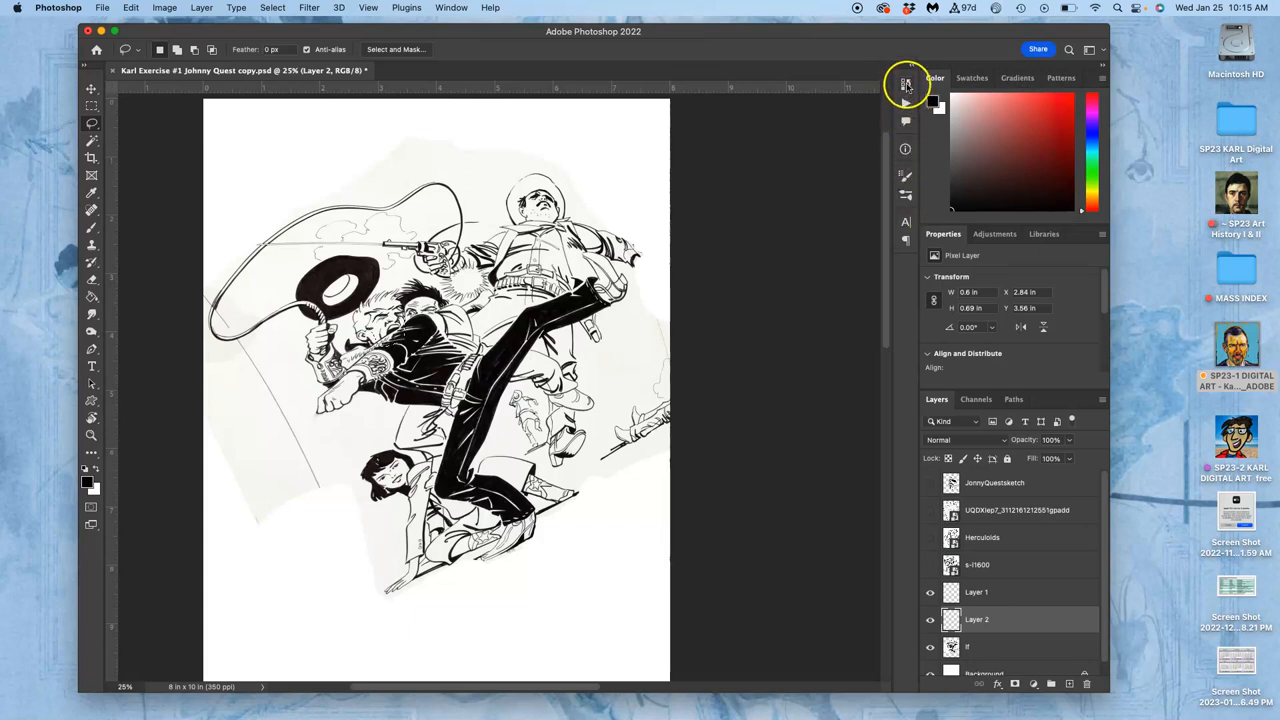
mouse_move(904, 84)
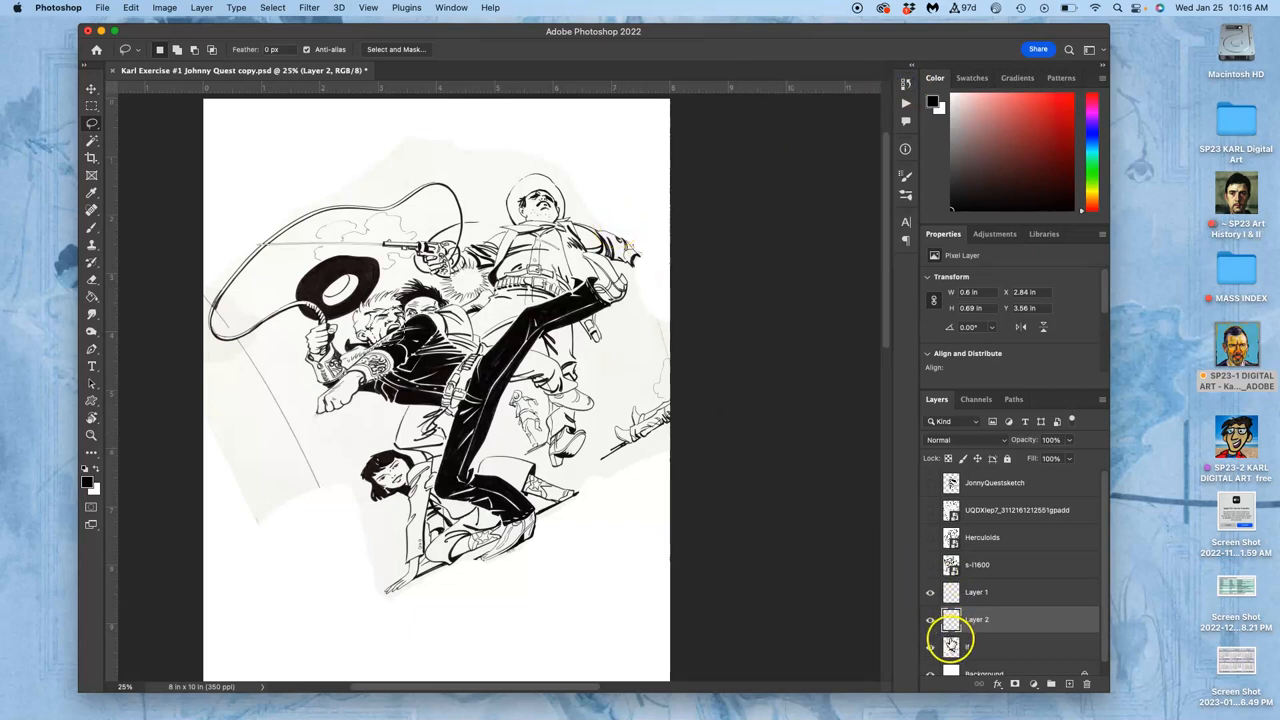
left_click(906, 84)
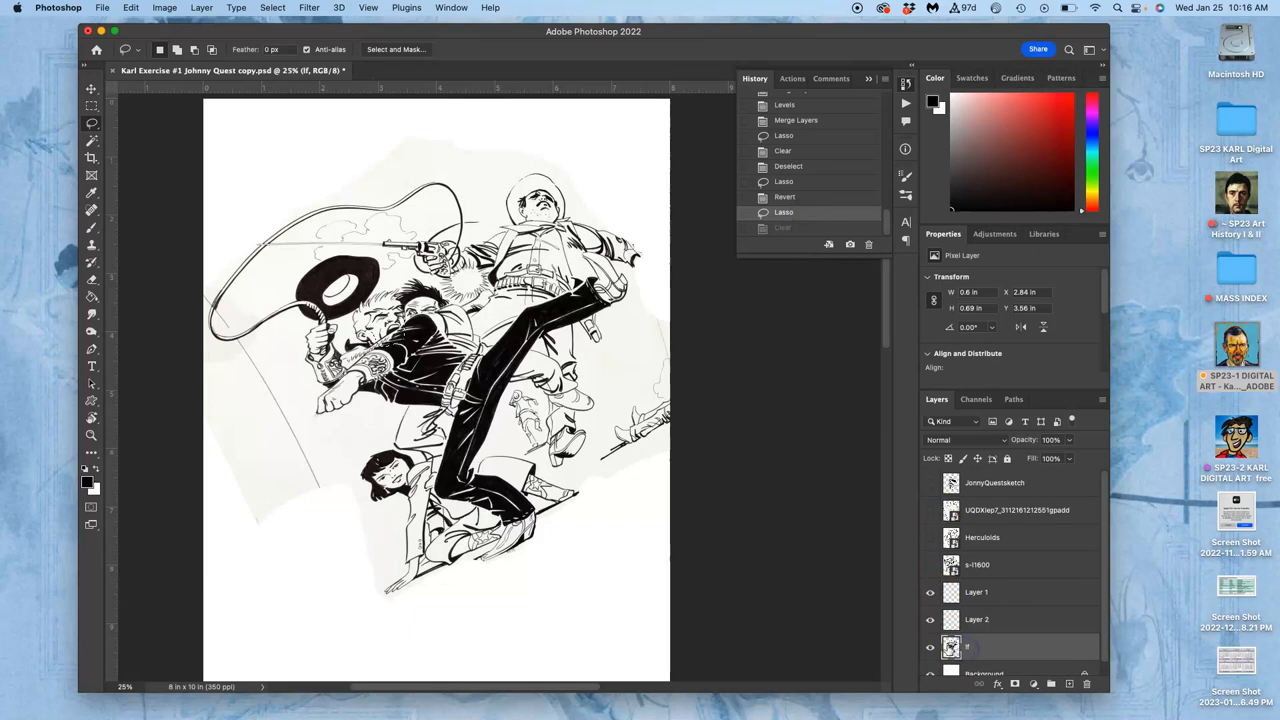
left_click(930, 620)
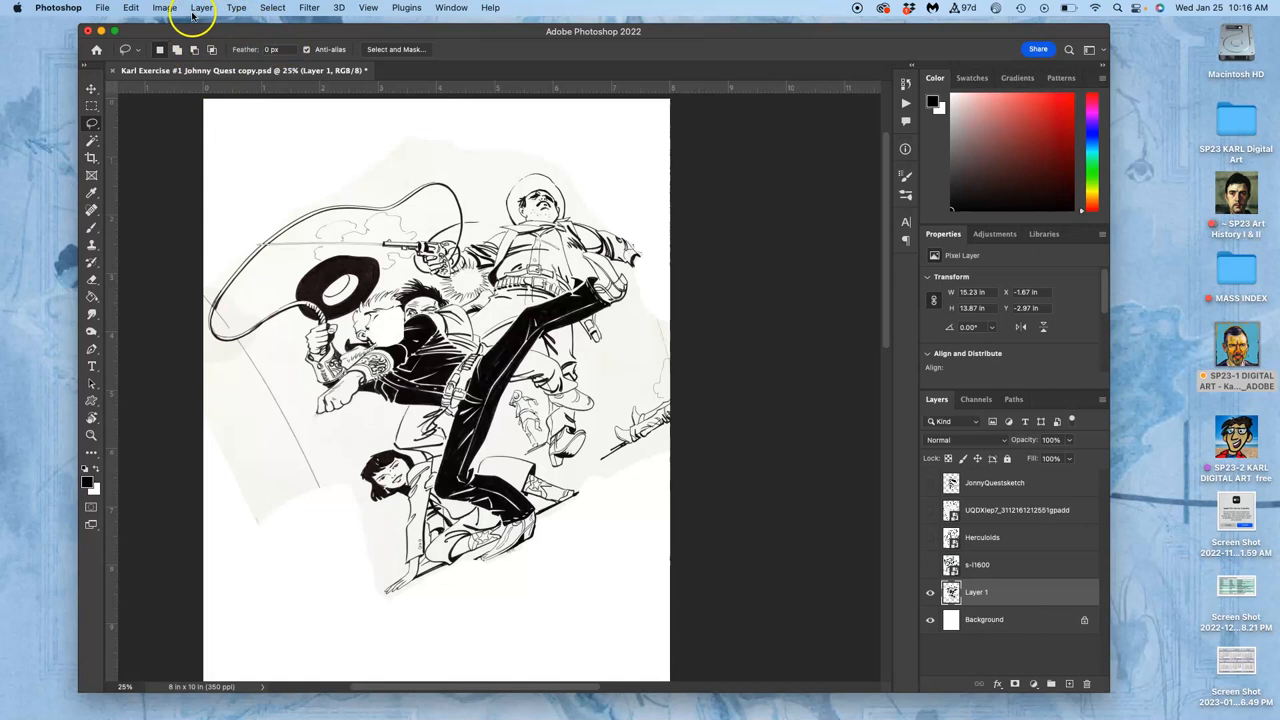
Apply Levels to Layer 1 with input black 56 and white 234
left_click(164, 8)
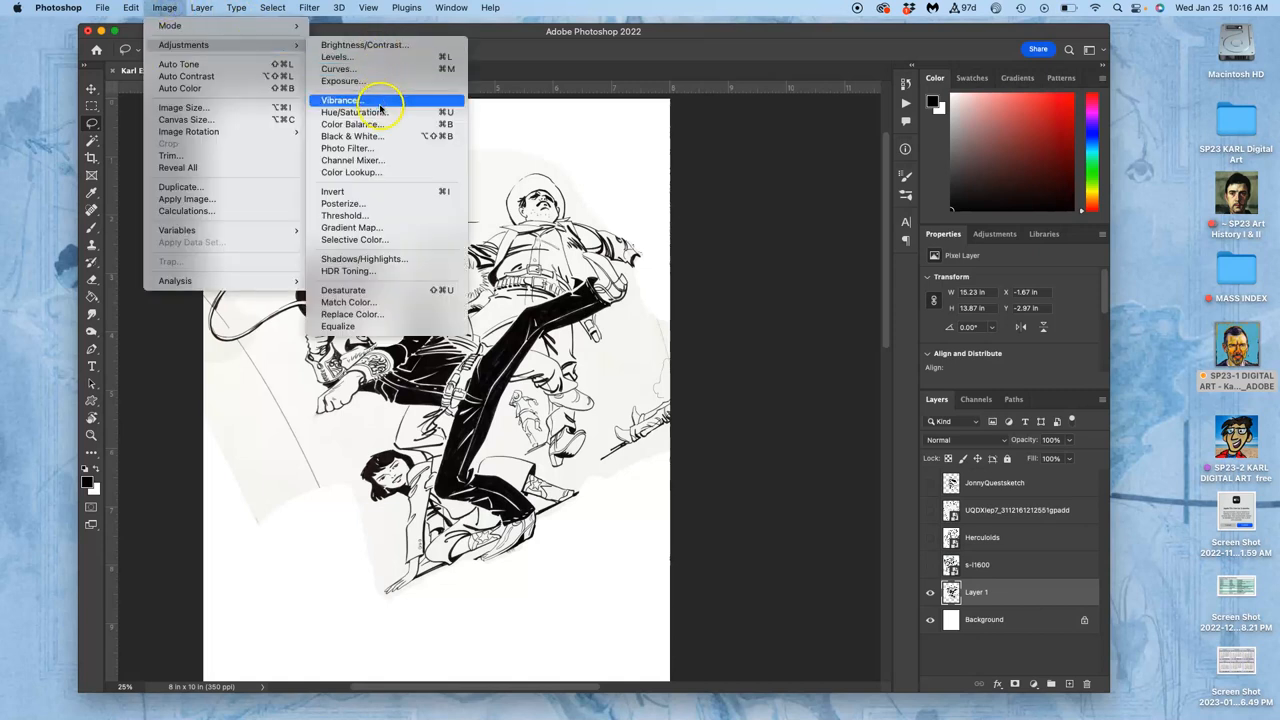
left_click(336, 56)
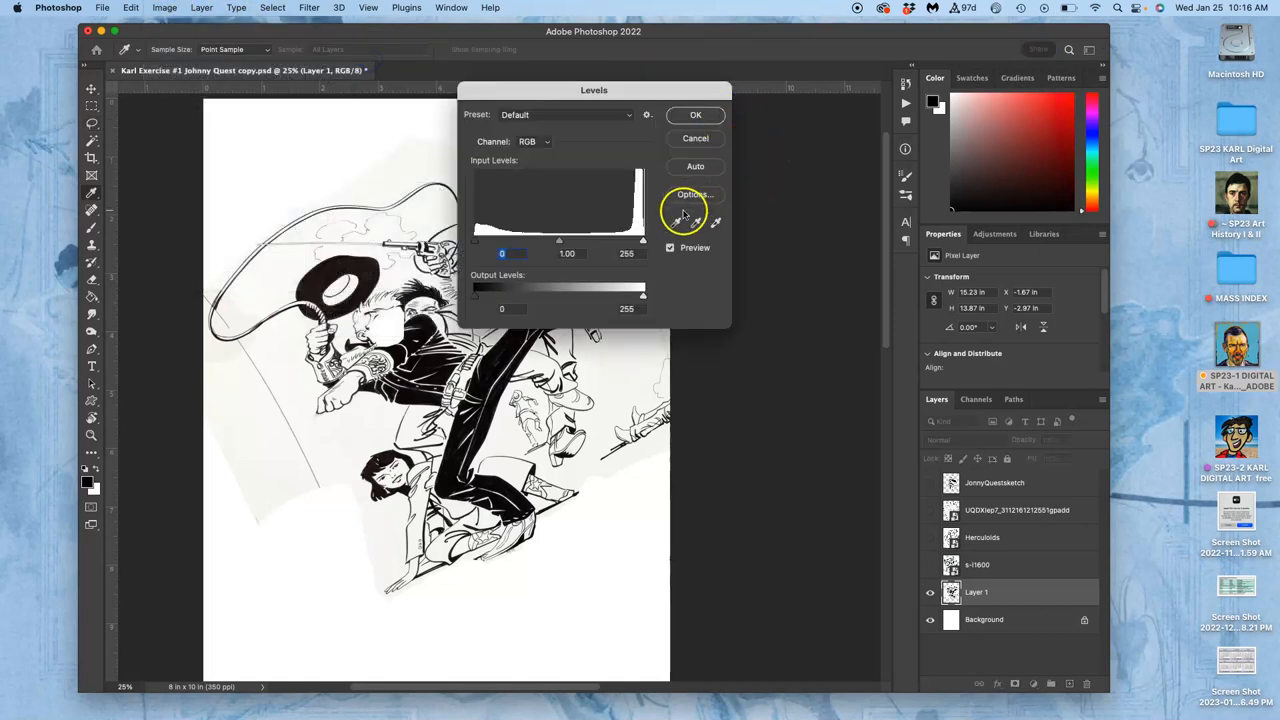
left_click_drag(644, 240, 628, 240)
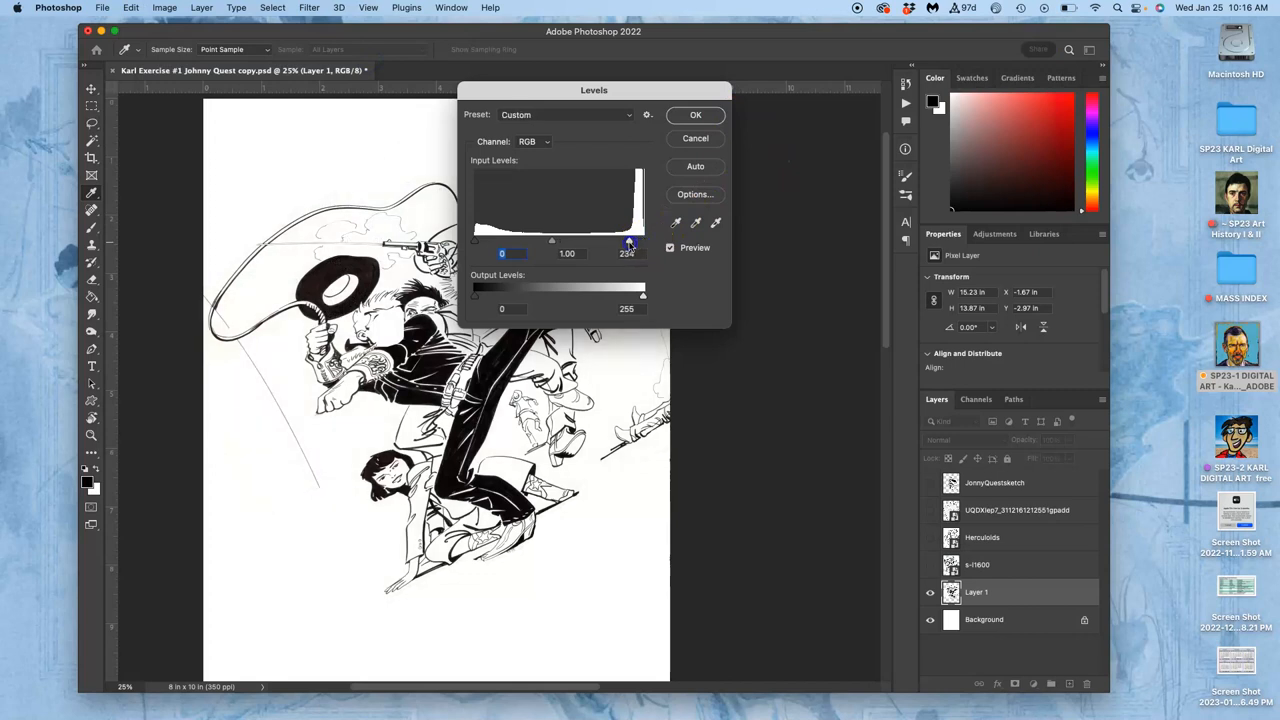
left_click_drag(476, 240, 504, 240)
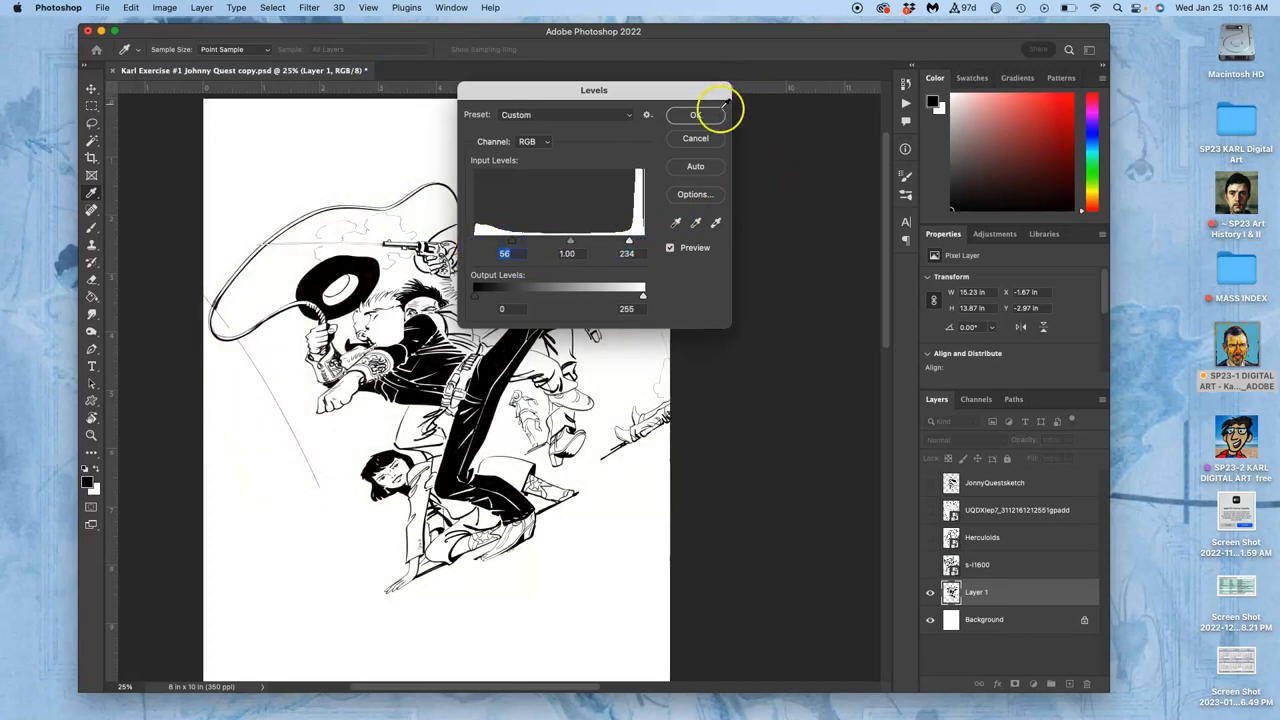
left_click(696, 114)
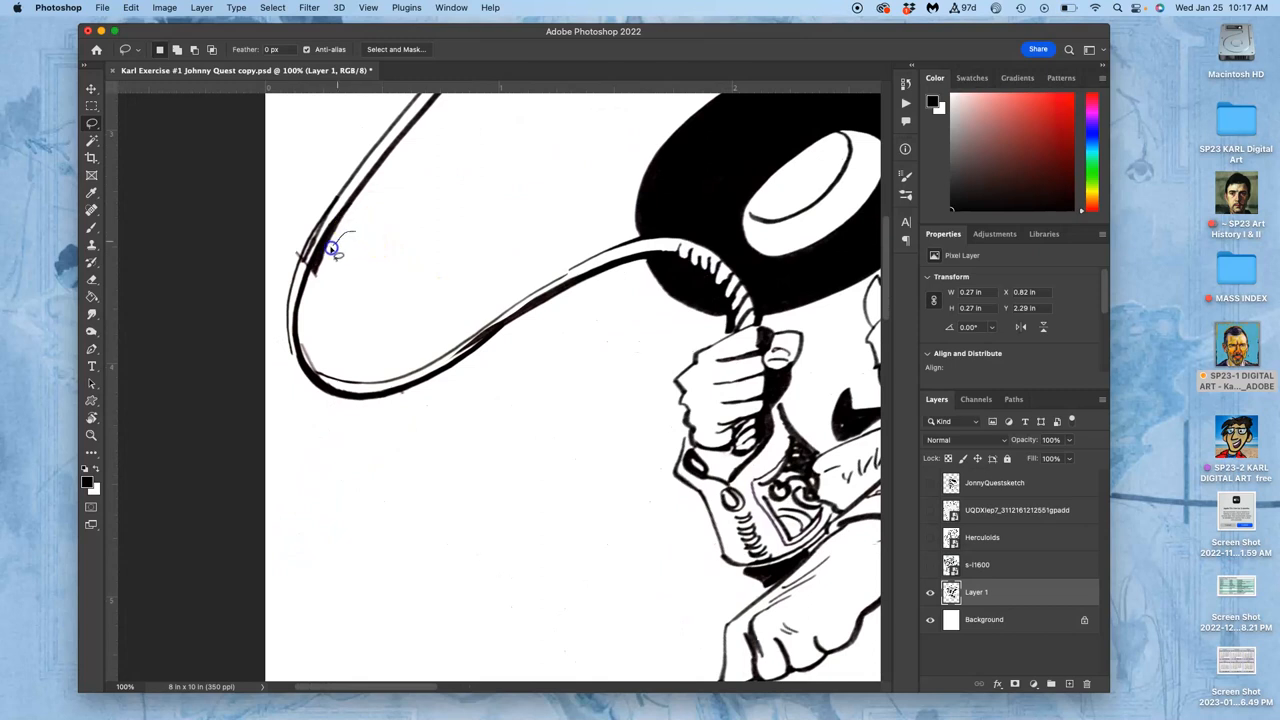
Lasso a stray mark beside the rope for deletion
left_click_drag(330, 250, 348, 224)
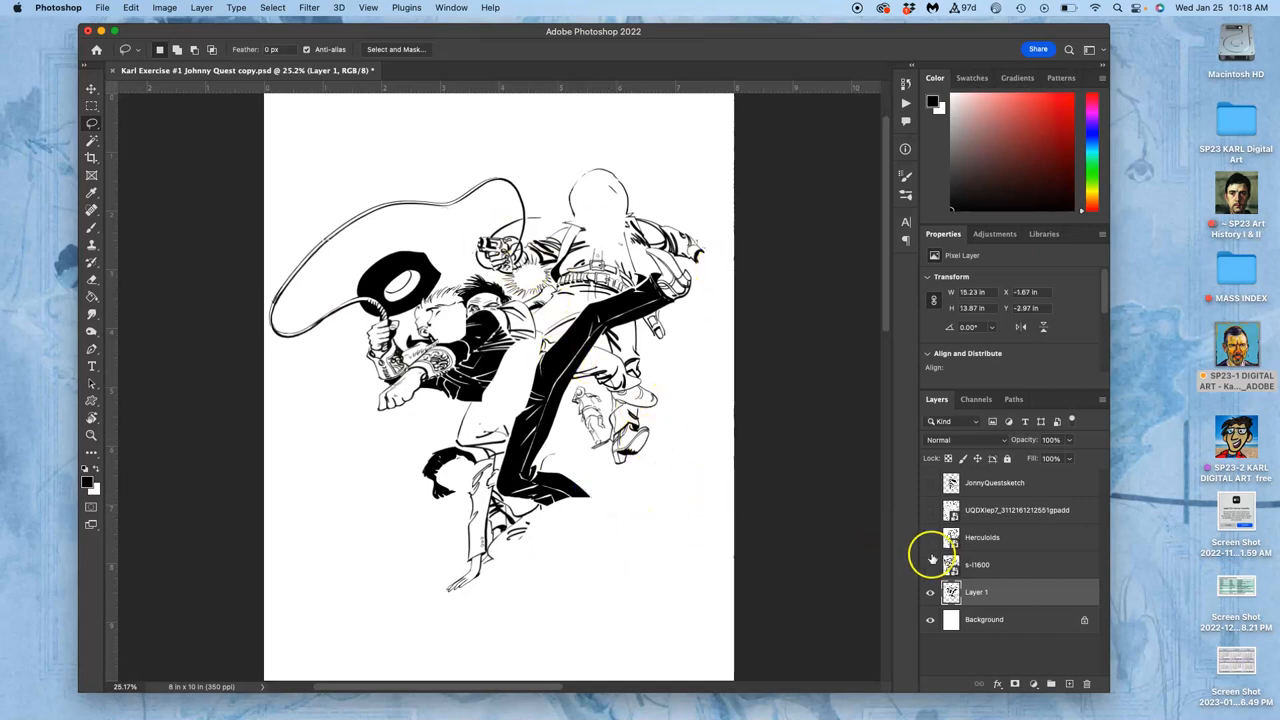
Show and select the c-1600 sketch layer and bring up its options to rasterize it
left_click(930, 564)
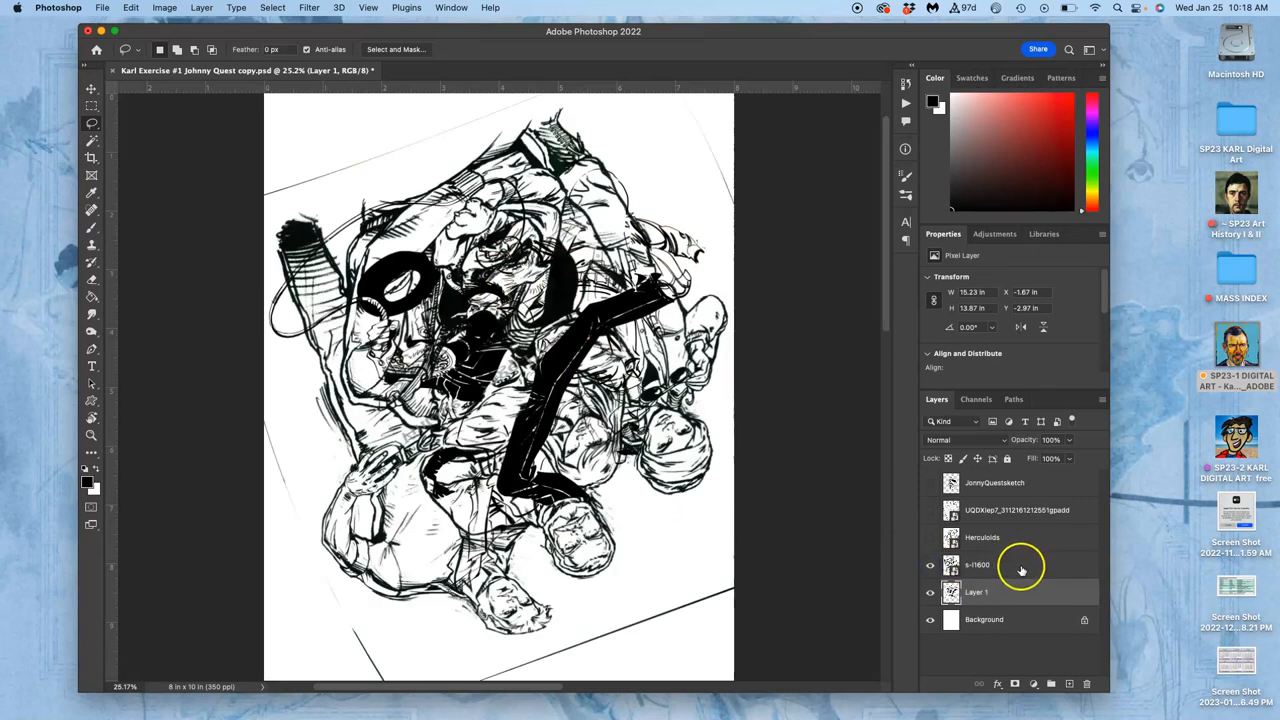
left_click(980, 564)
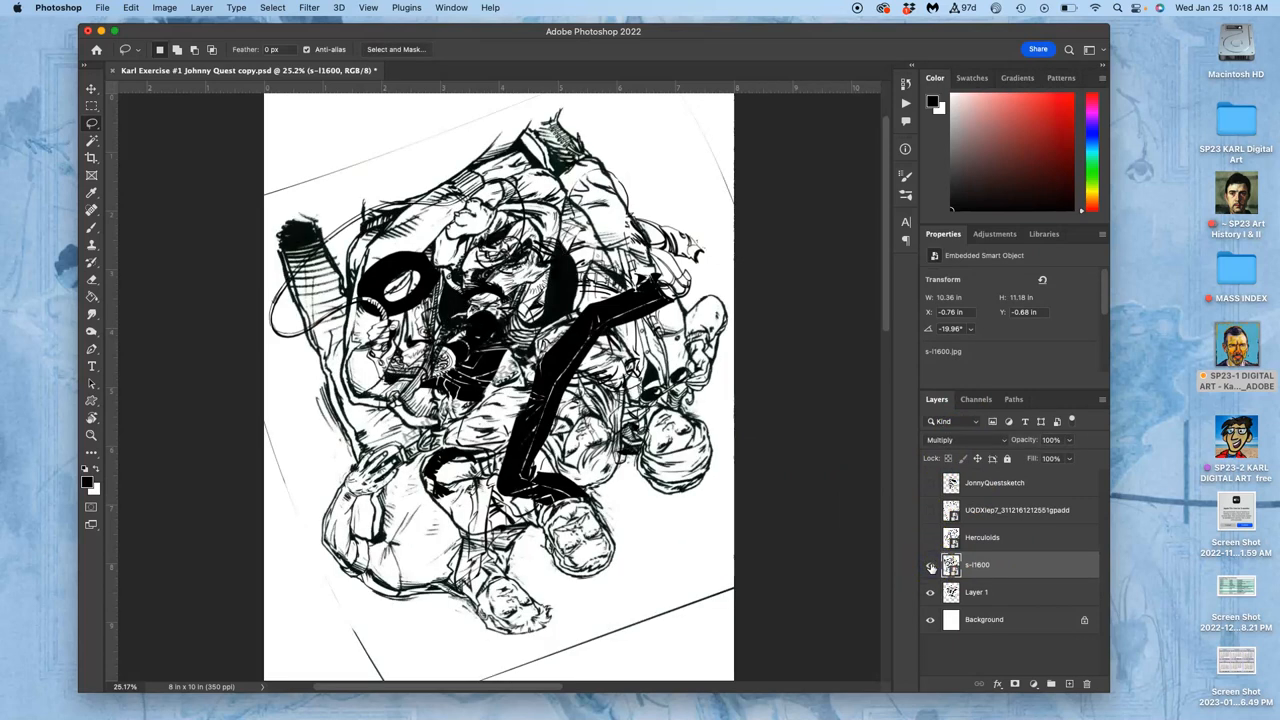
right_click(976, 564)
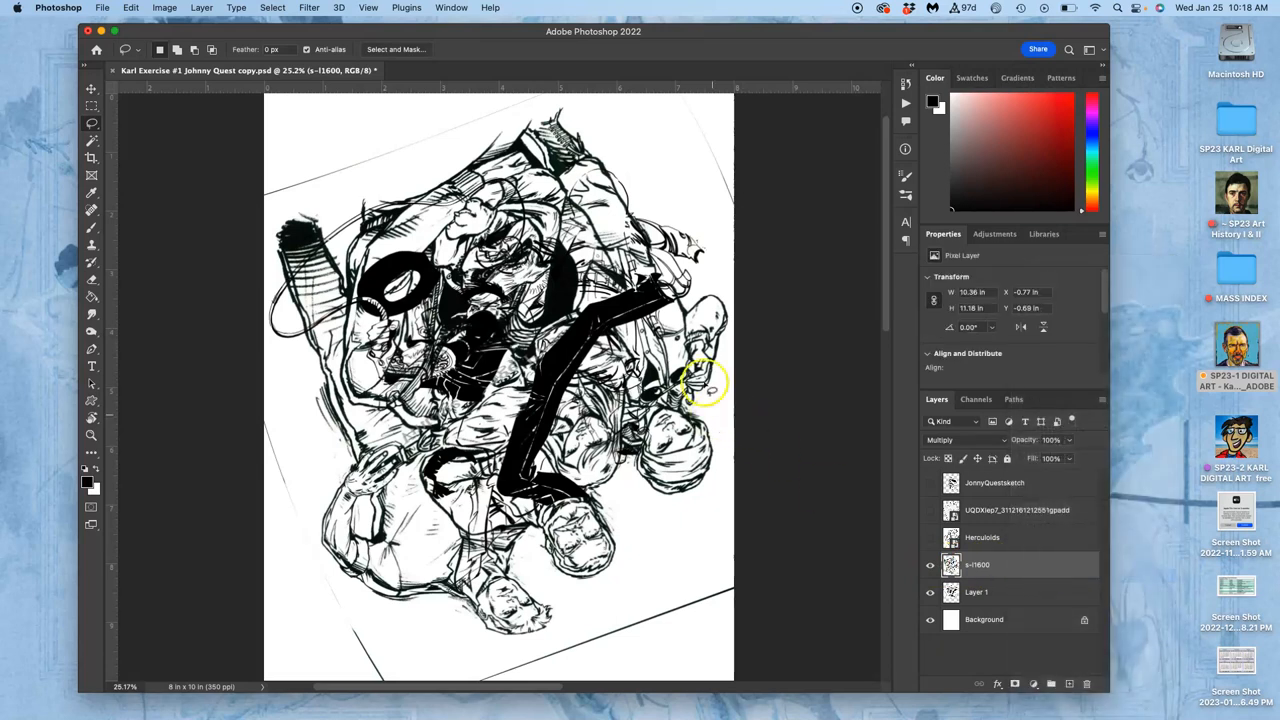
Apply Levels to the c-1600 sketch with input black 50 and white 241
left_click(164, 8)
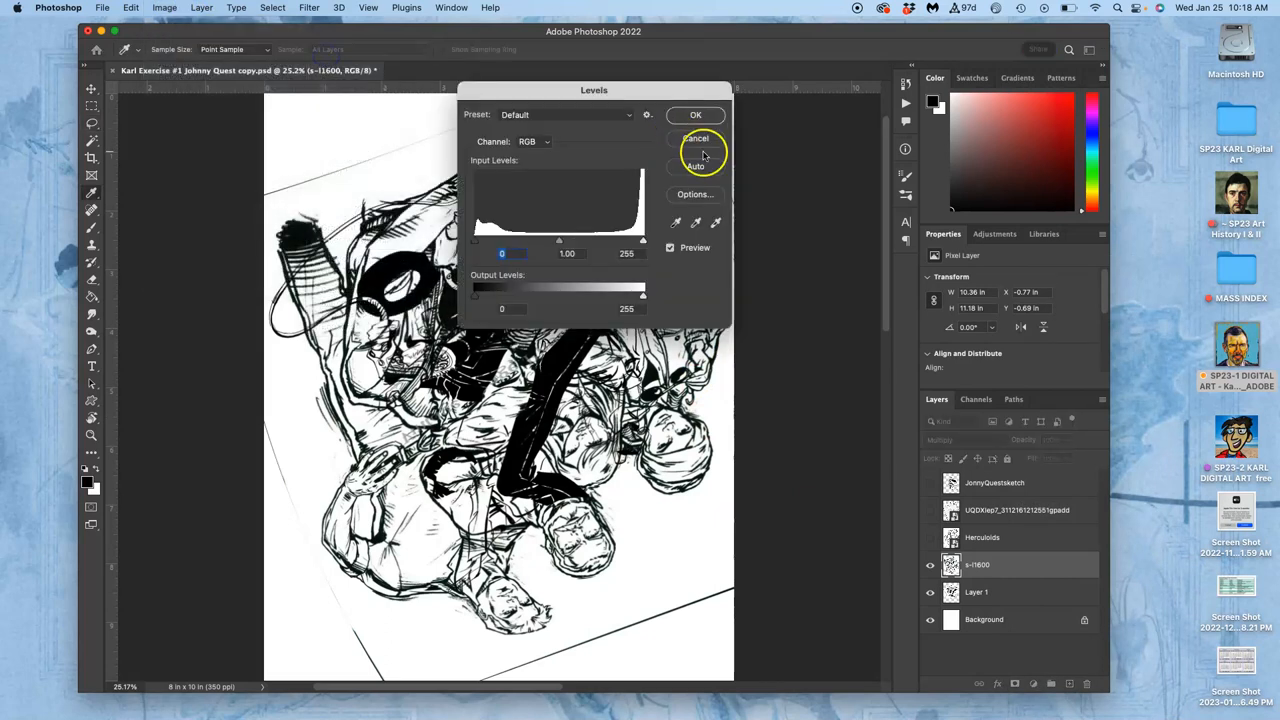
left_click_drag(644, 244, 636, 244)
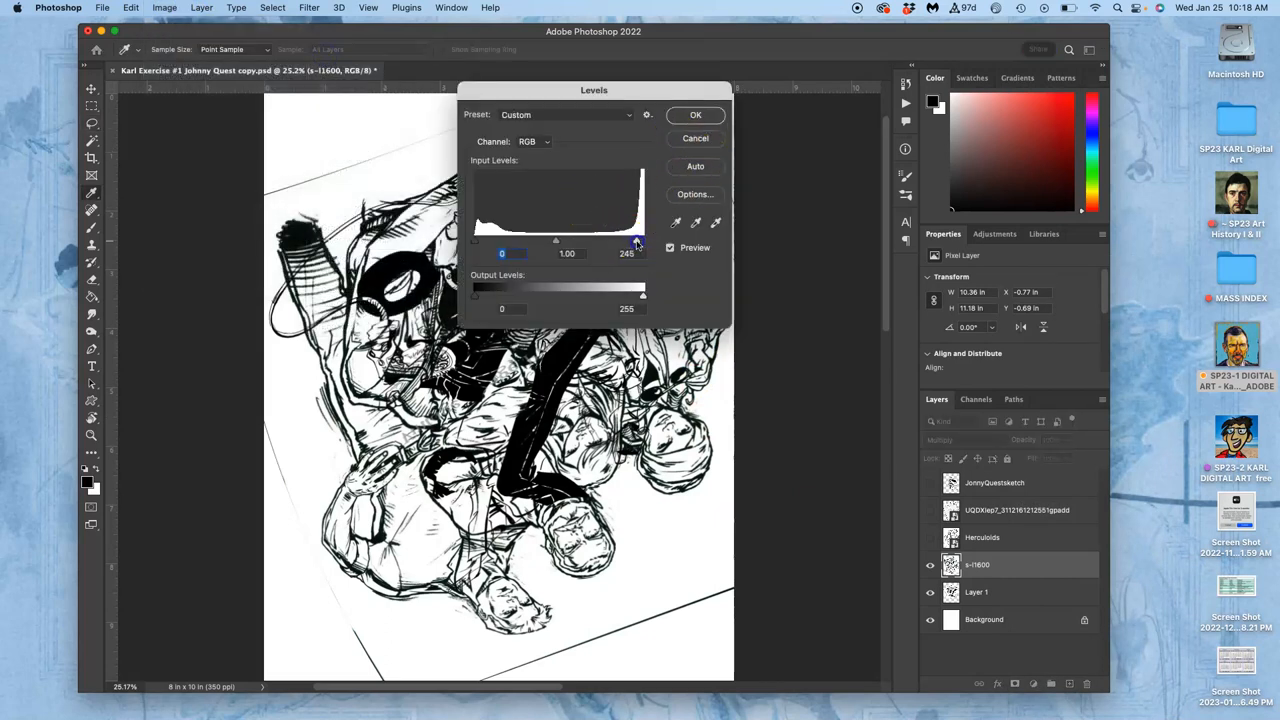
left_click_drag(474, 244, 488, 244)
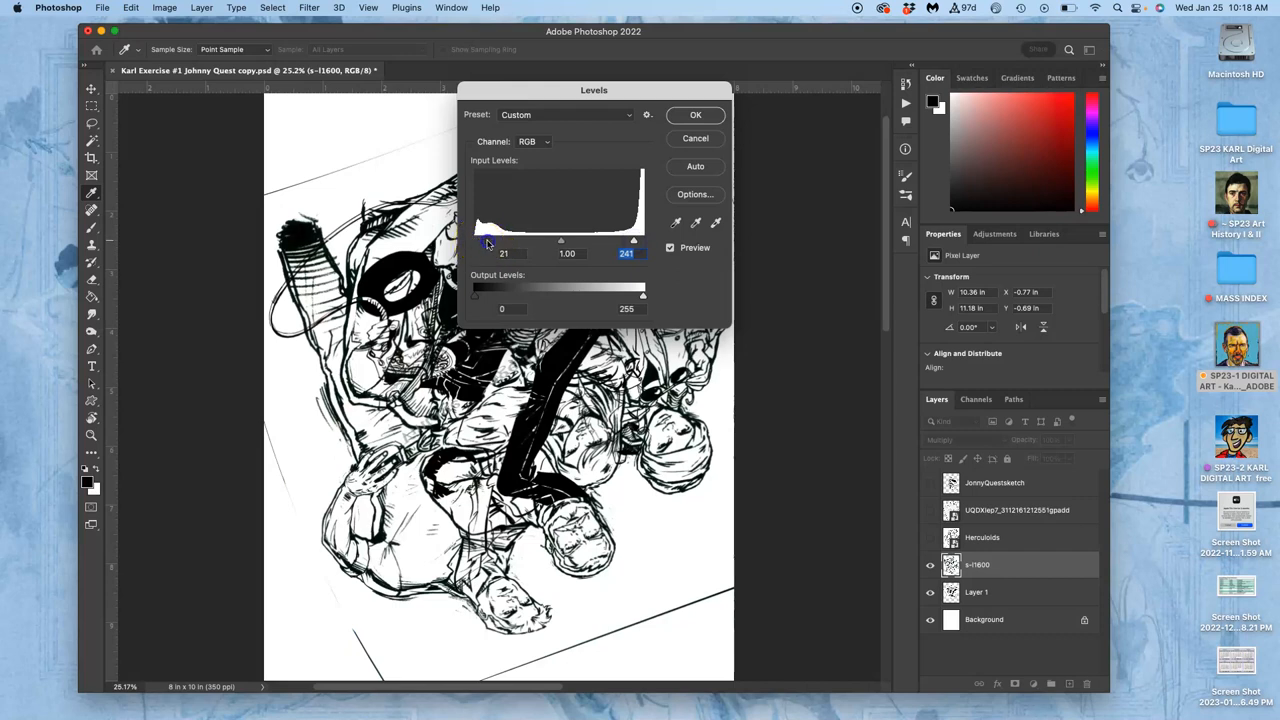
left_click_drag(488, 240, 504, 240)
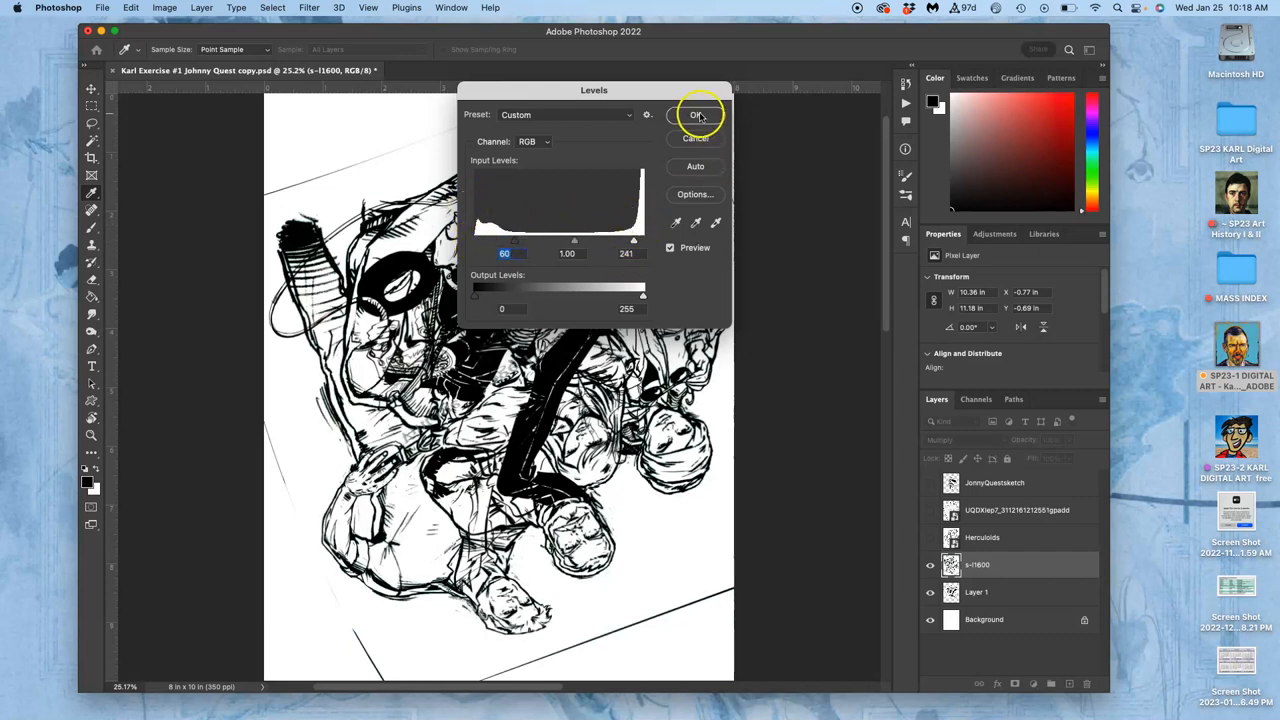
left_click(696, 114)
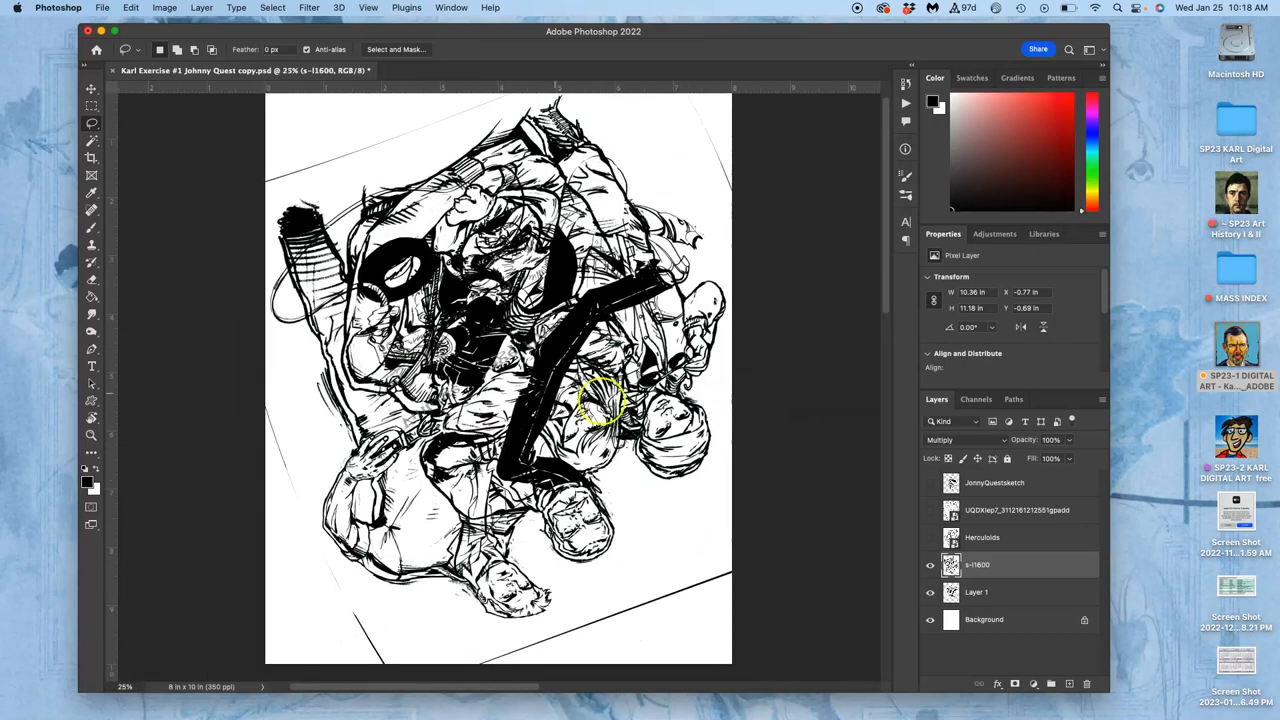
mouse_move(730, 430)
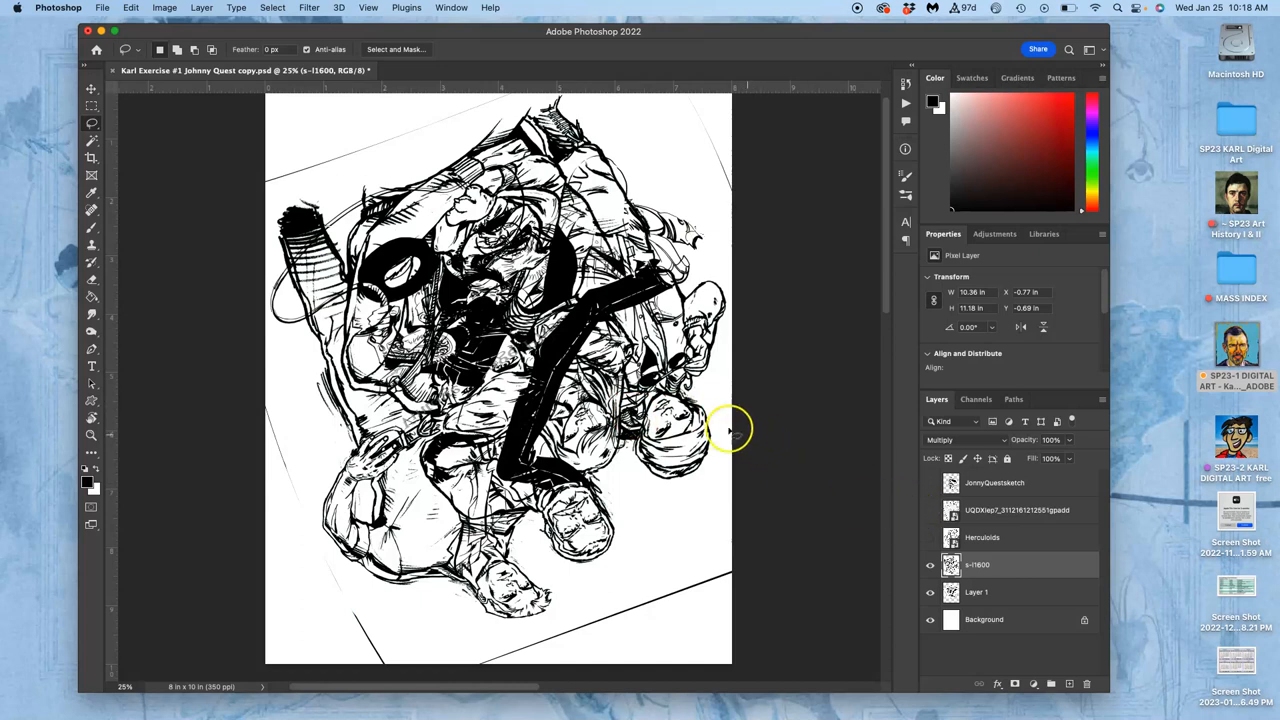
mouse_move(92, 124)
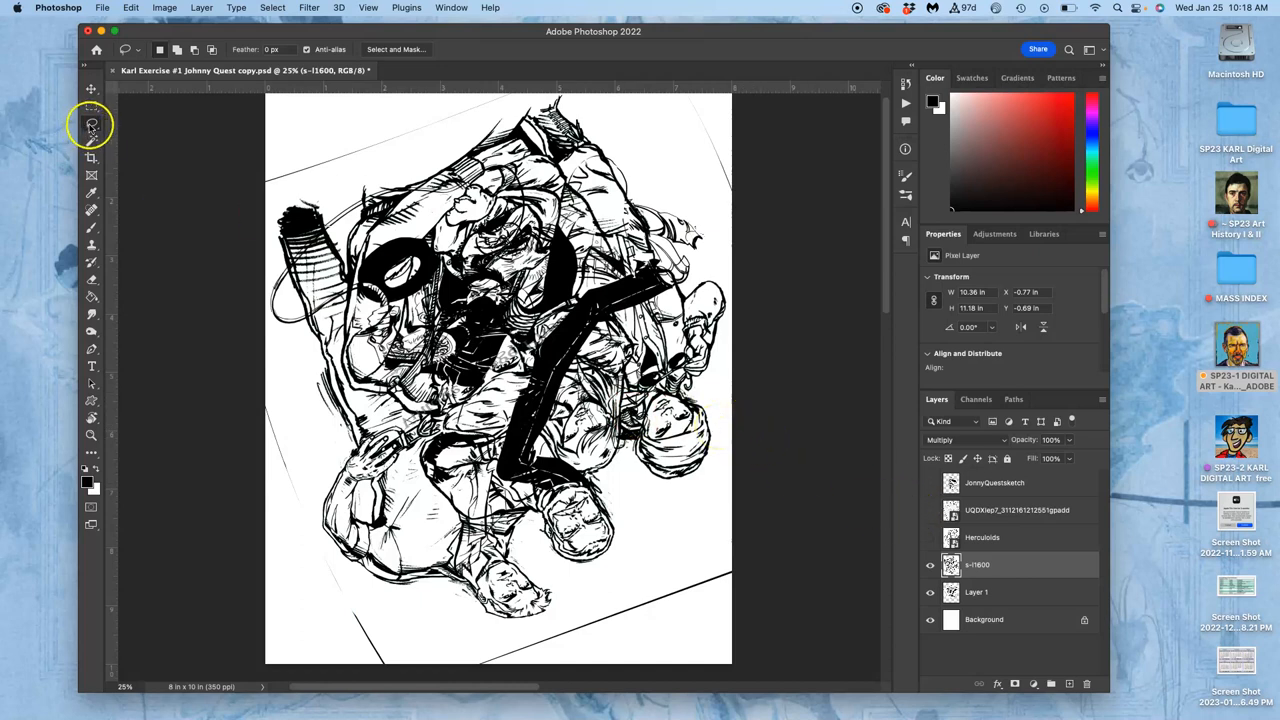
mouse_move(92, 124)
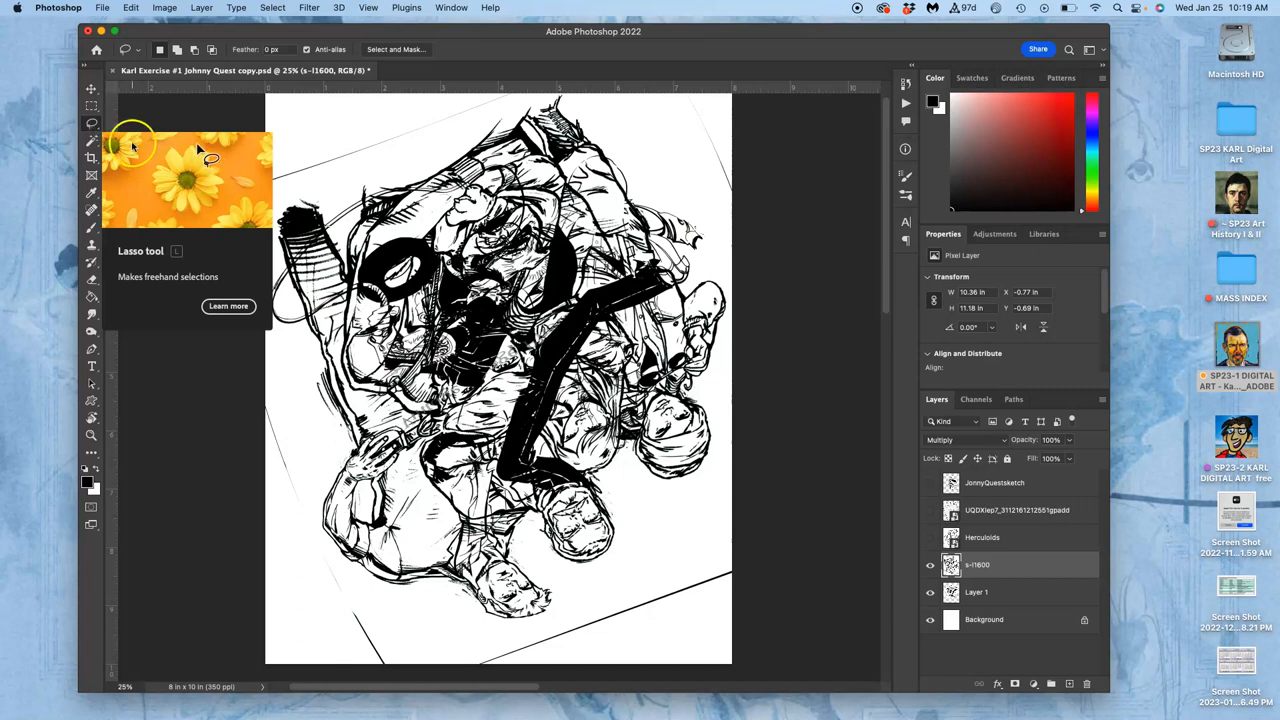